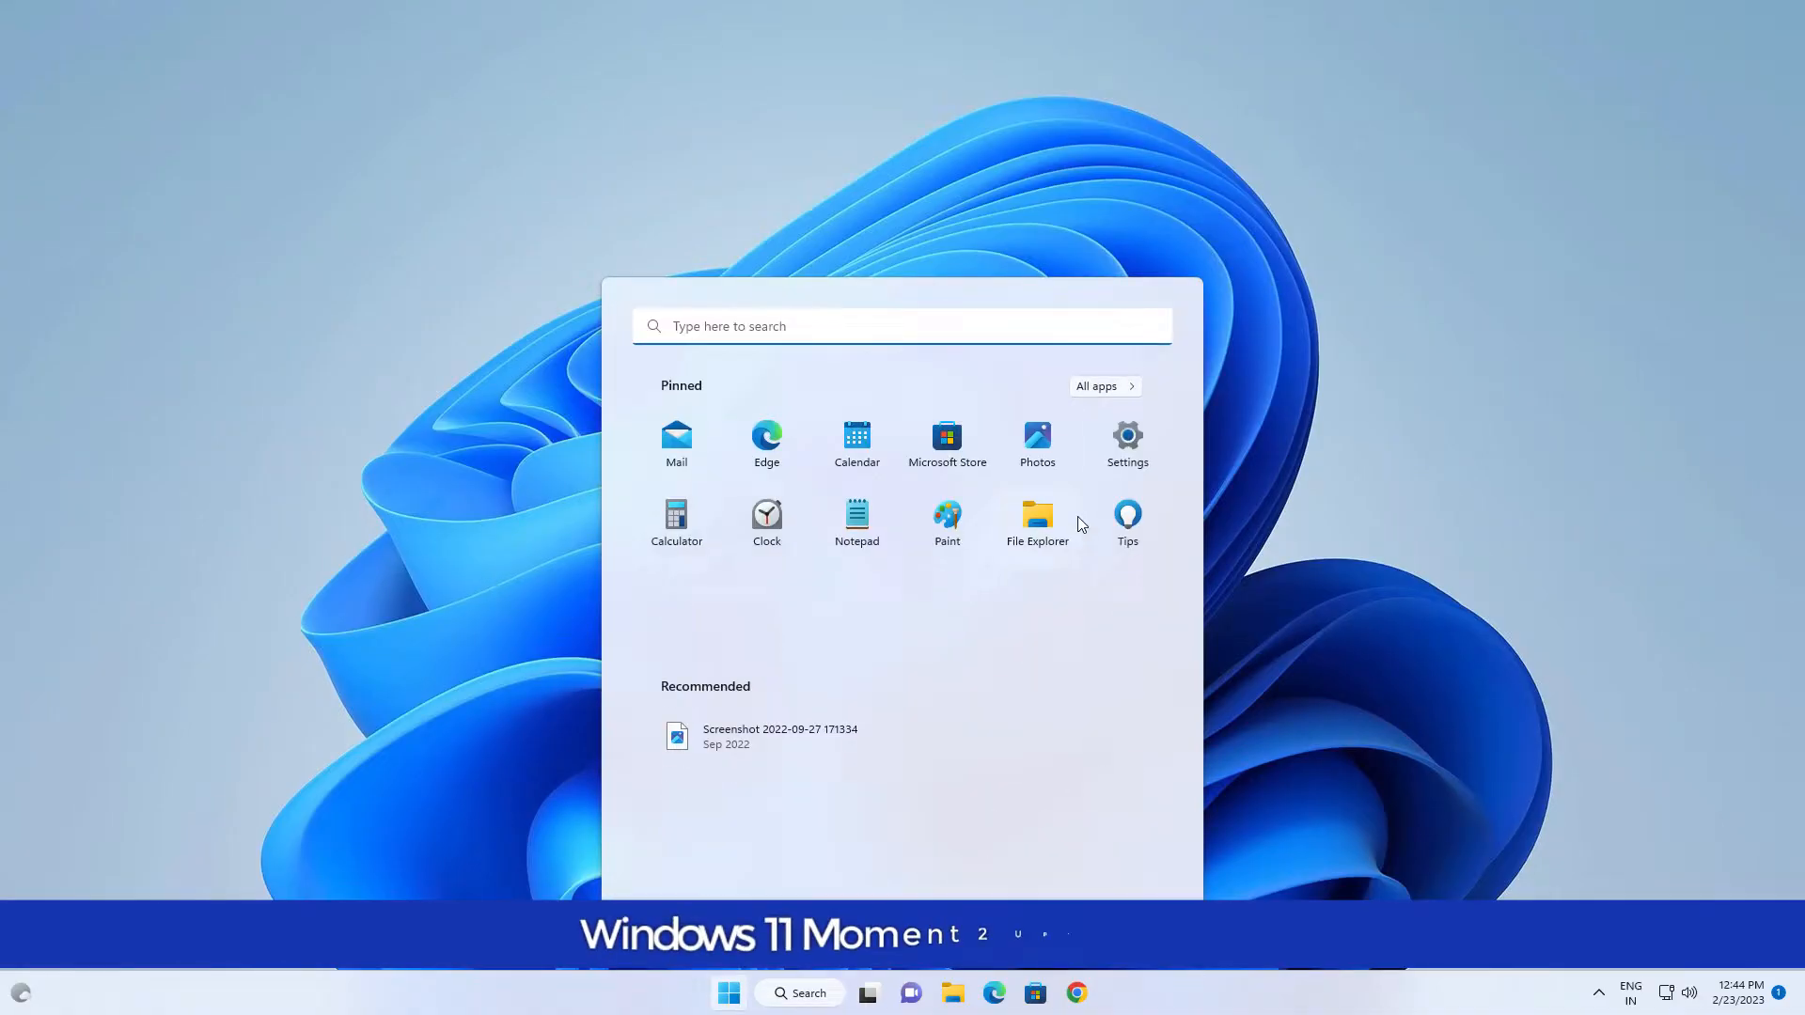
Open Settings, visit Windows Insider Programme, then return to Windows Update's February downloads.
click(1126, 443)
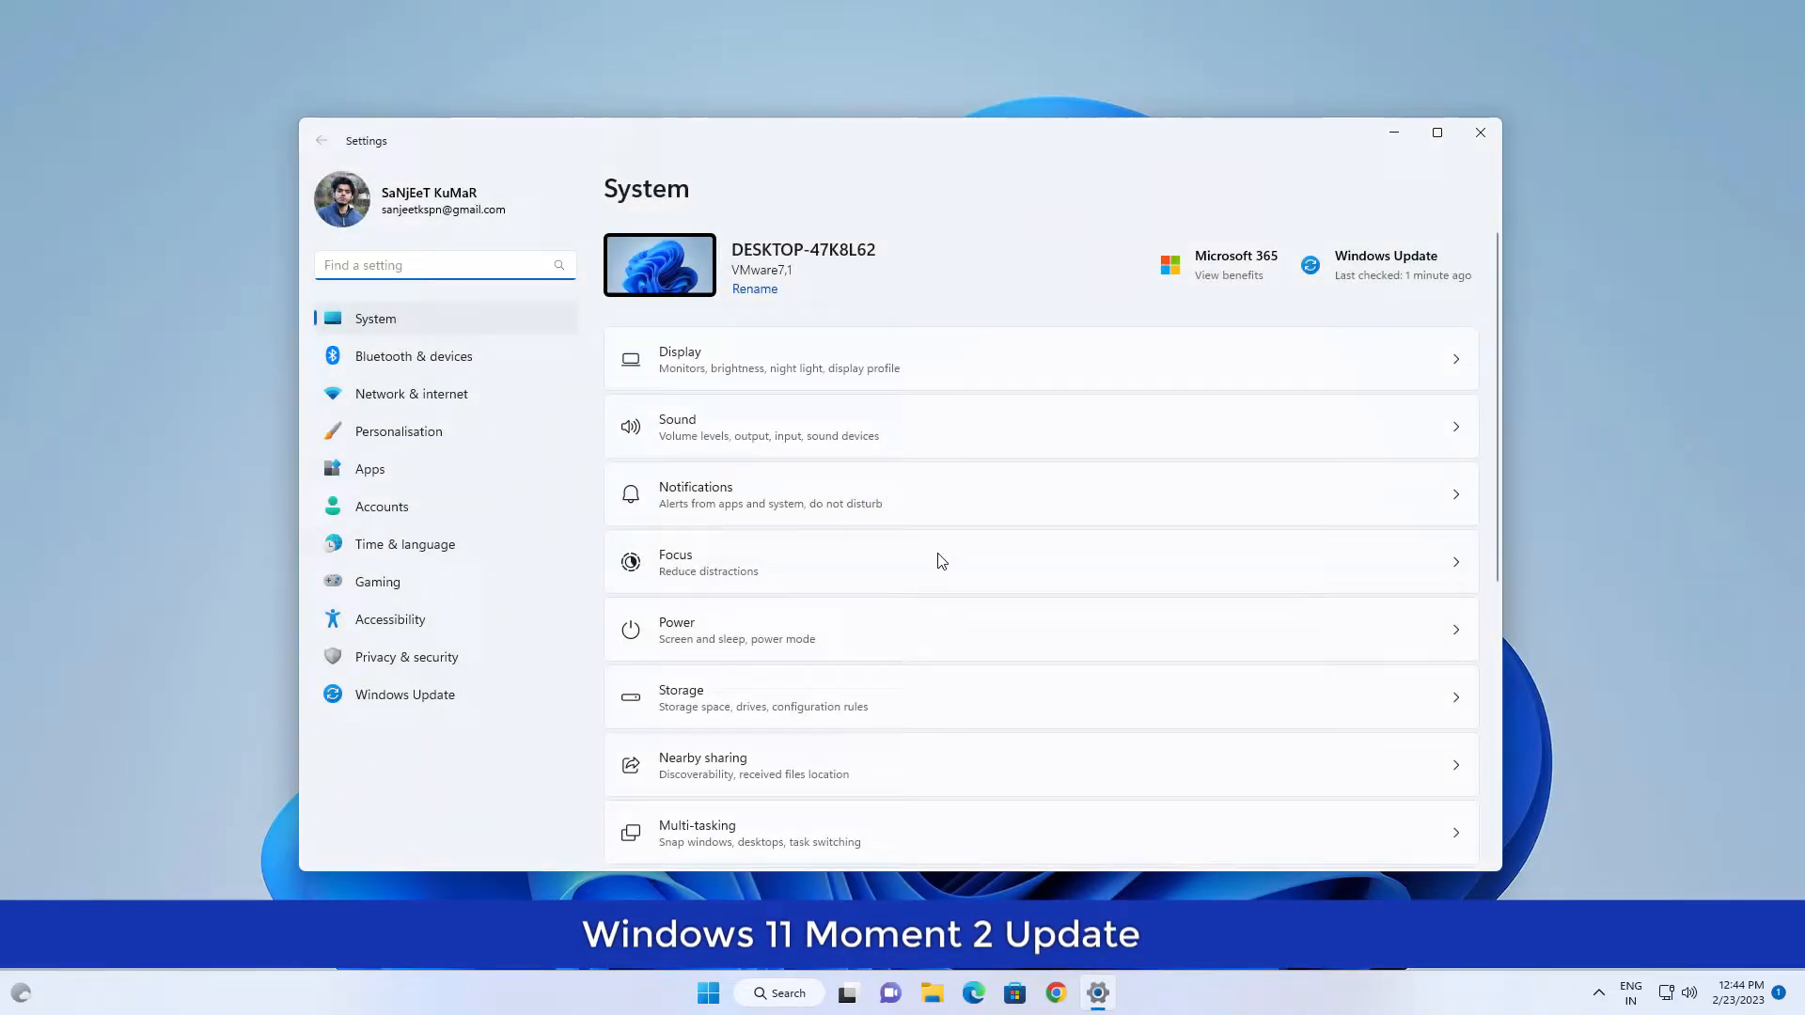
click(404, 694)
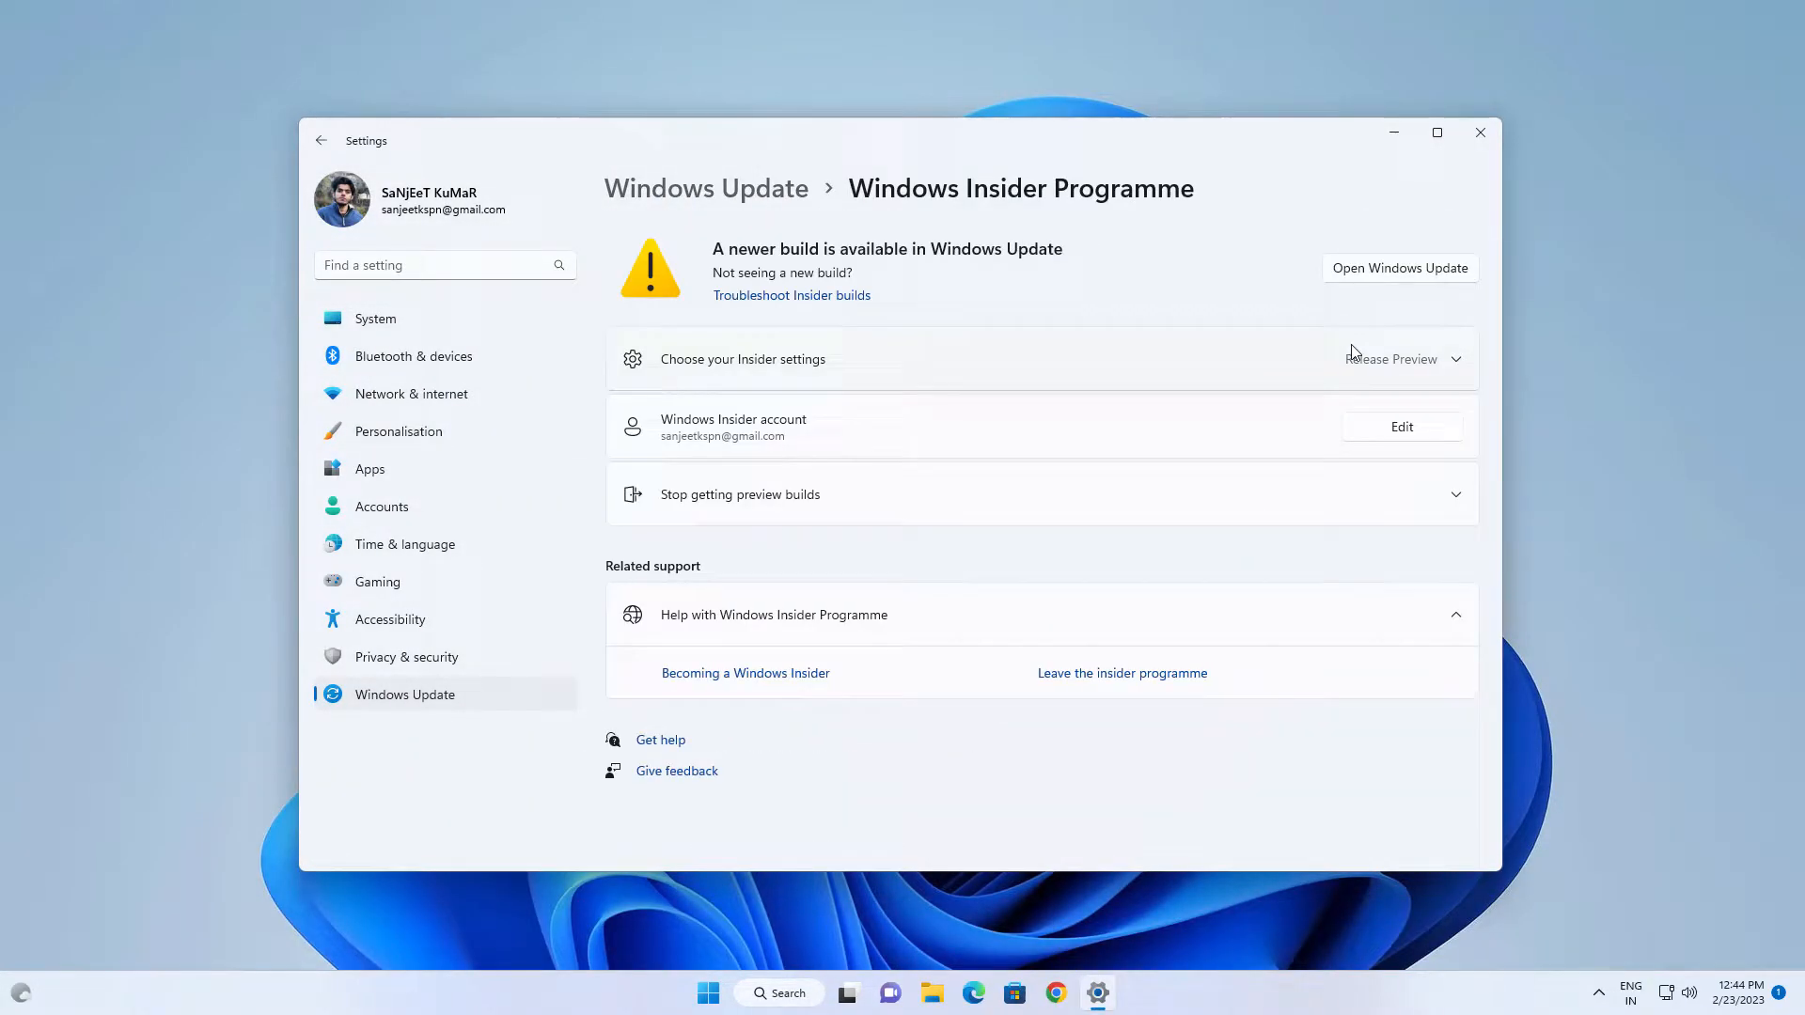
click(1402, 358)
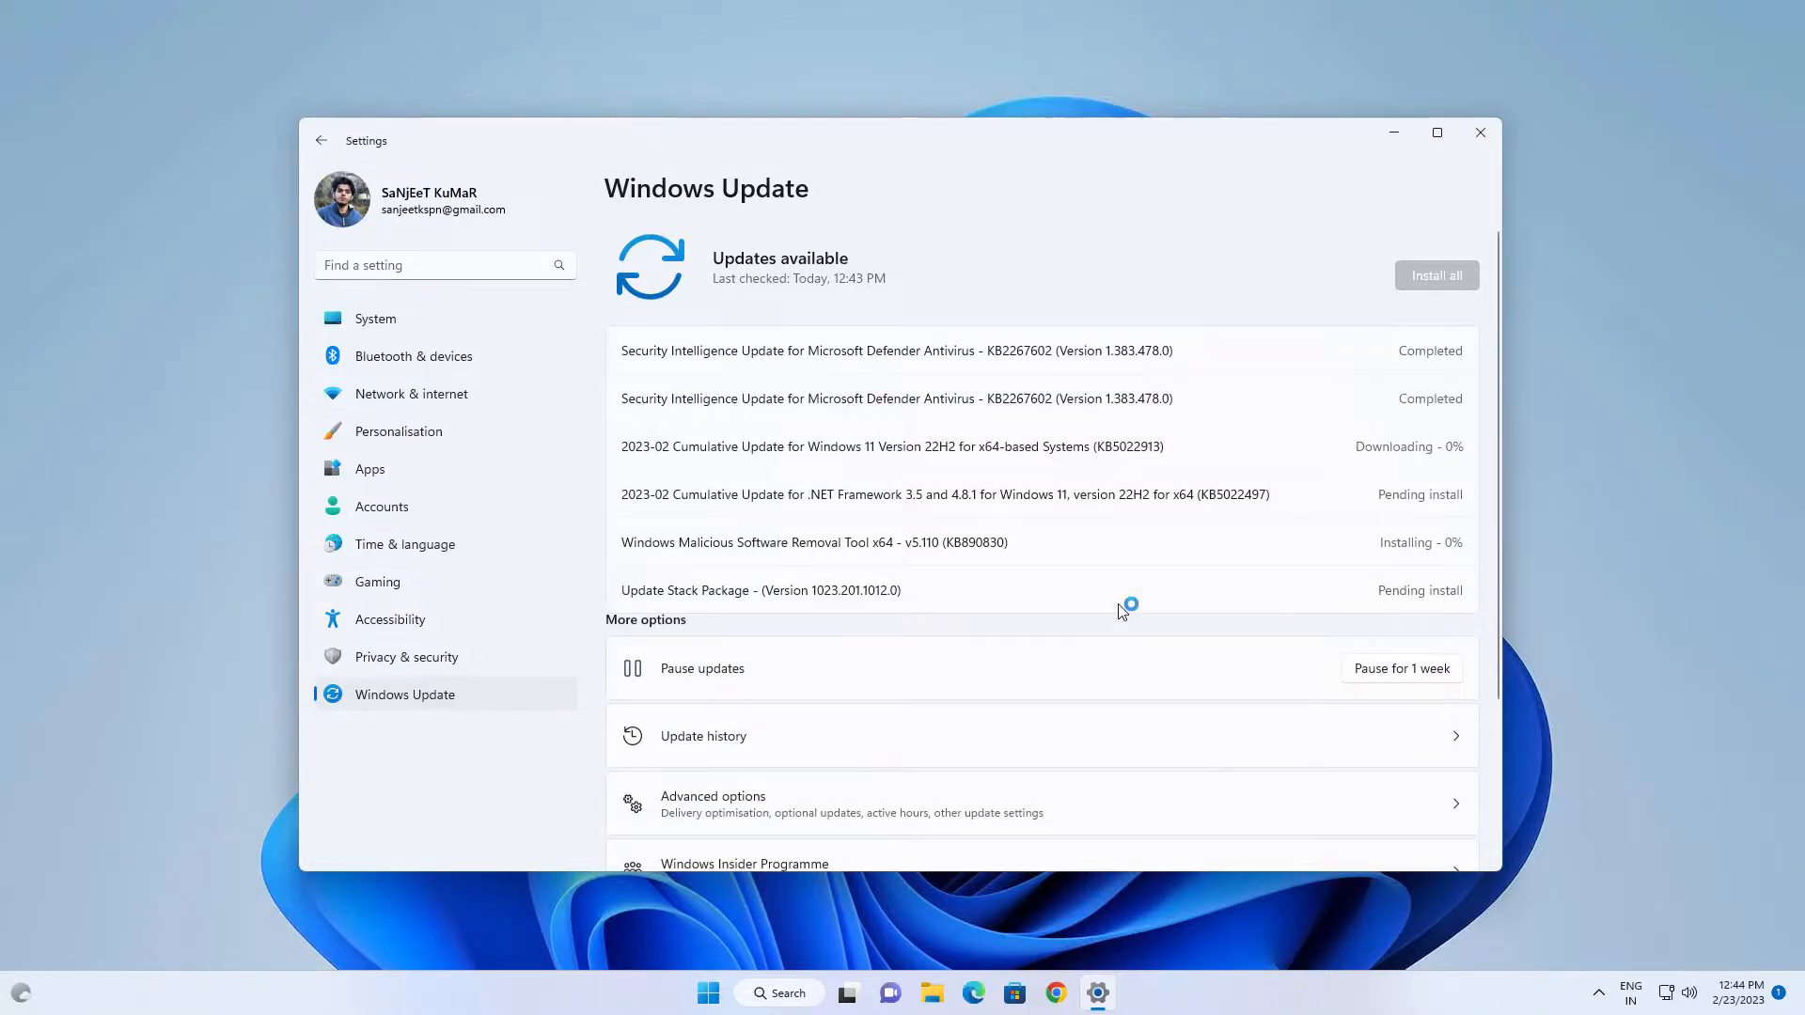
click(1479, 132)
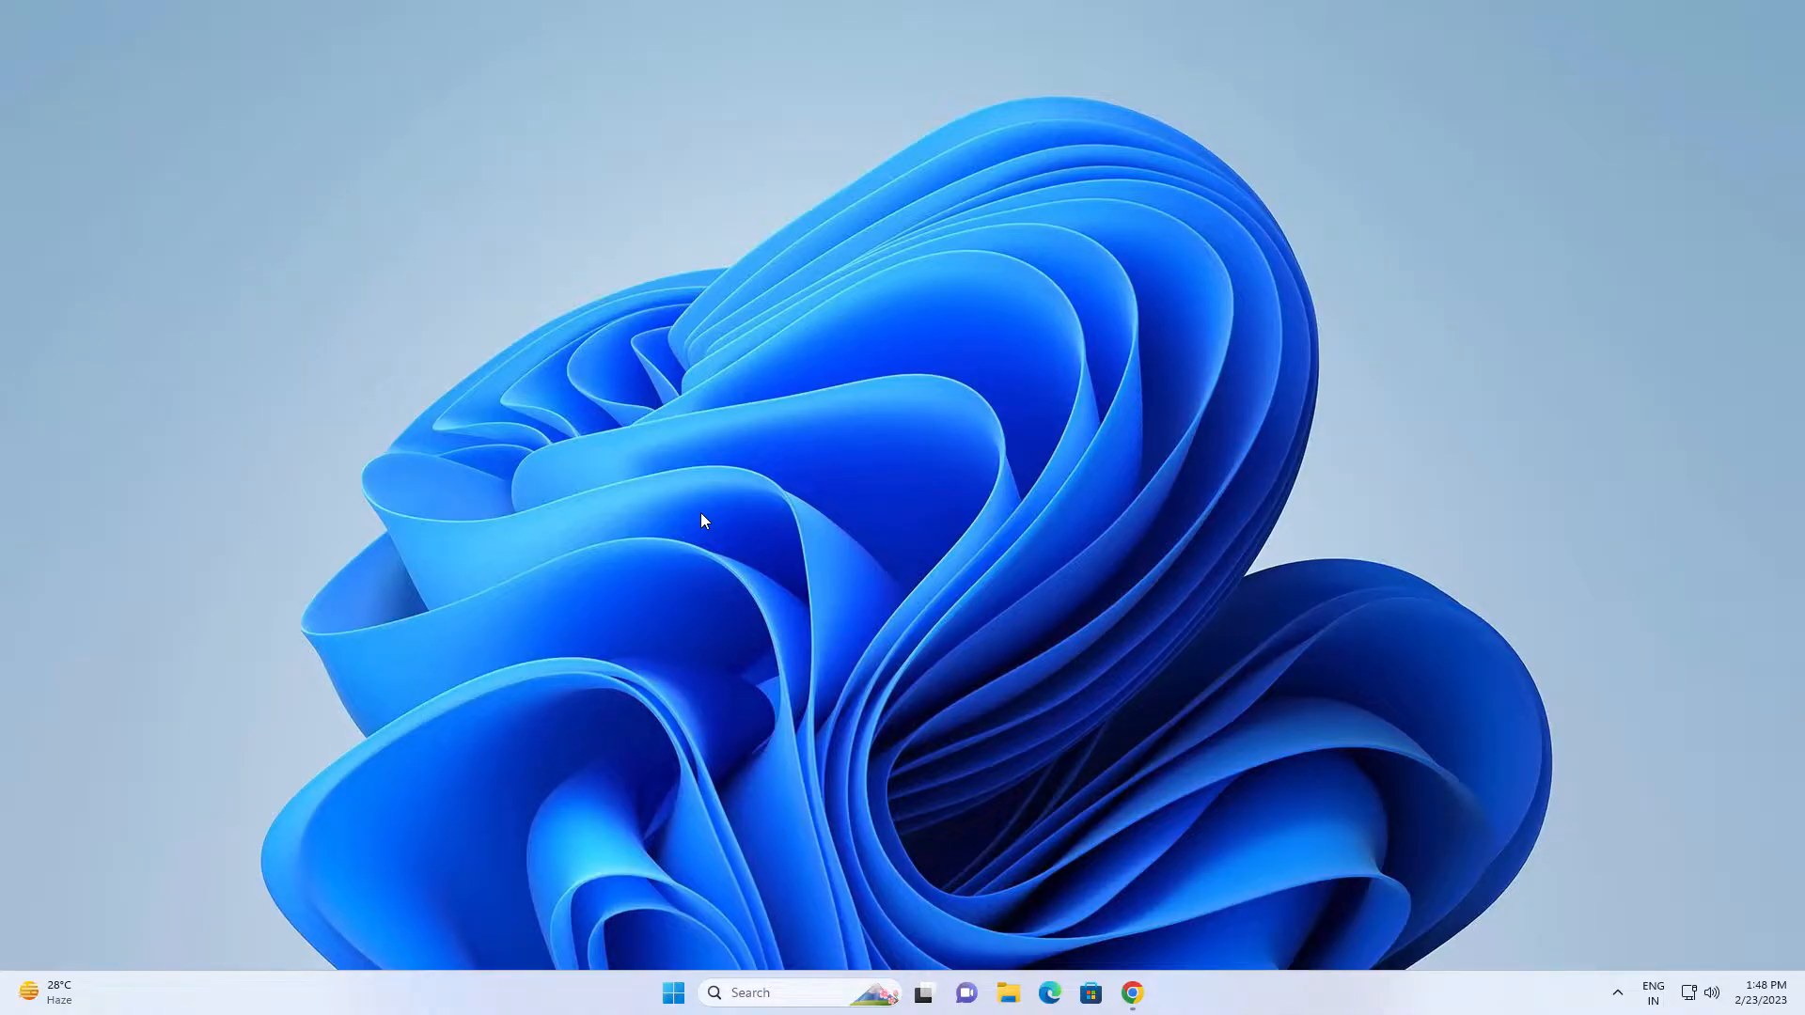
mouse_move(745, 992)
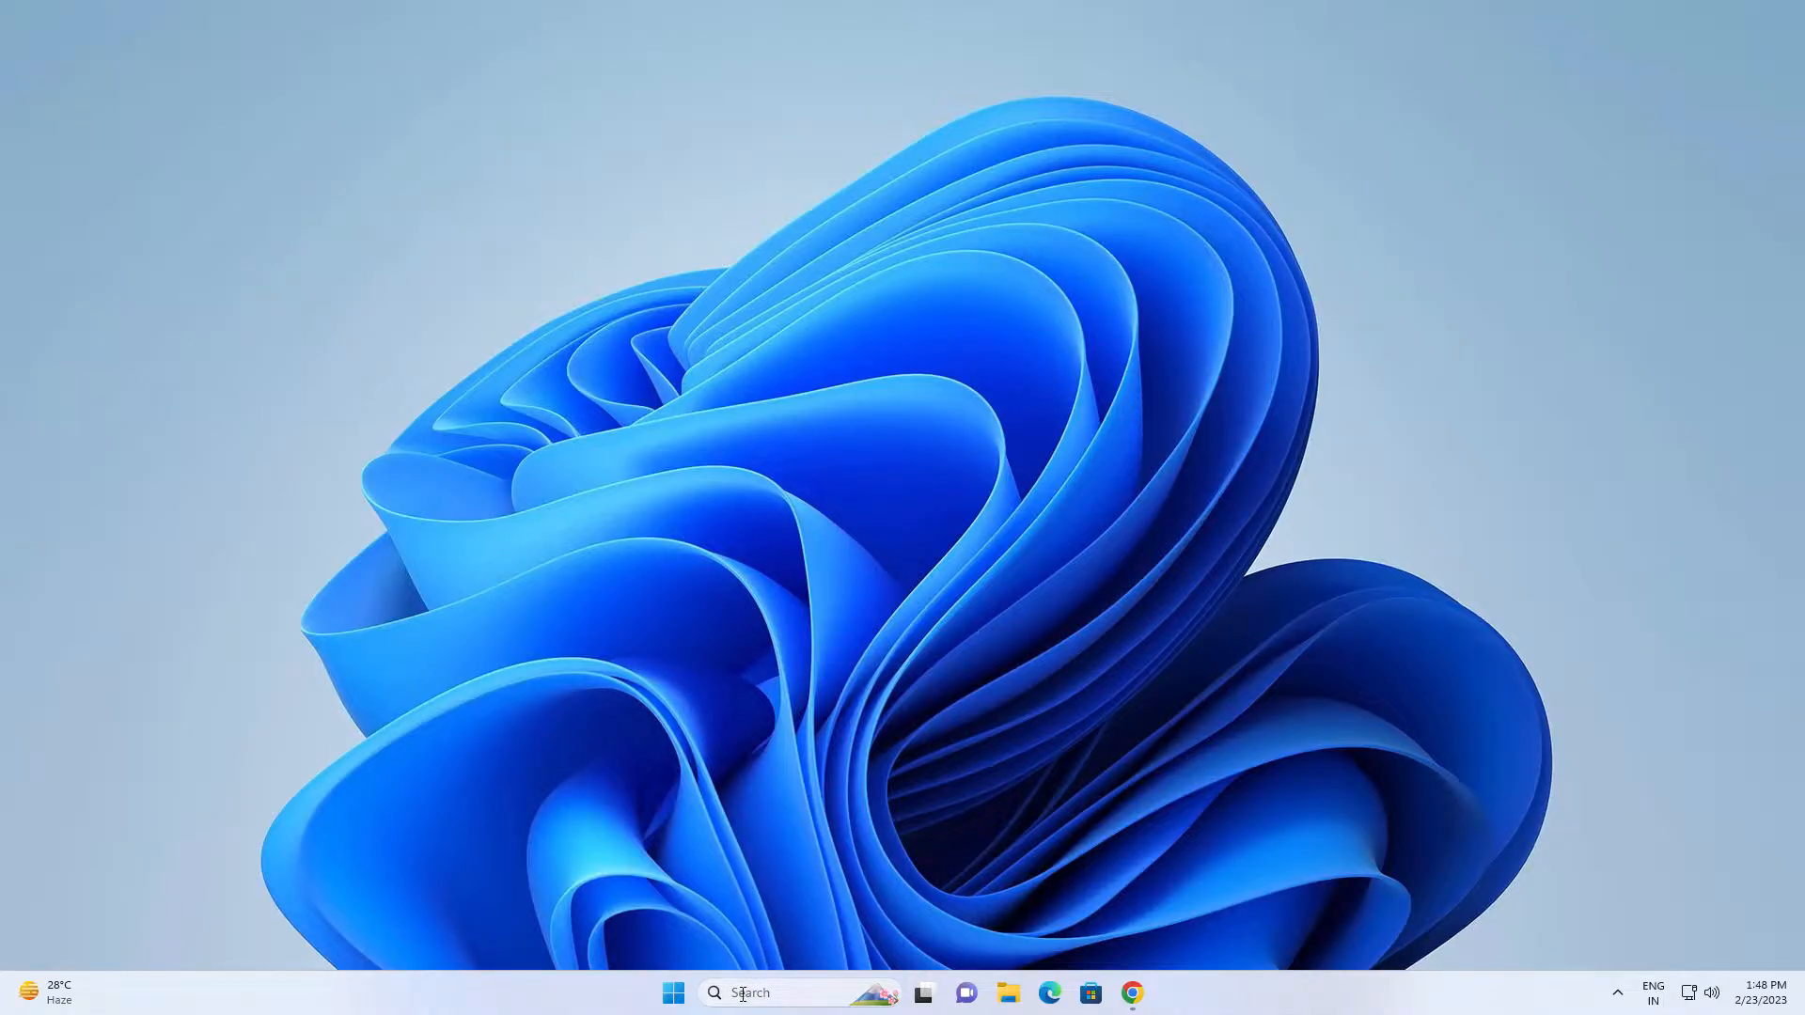
mouse_move(769, 993)
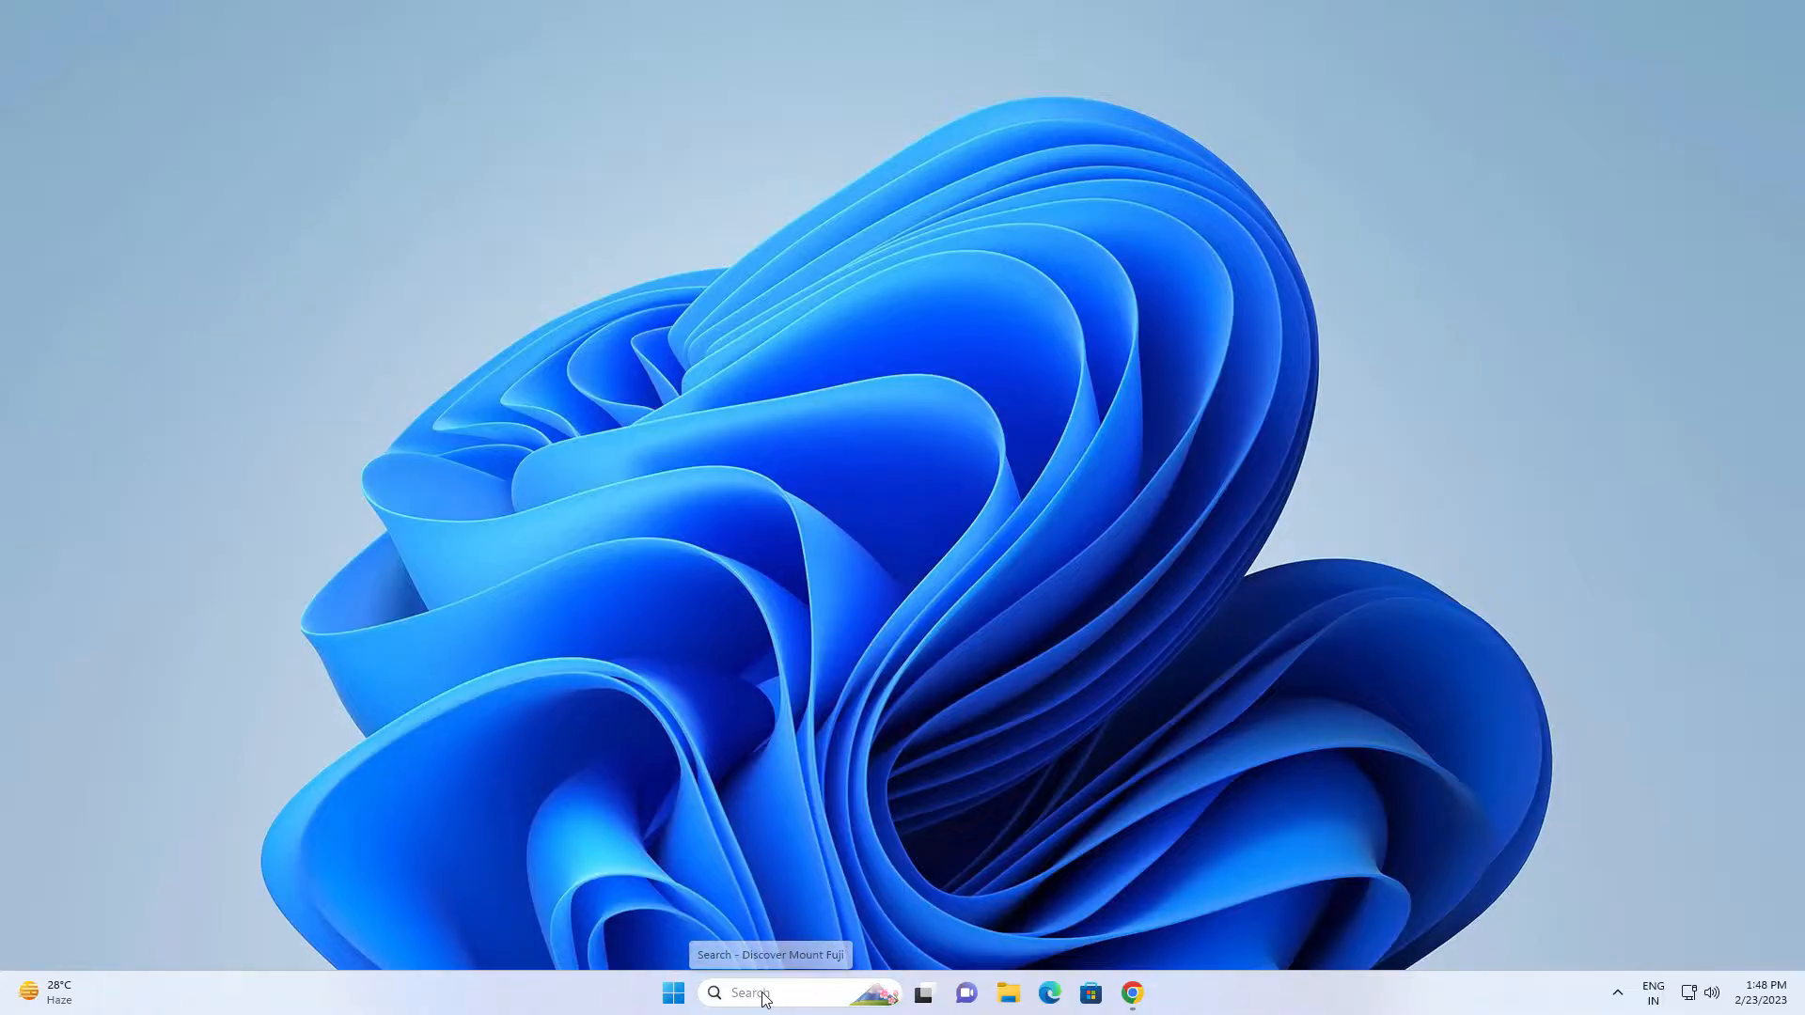
View the Mount Fuji search highlights, then type 's' in Start to search settings.
click(760, 993)
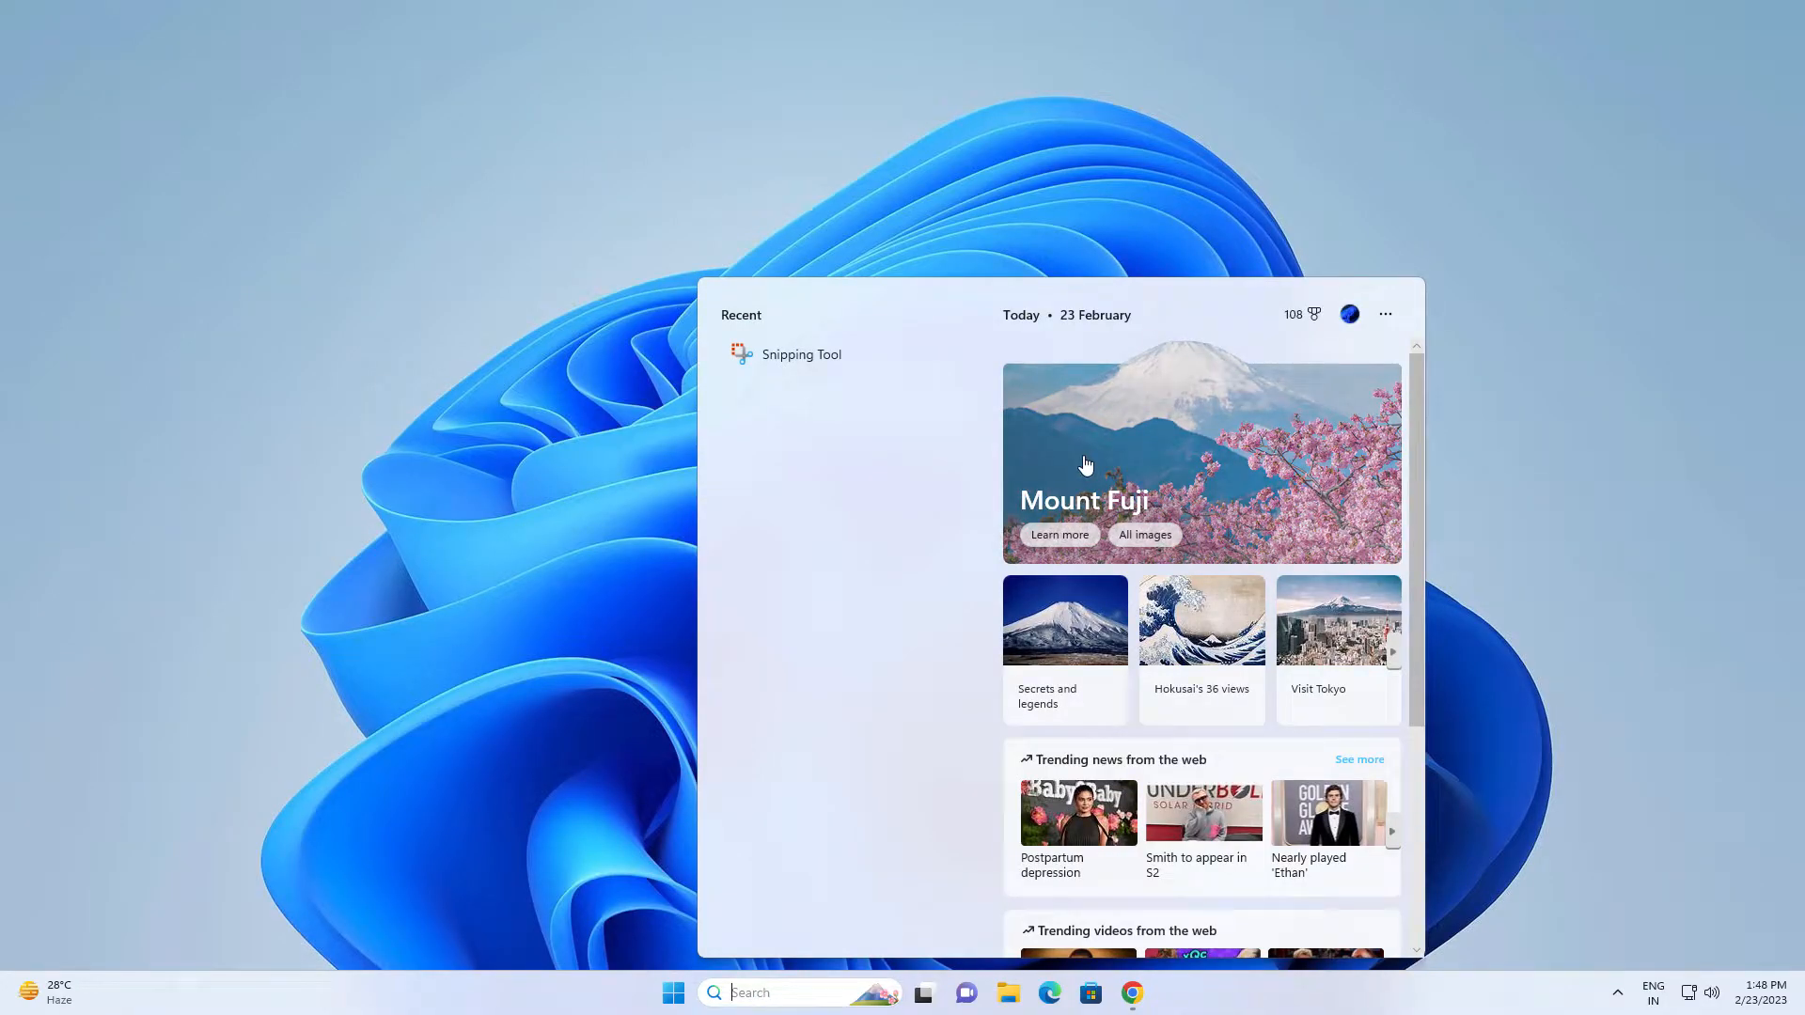
click(672, 993)
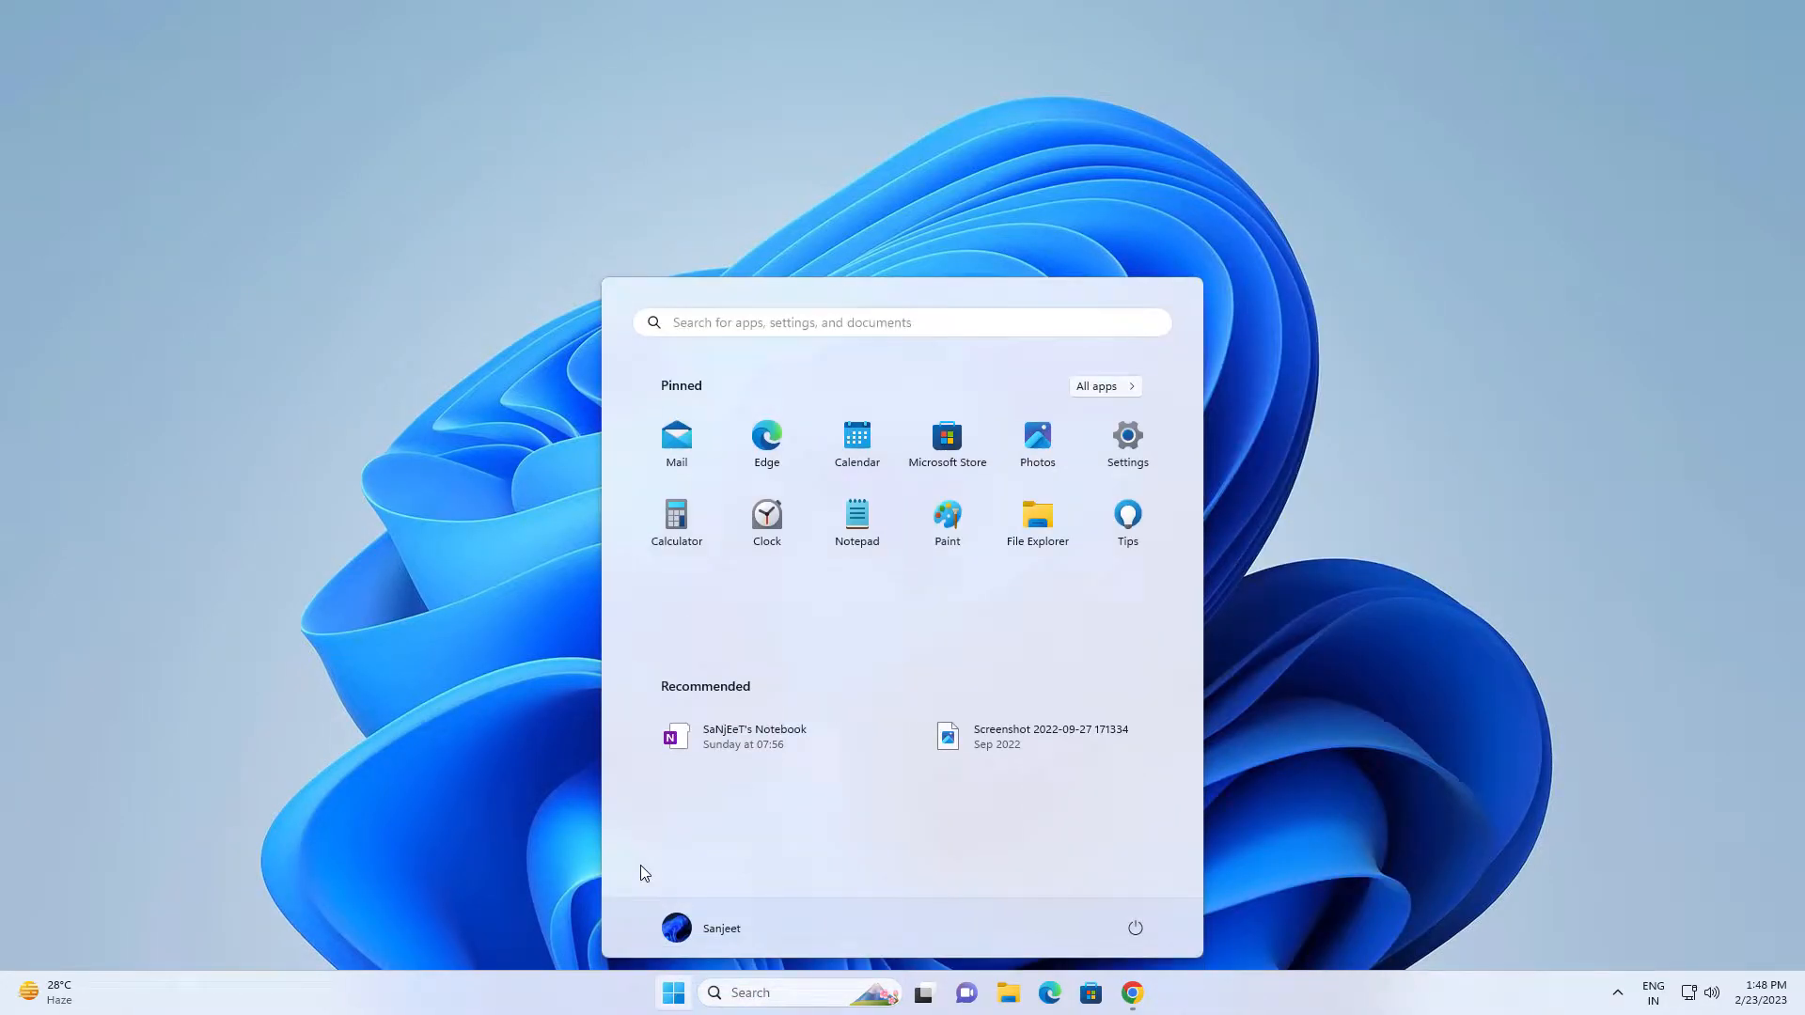
text(s)
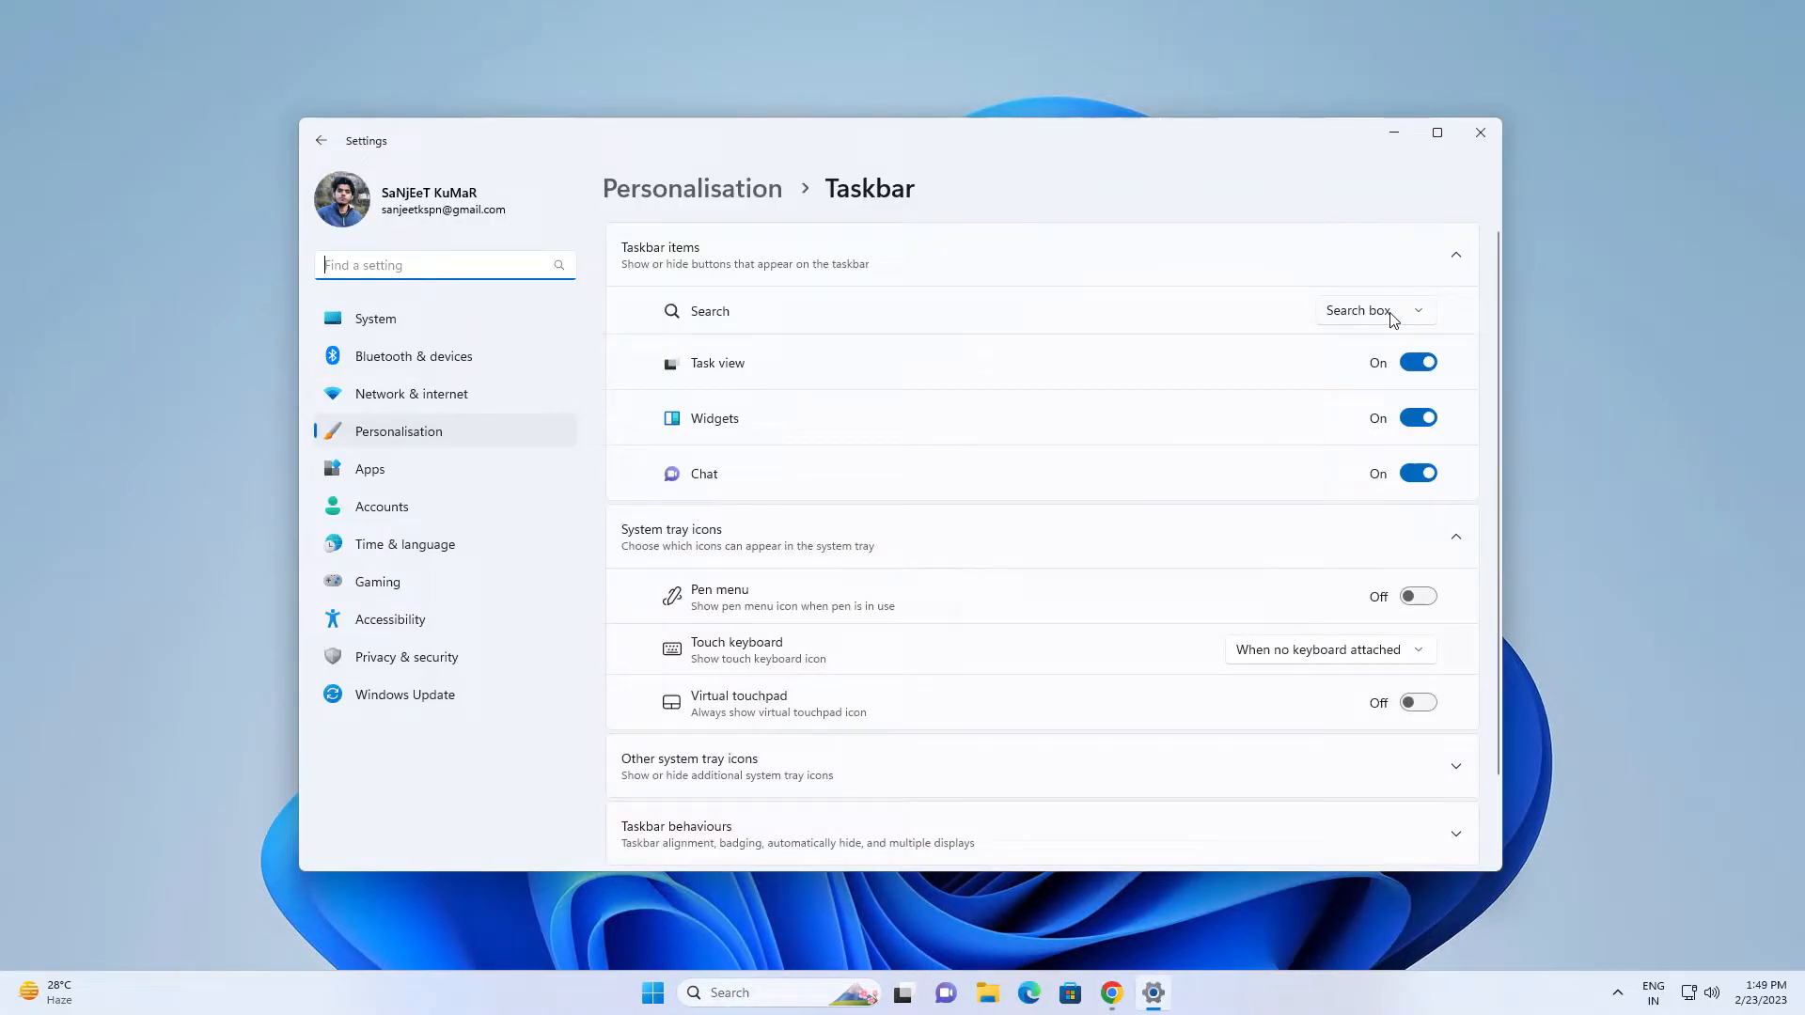
Switch taskbar Search to icon and label, Hide, icon only, then Search box.
click(1374, 311)
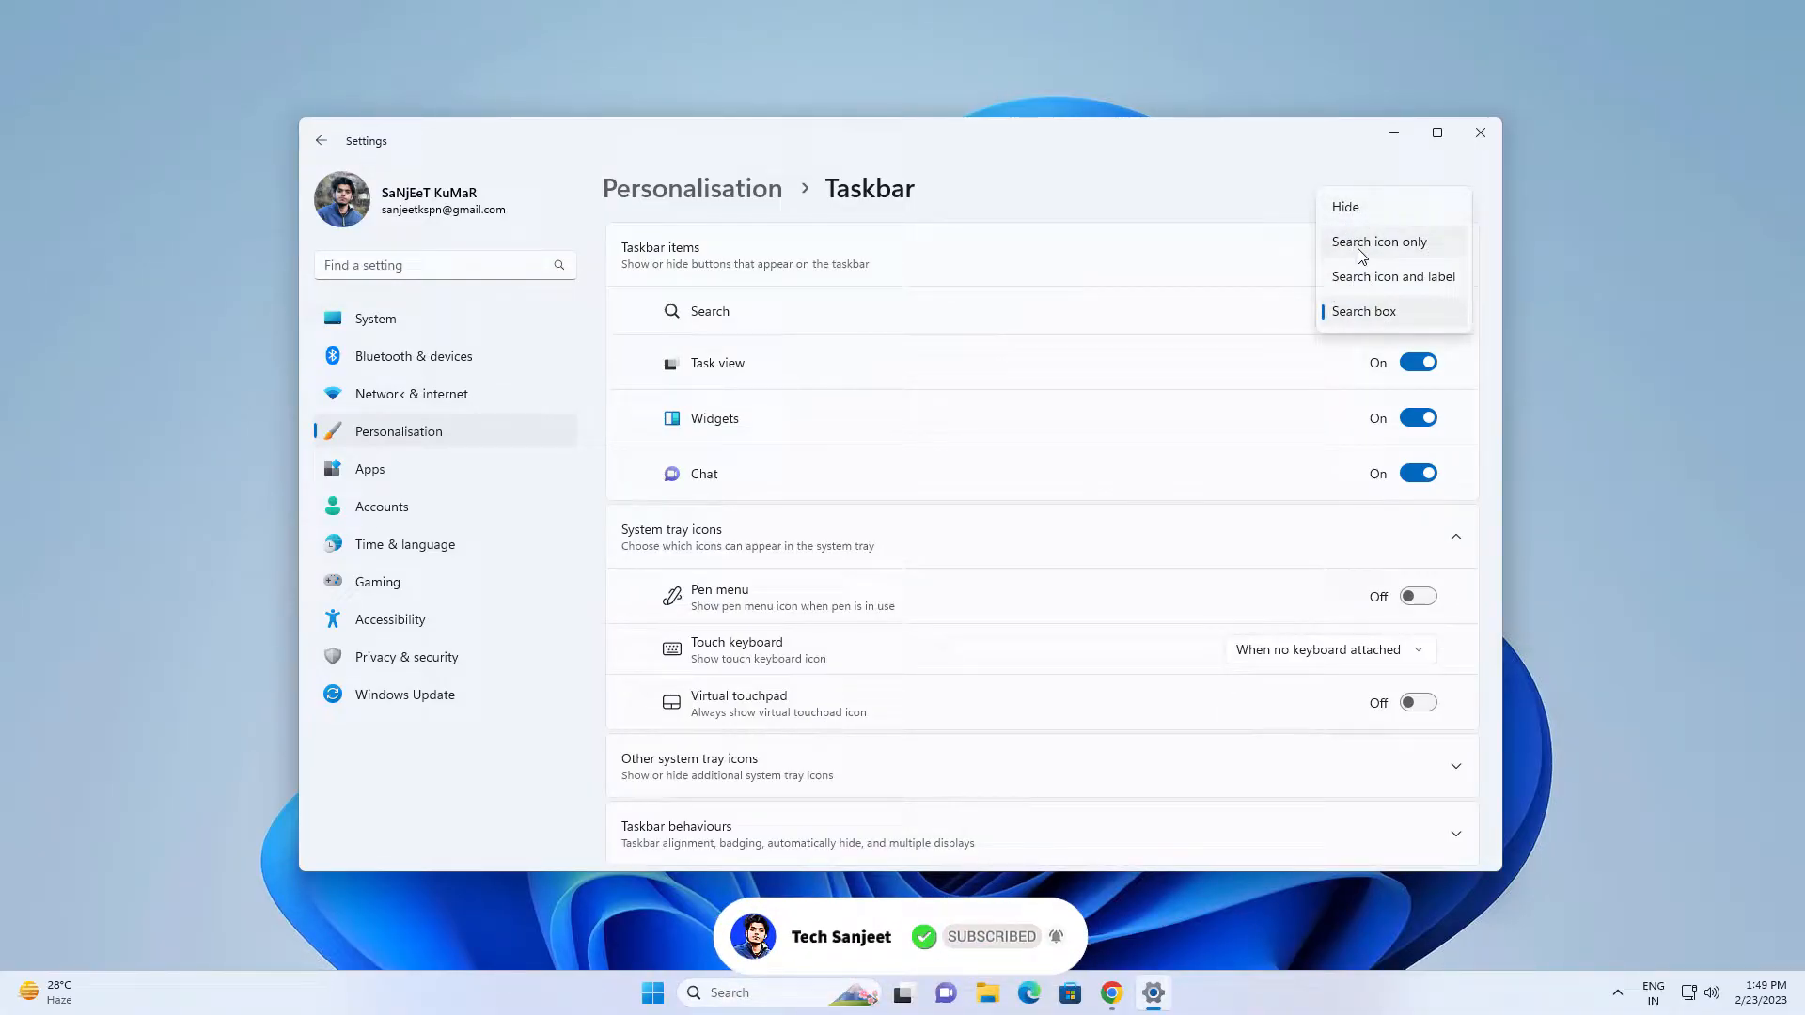
mouse_move(1368, 291)
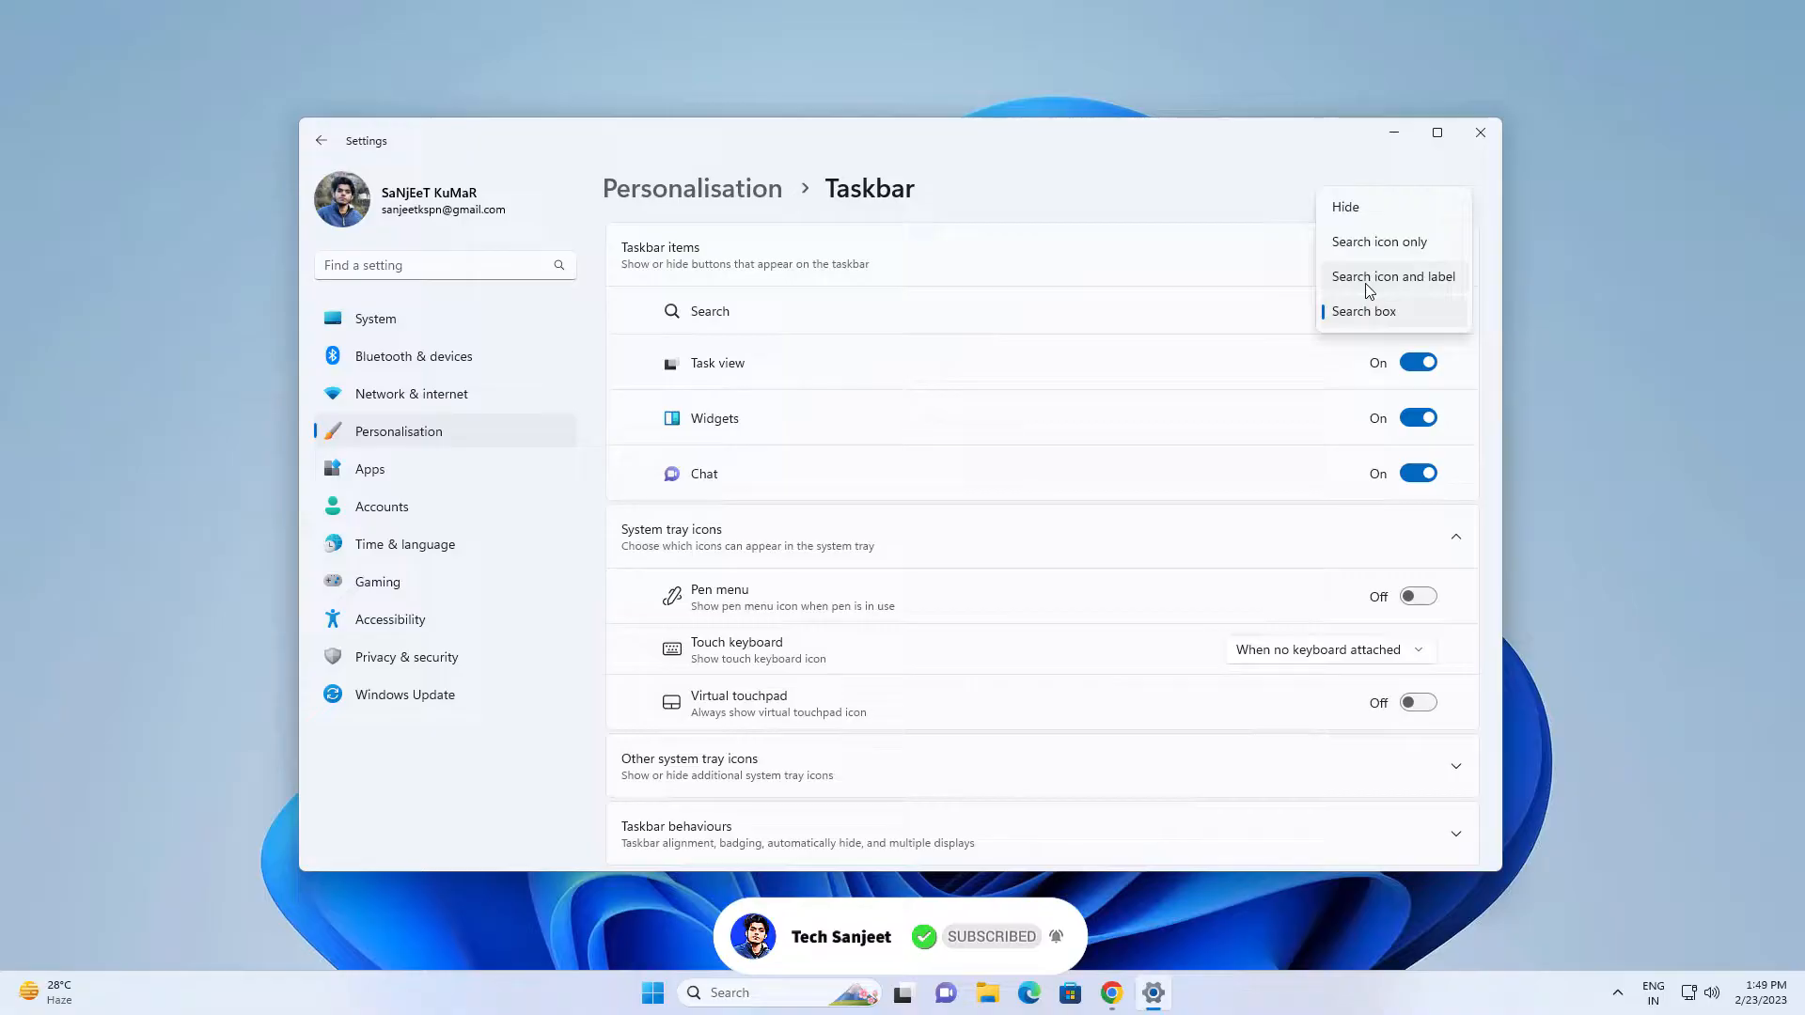
click(1393, 276)
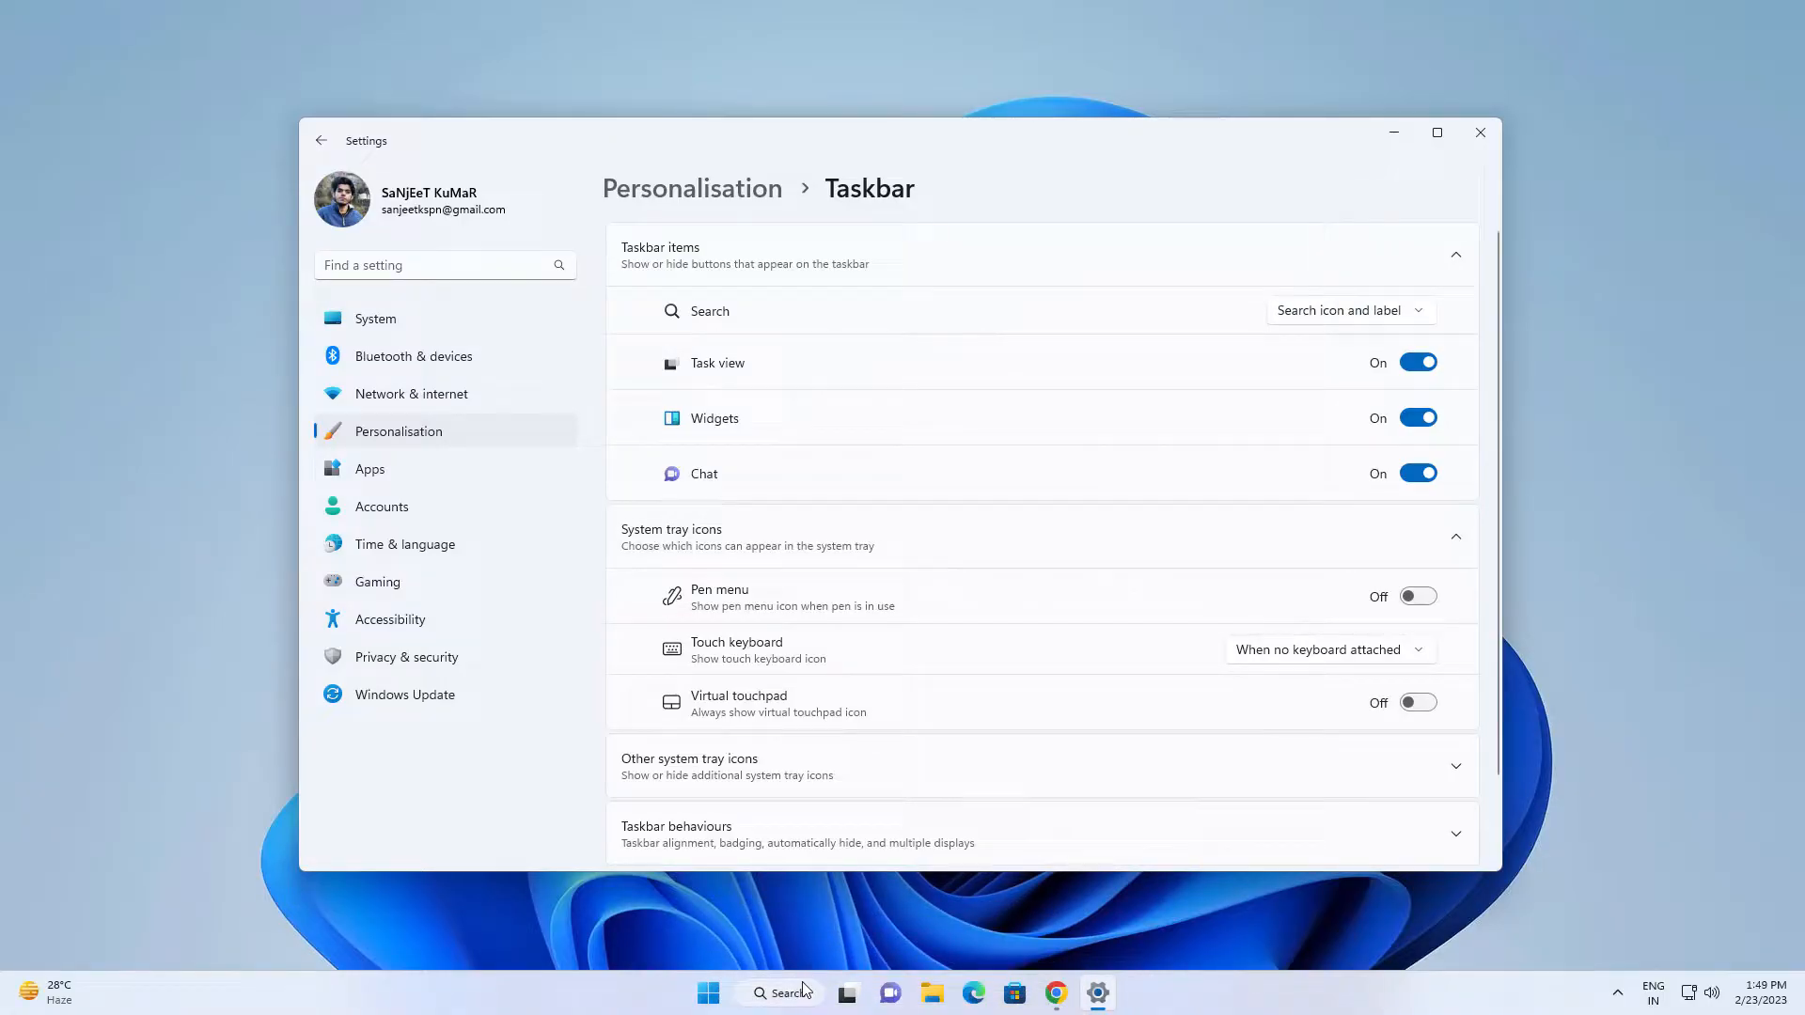
click(1339, 310)
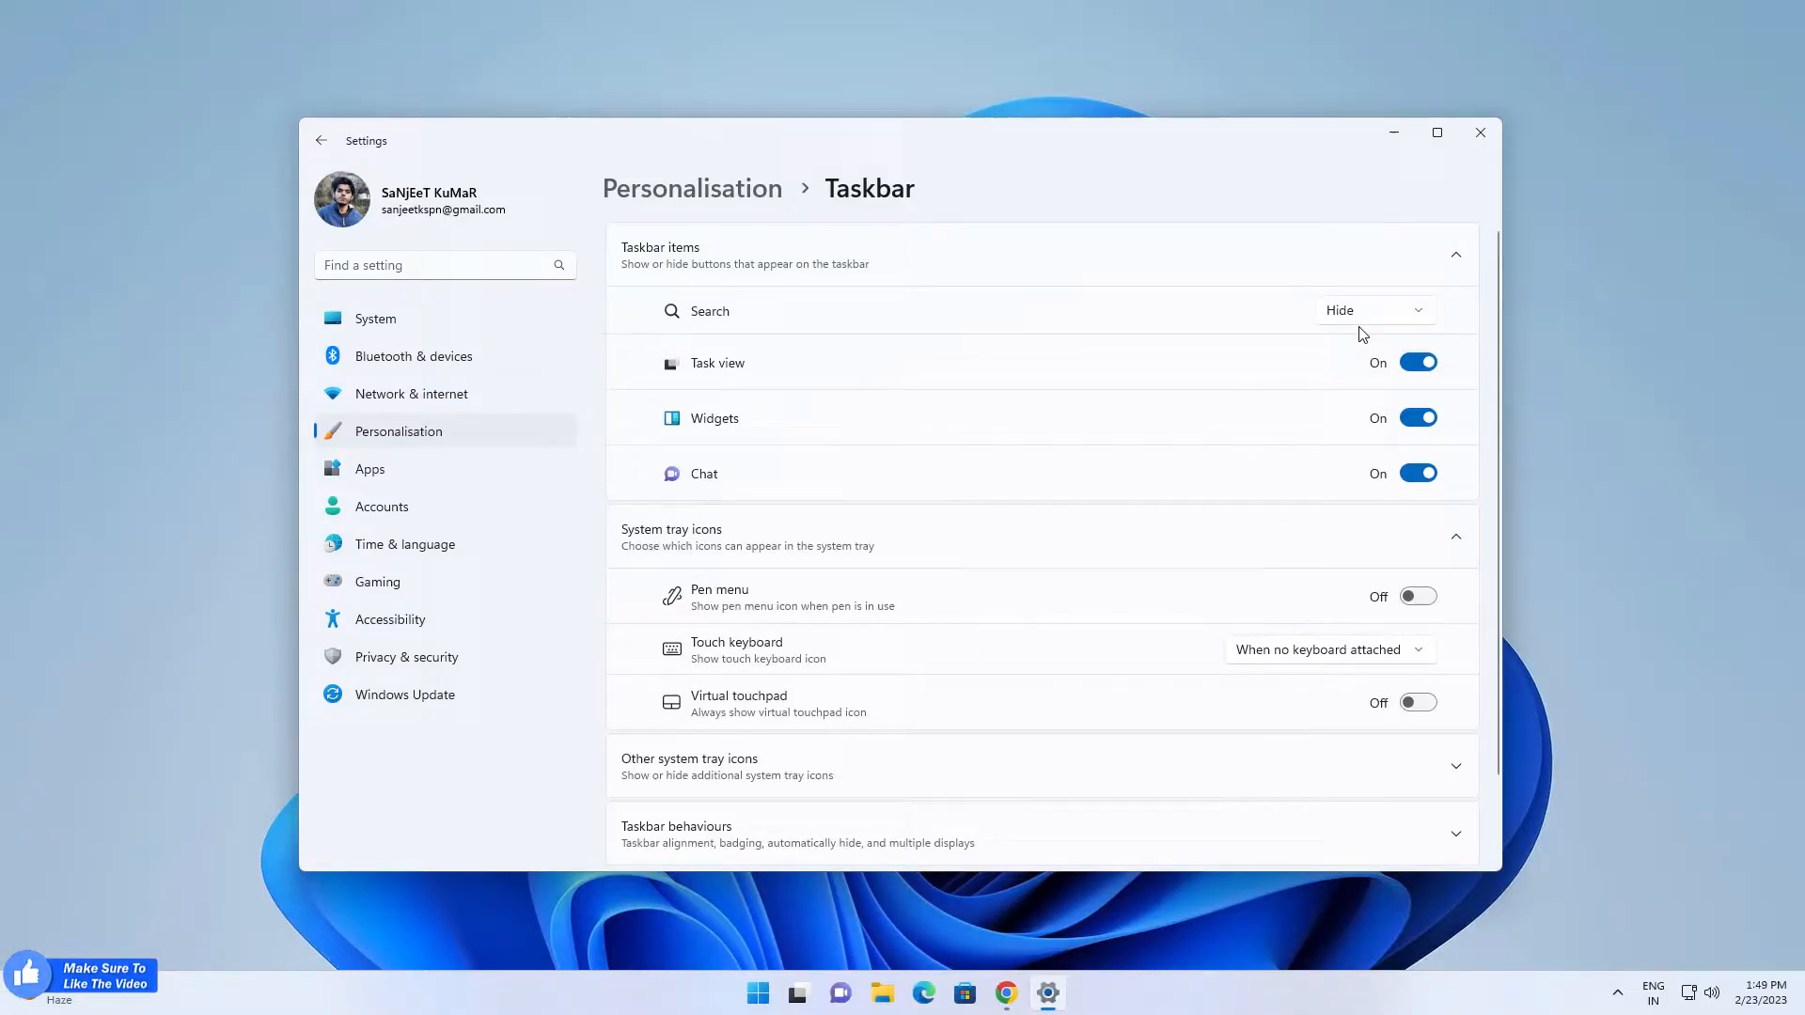
click(1370, 309)
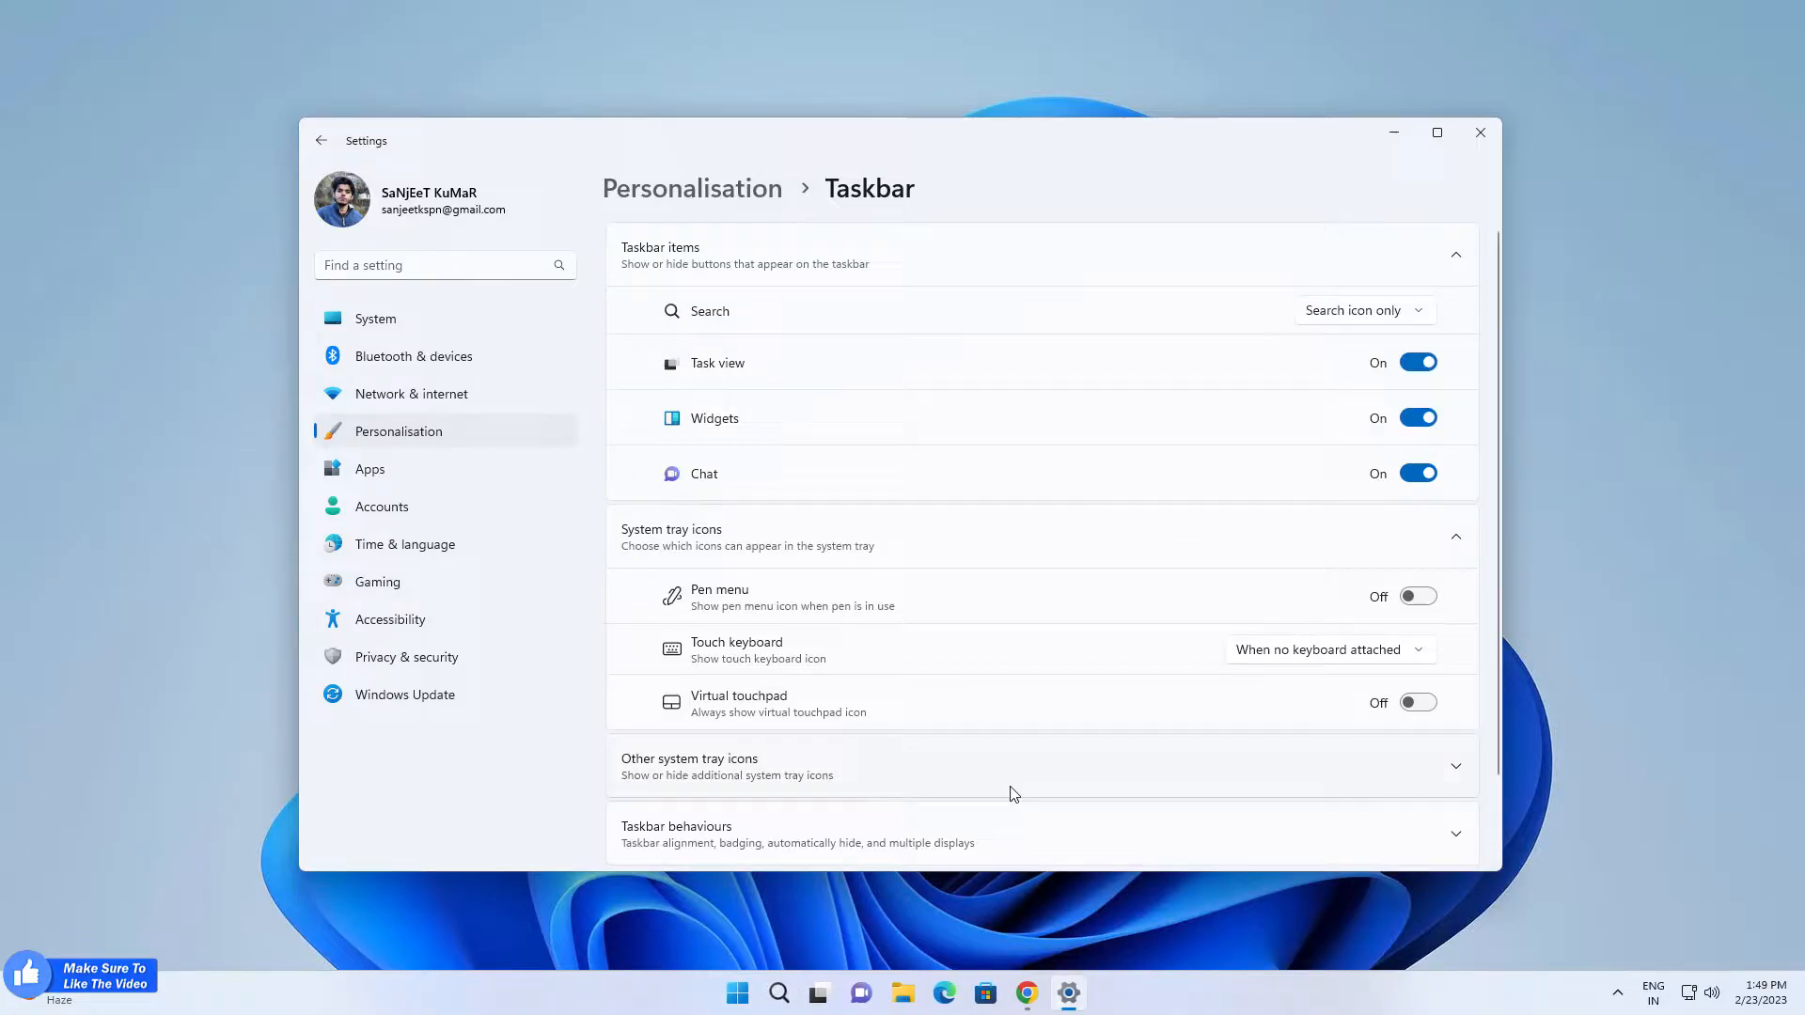
click(1363, 309)
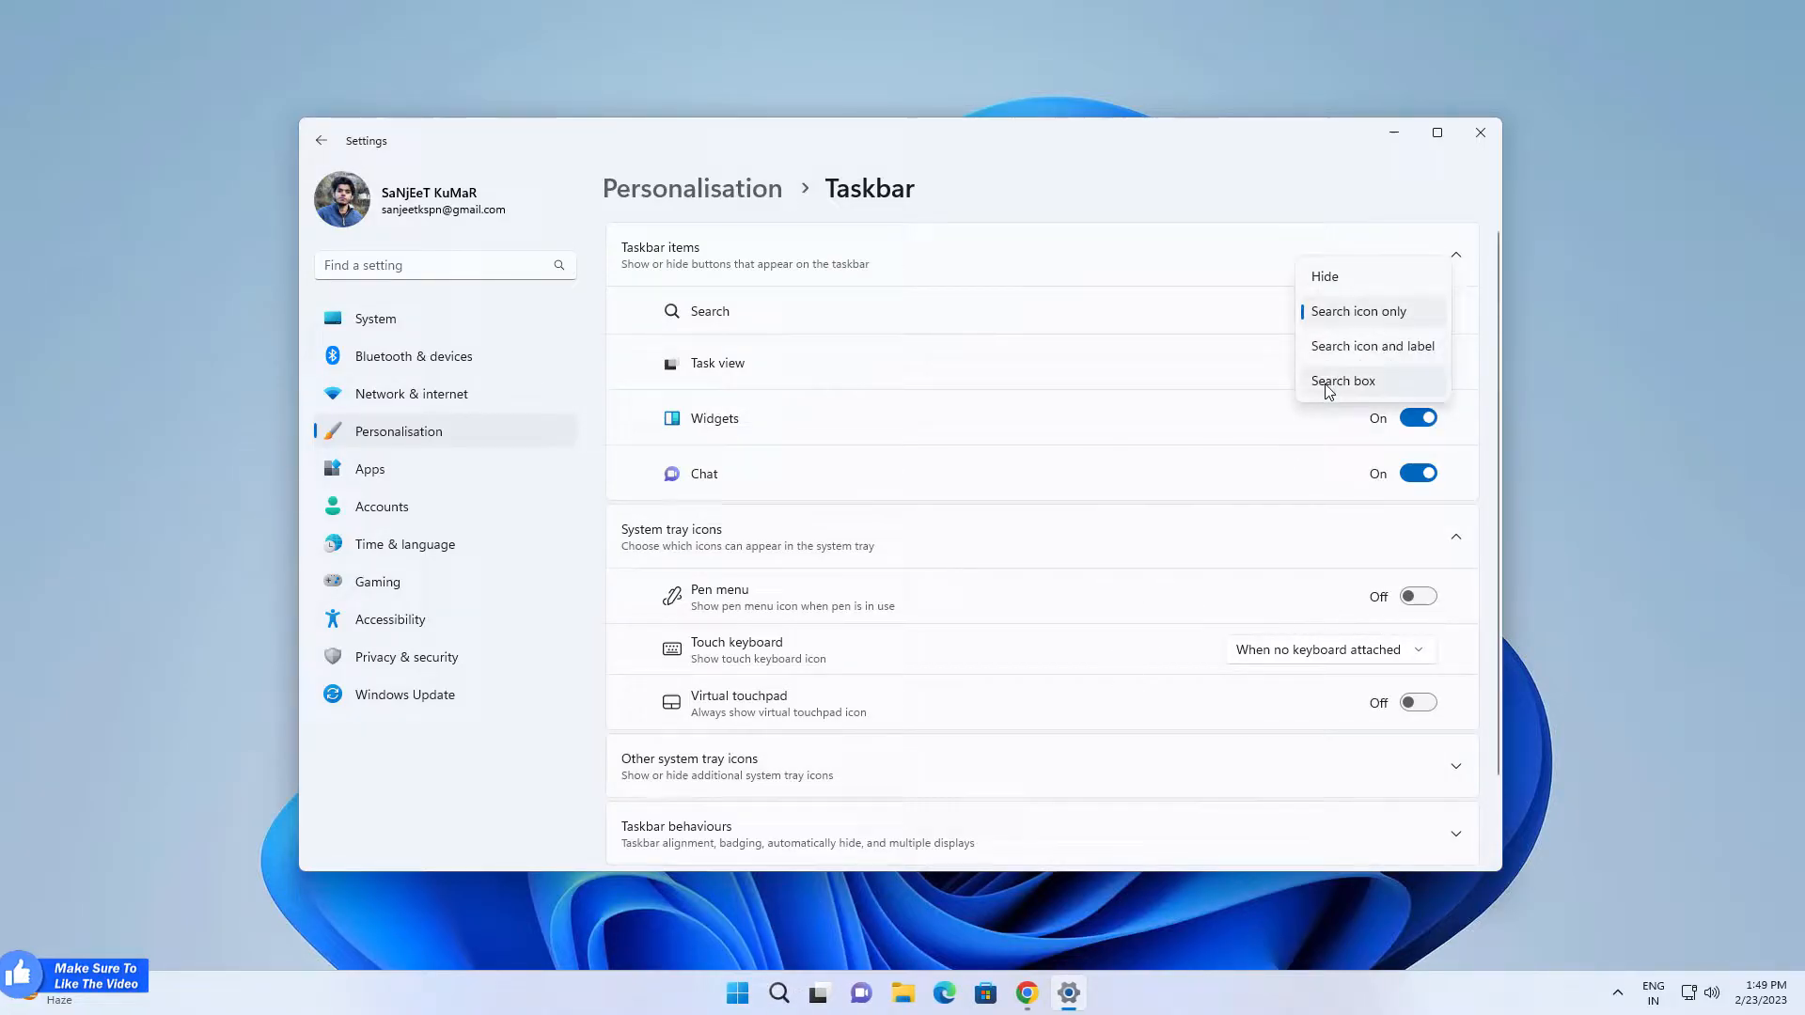
click(1342, 380)
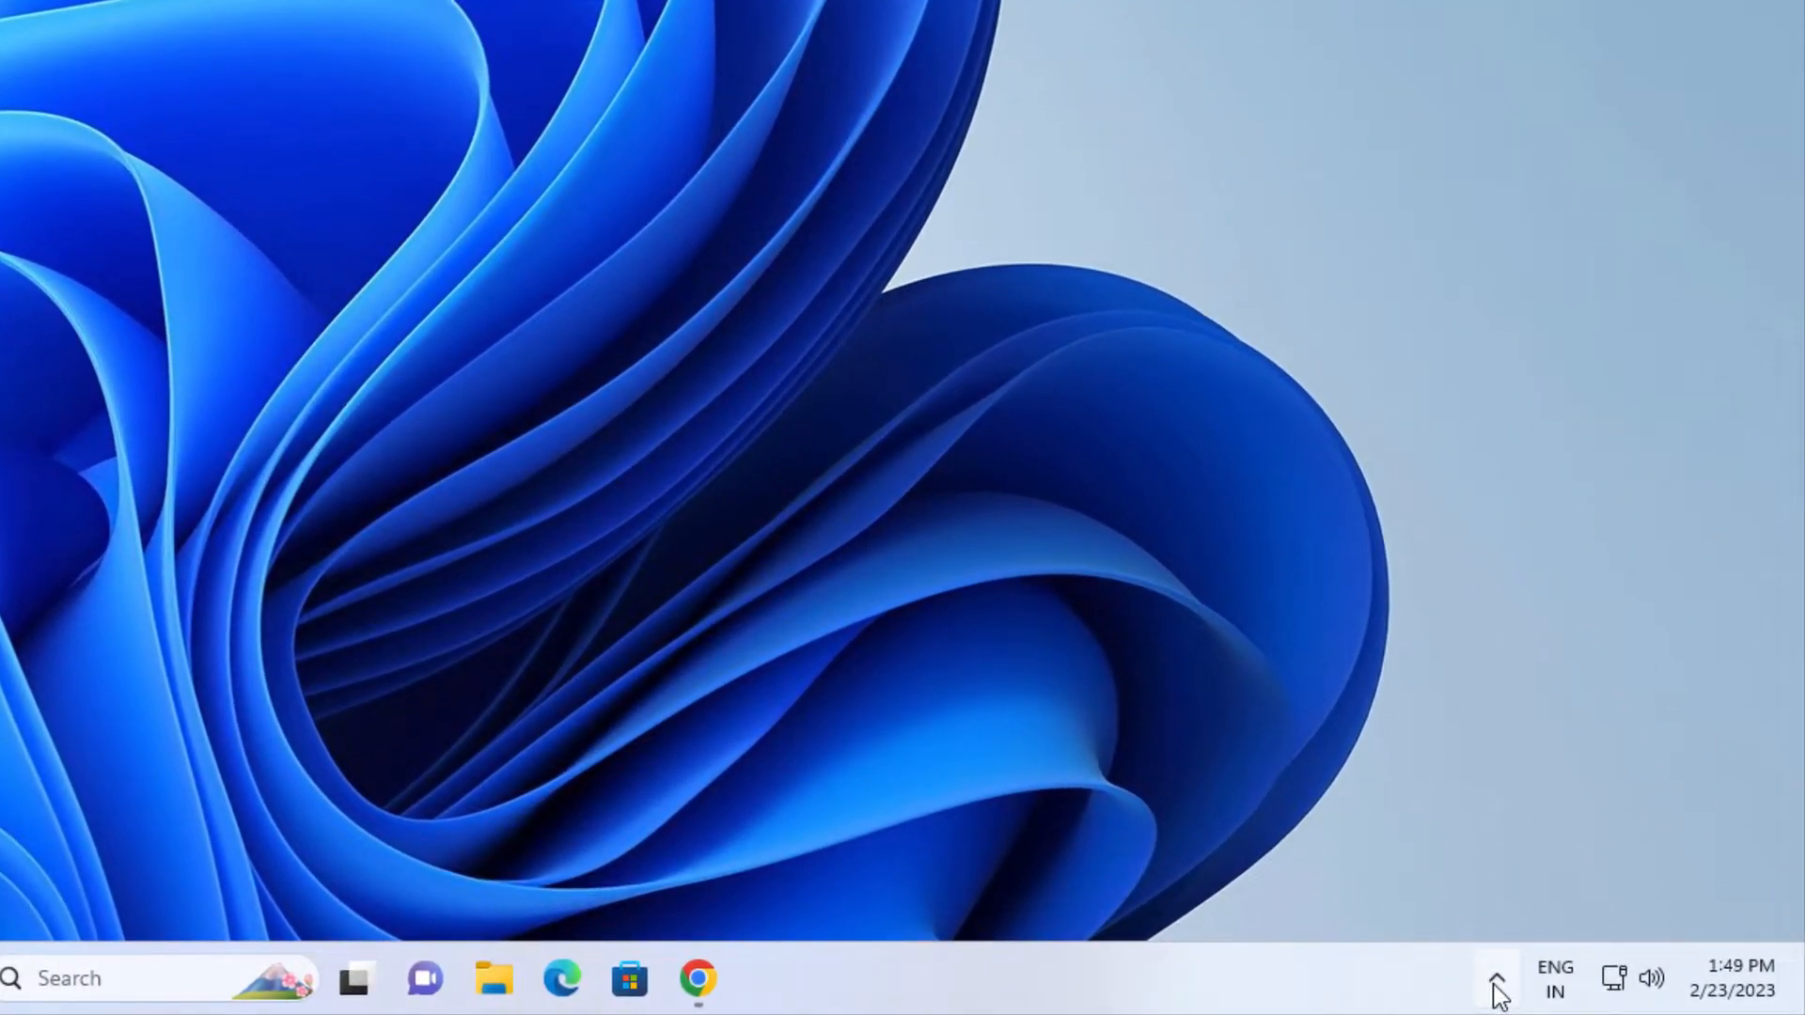
Expand the hidden system tray icons to reveal the Windows Security alert.
click(1496, 979)
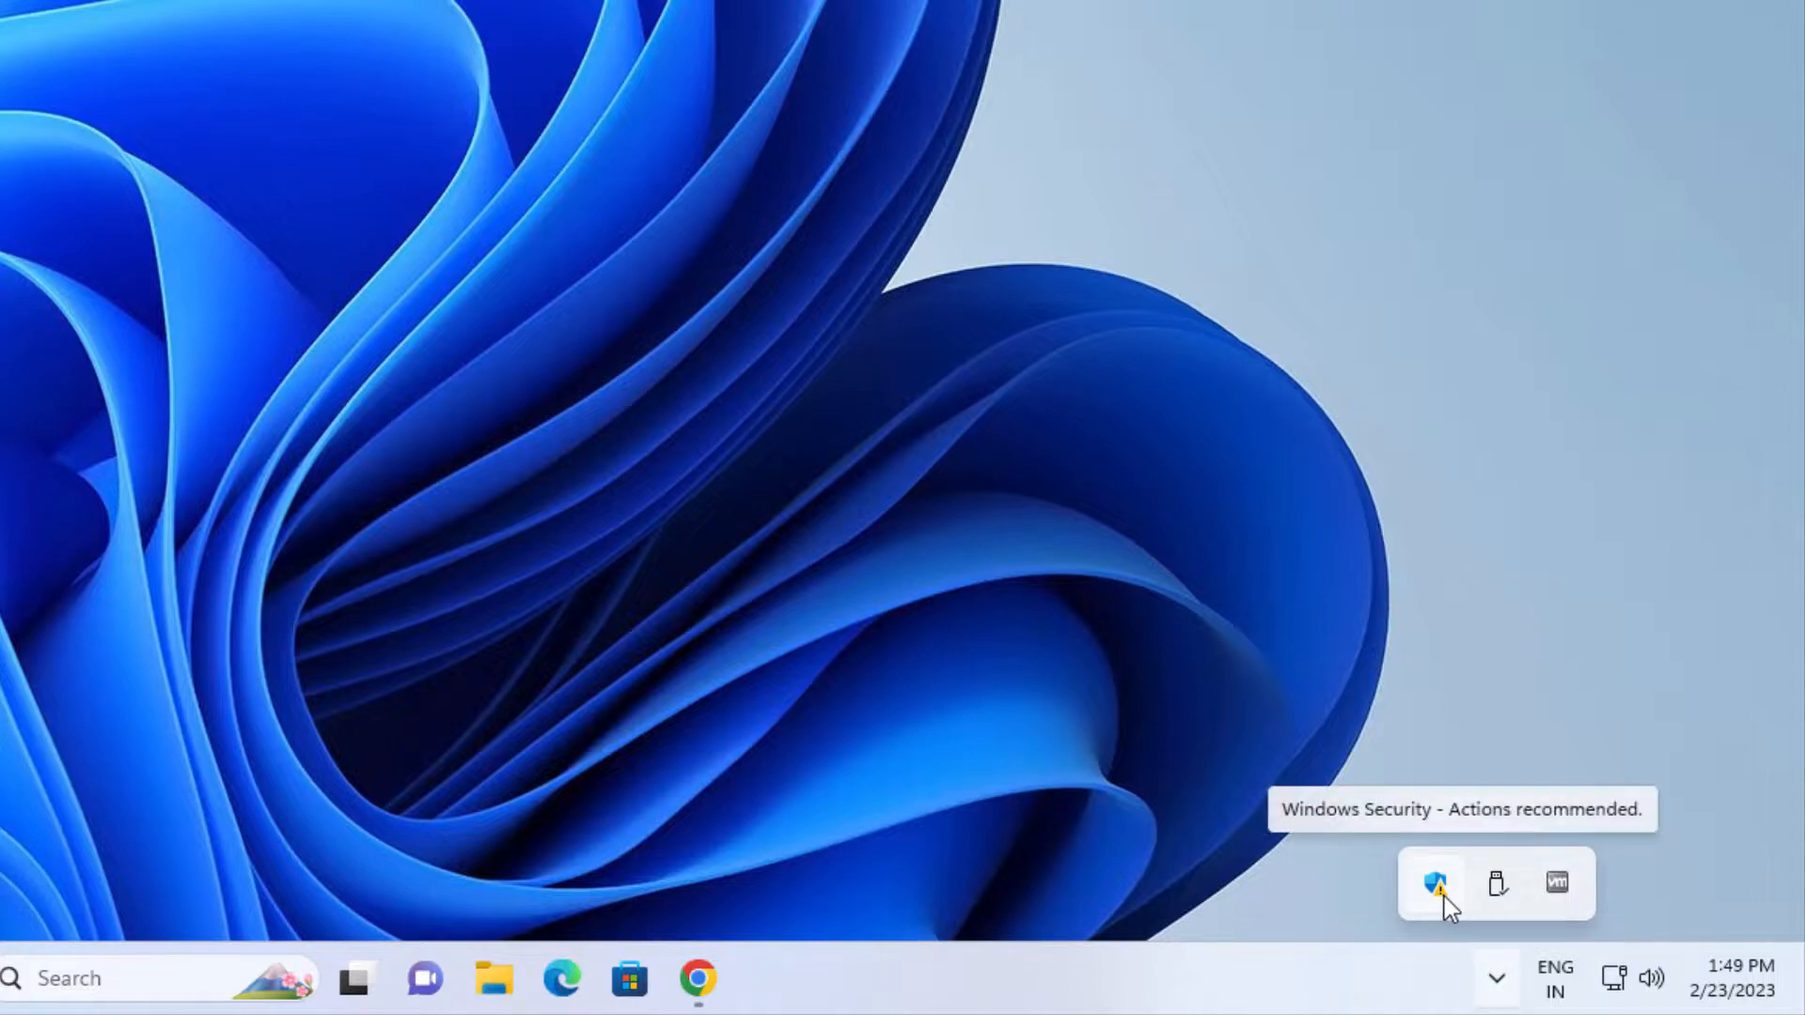
mouse_move(1440, 907)
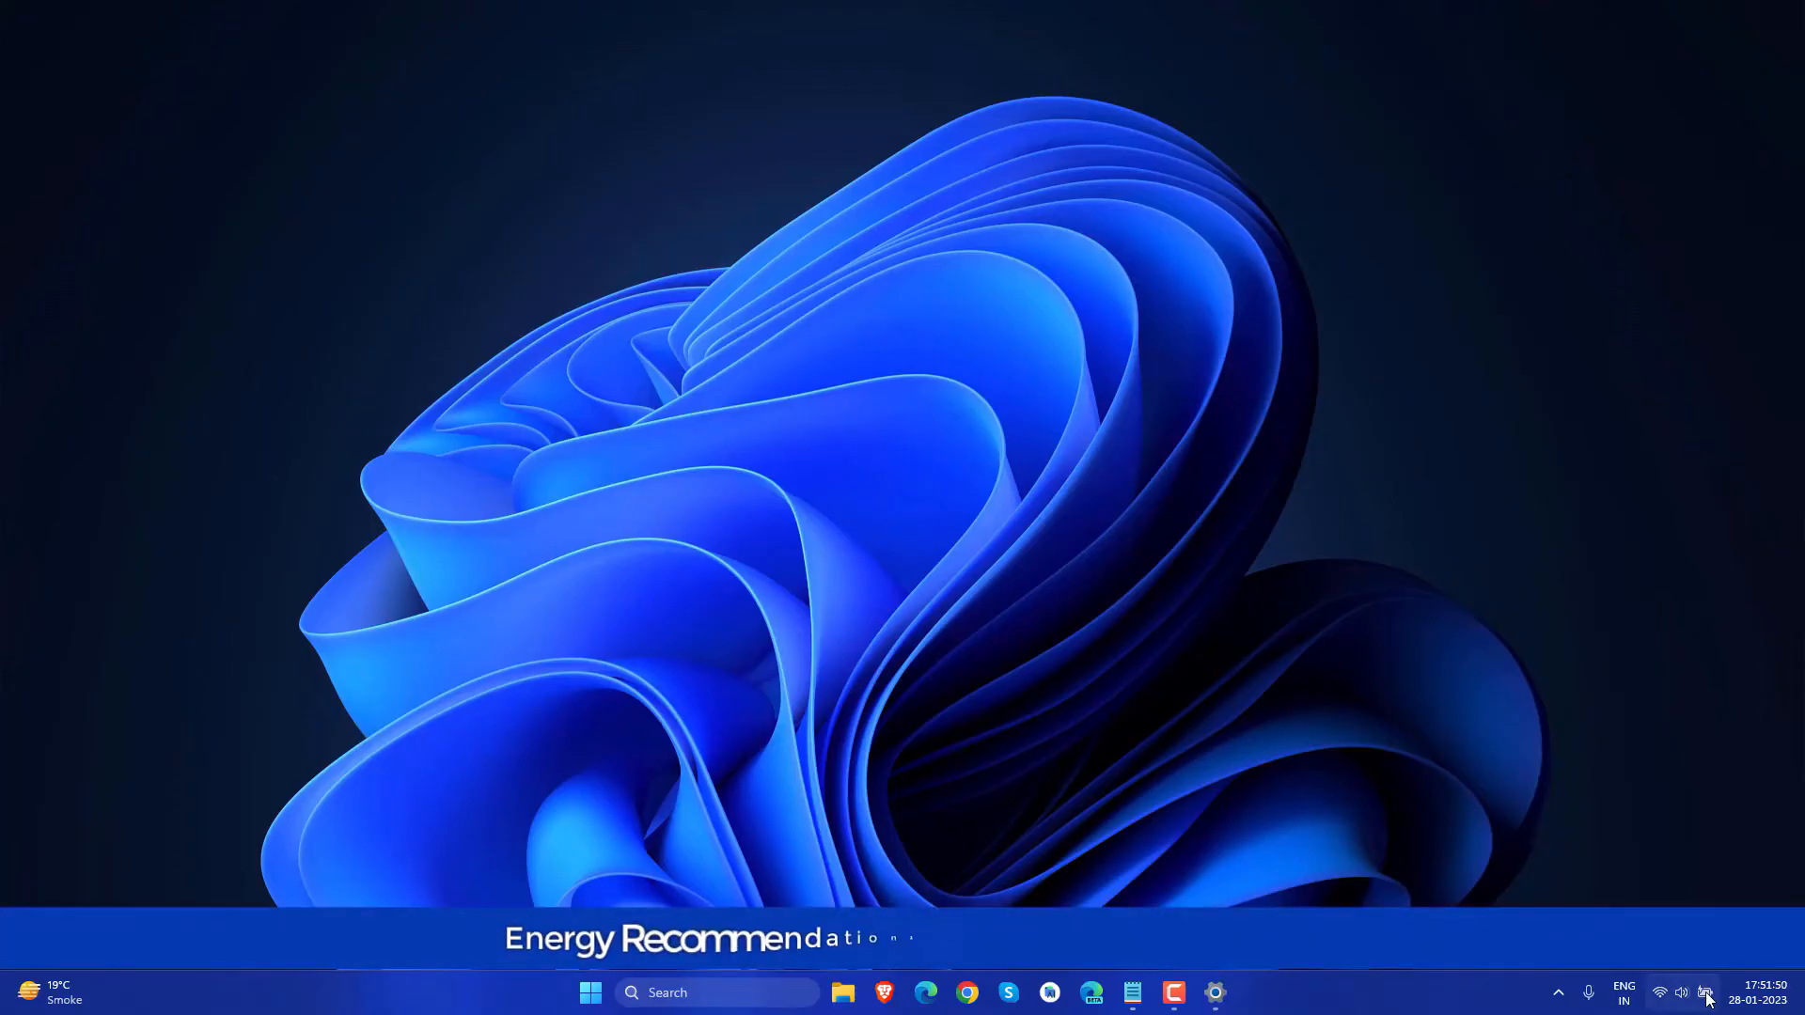
Apply the best energy efficiency power mode, then Apply all remaining energy recommendations.
click(1215, 993)
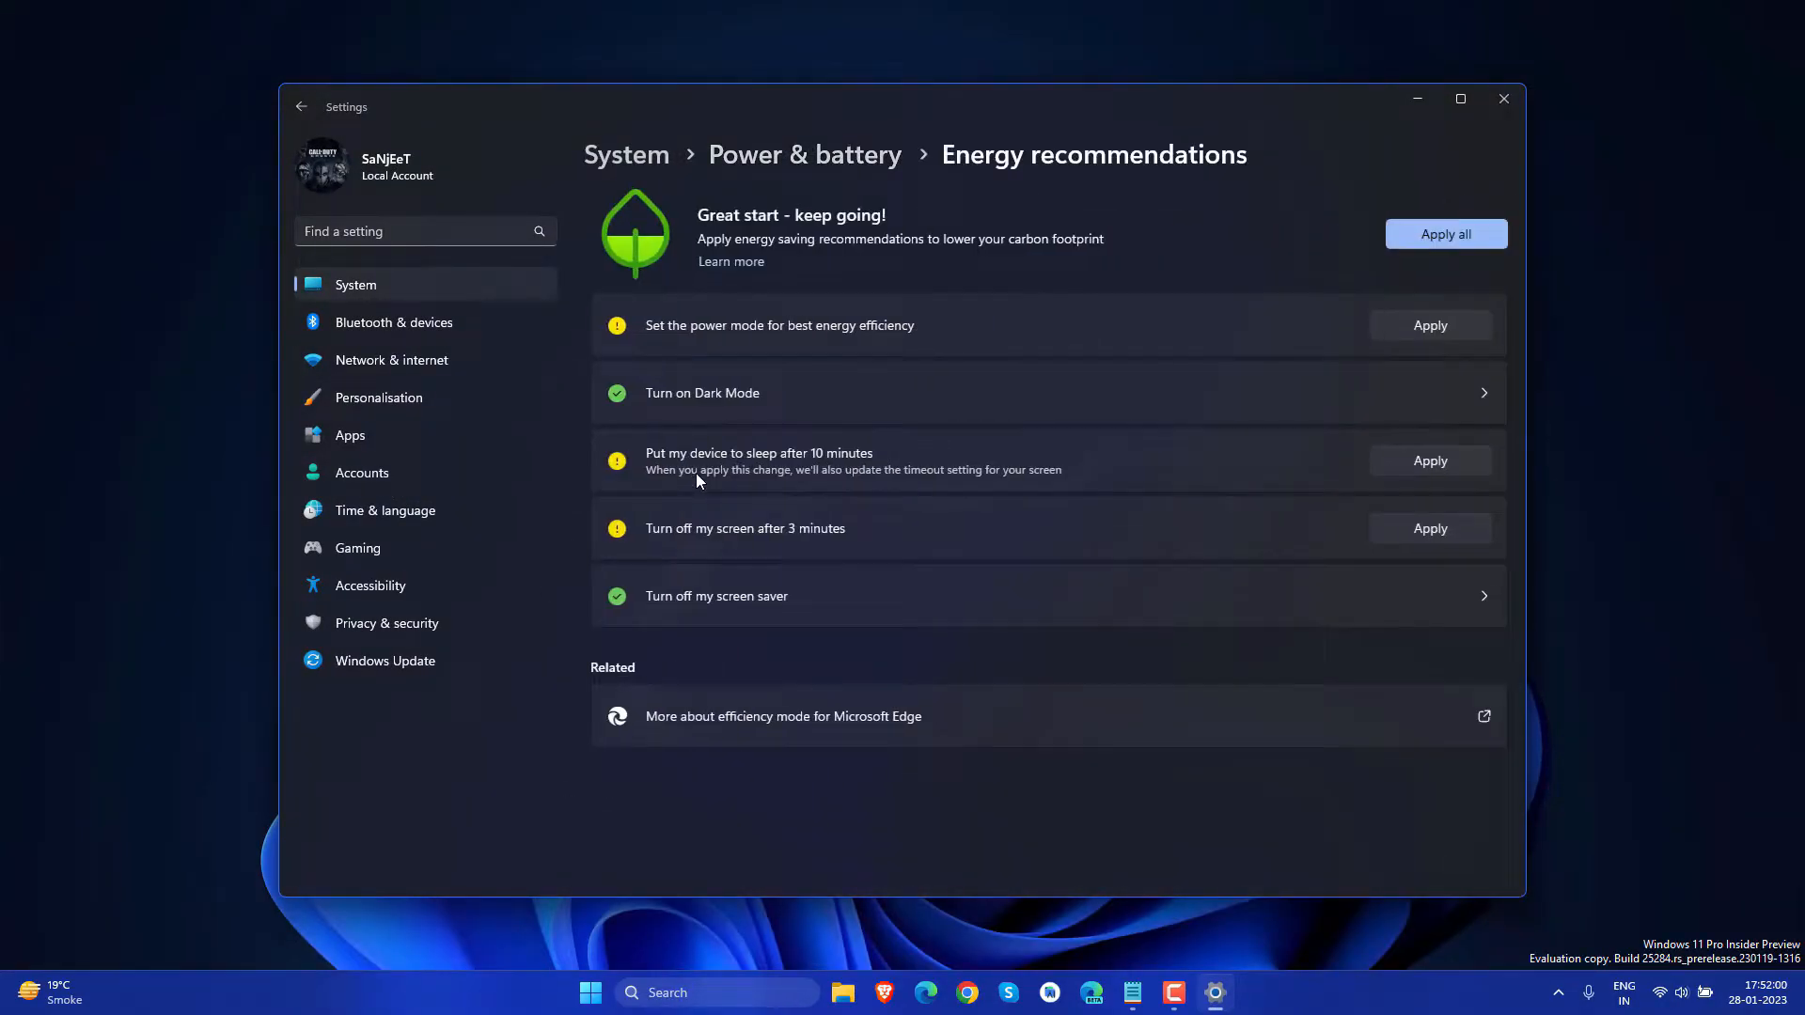
click(1430, 324)
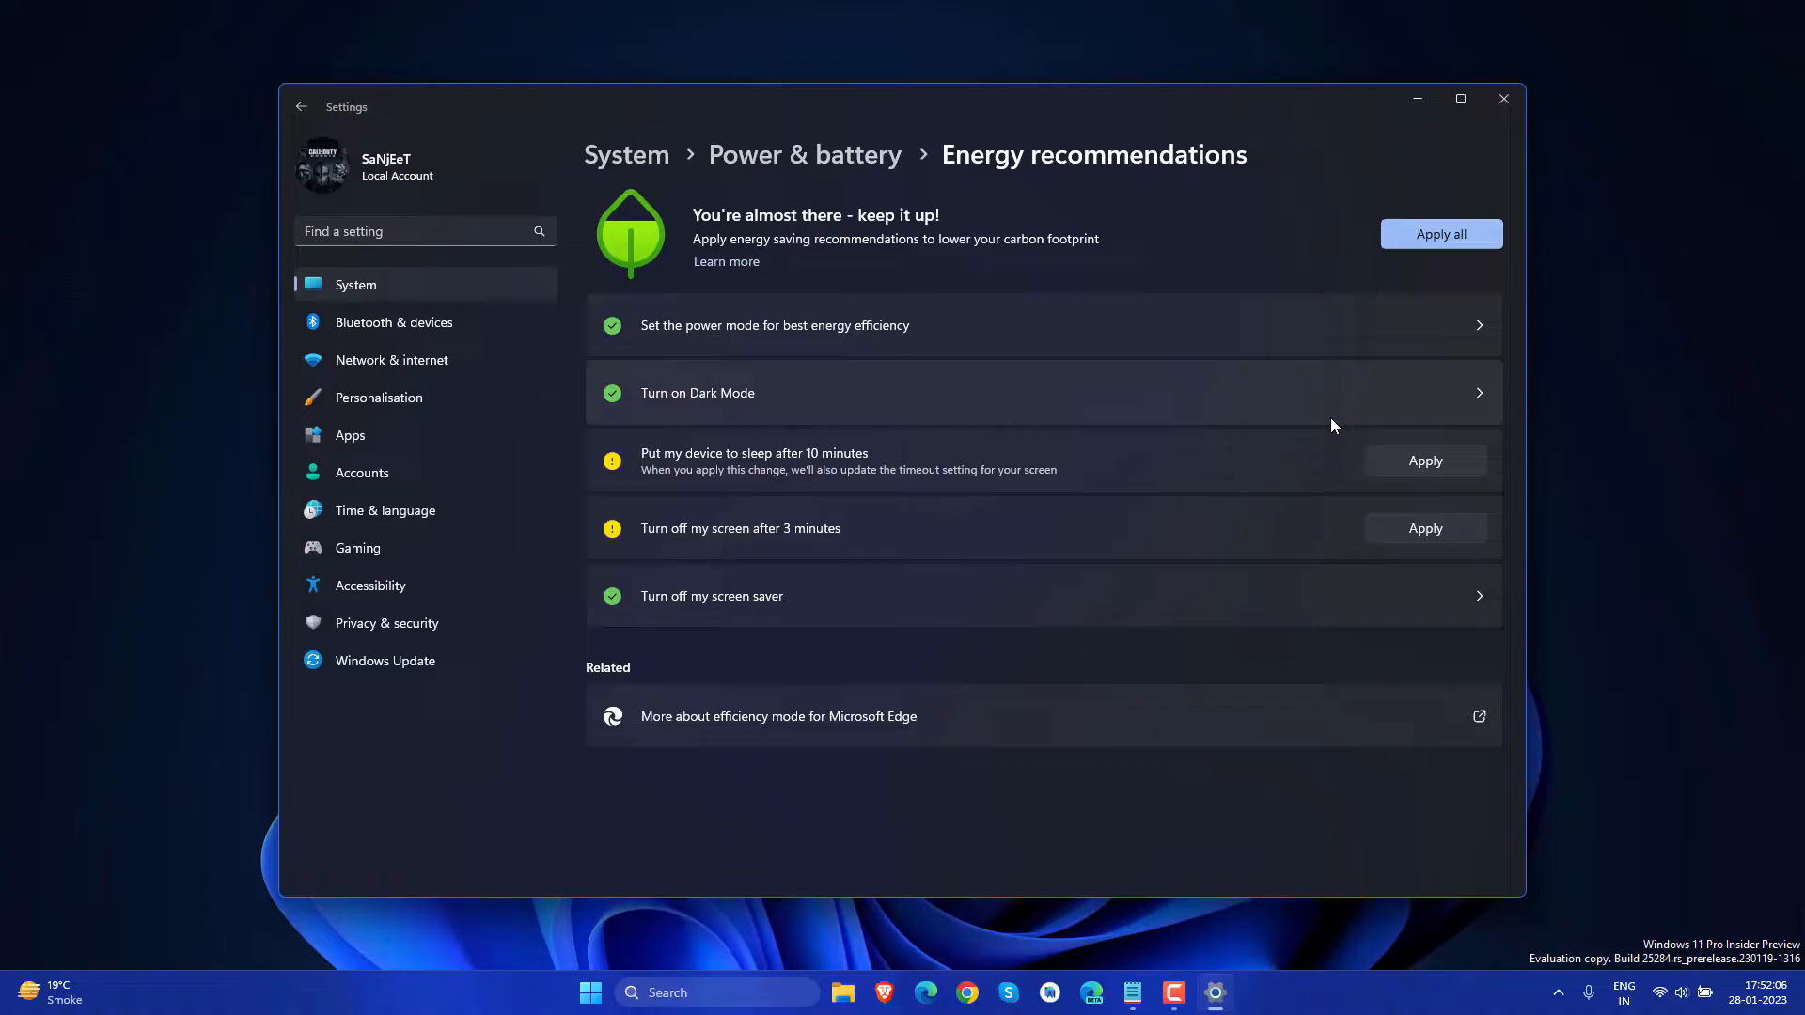
click(1441, 234)
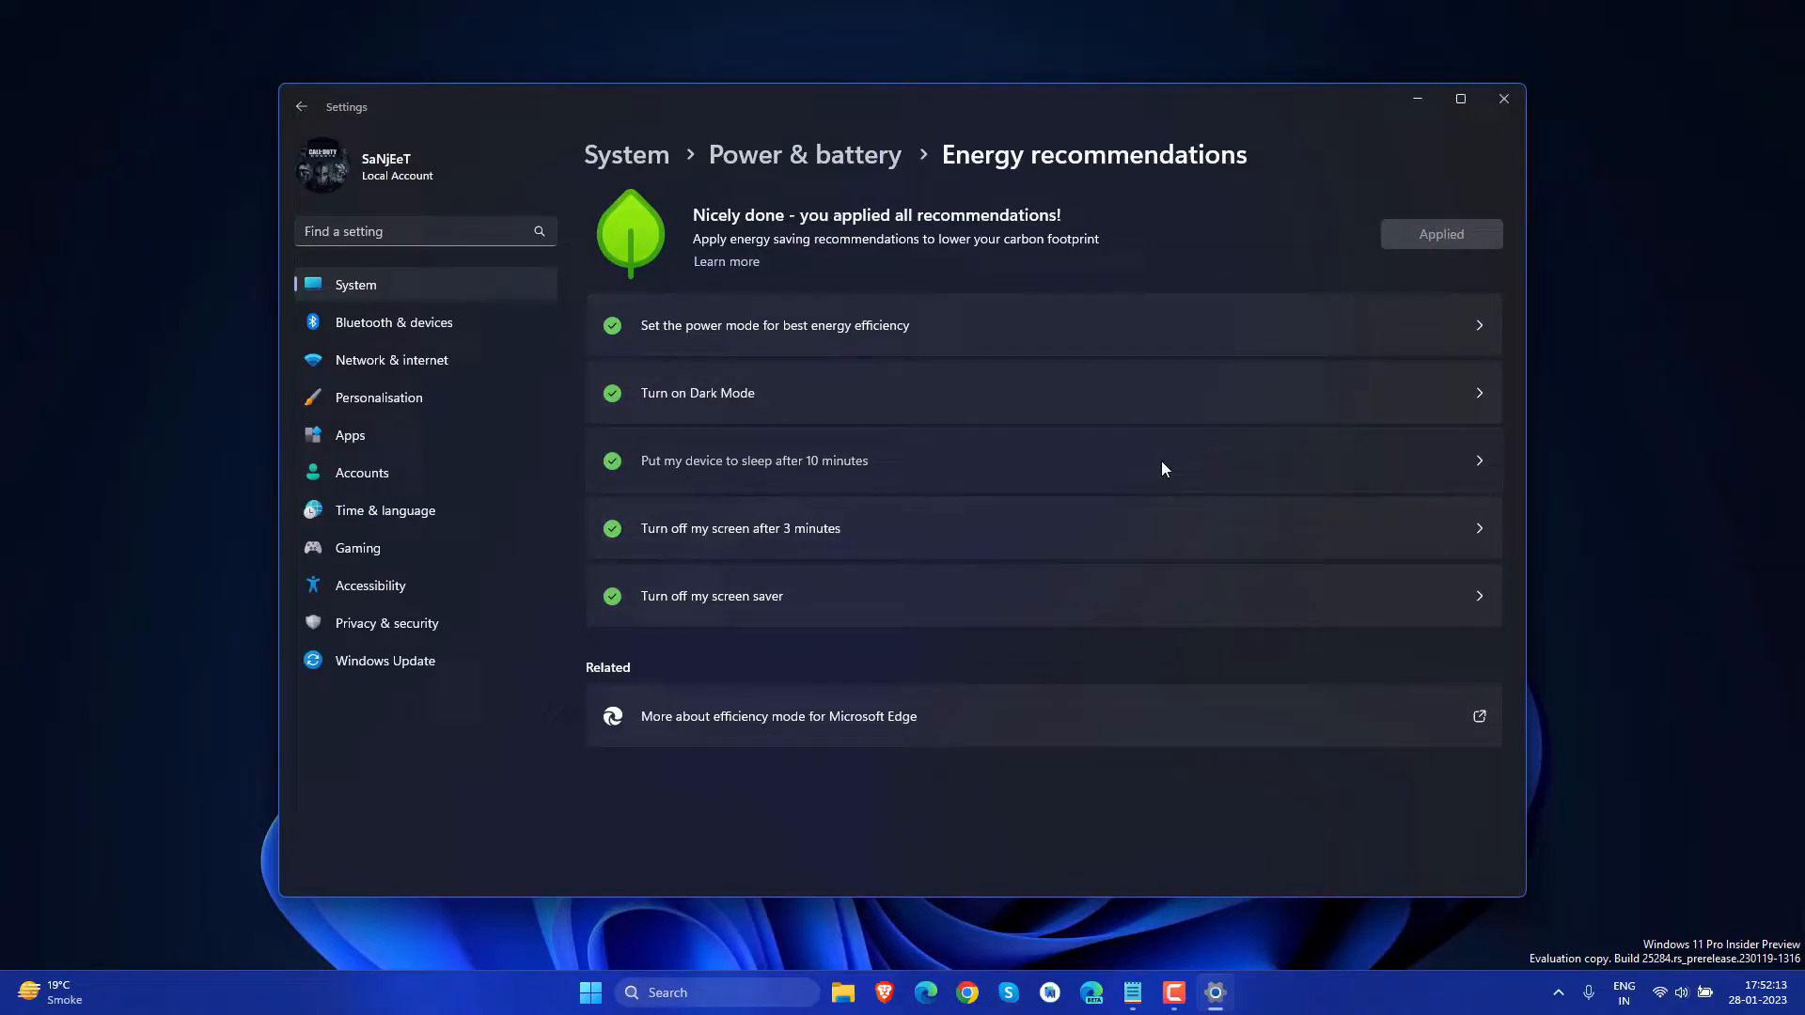
mouse_move(1402, 216)
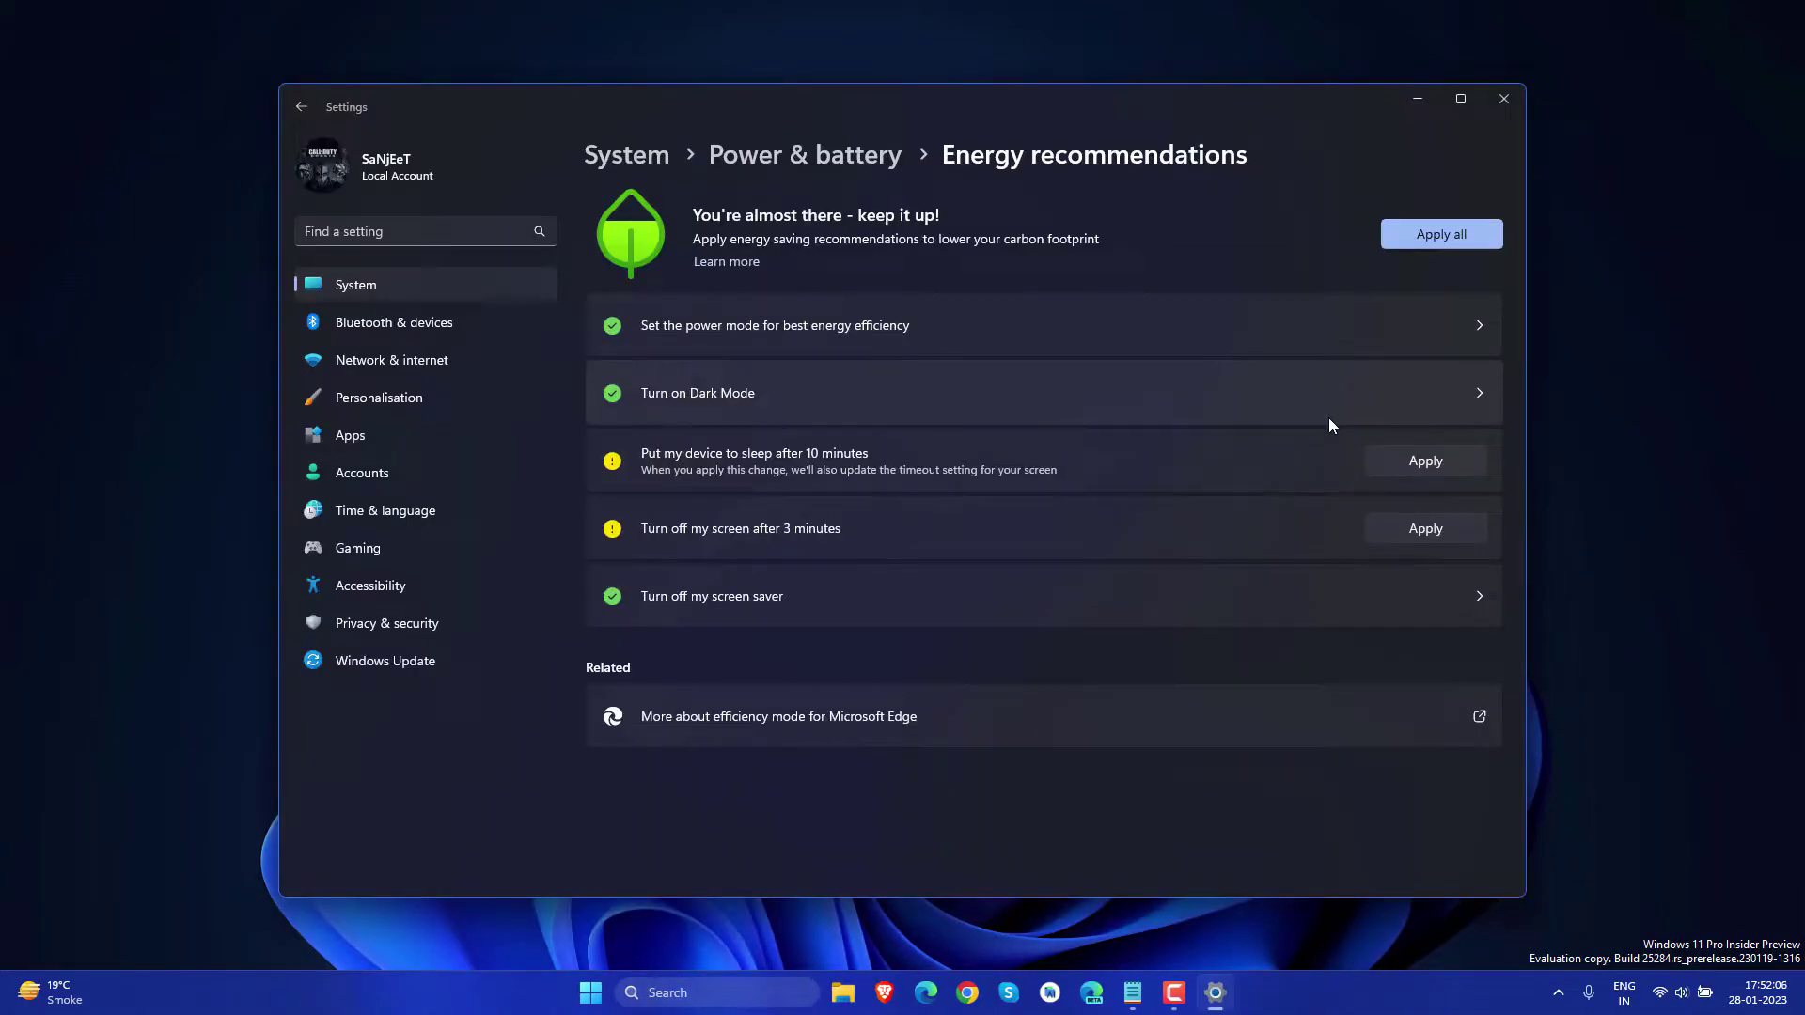
click(1440, 234)
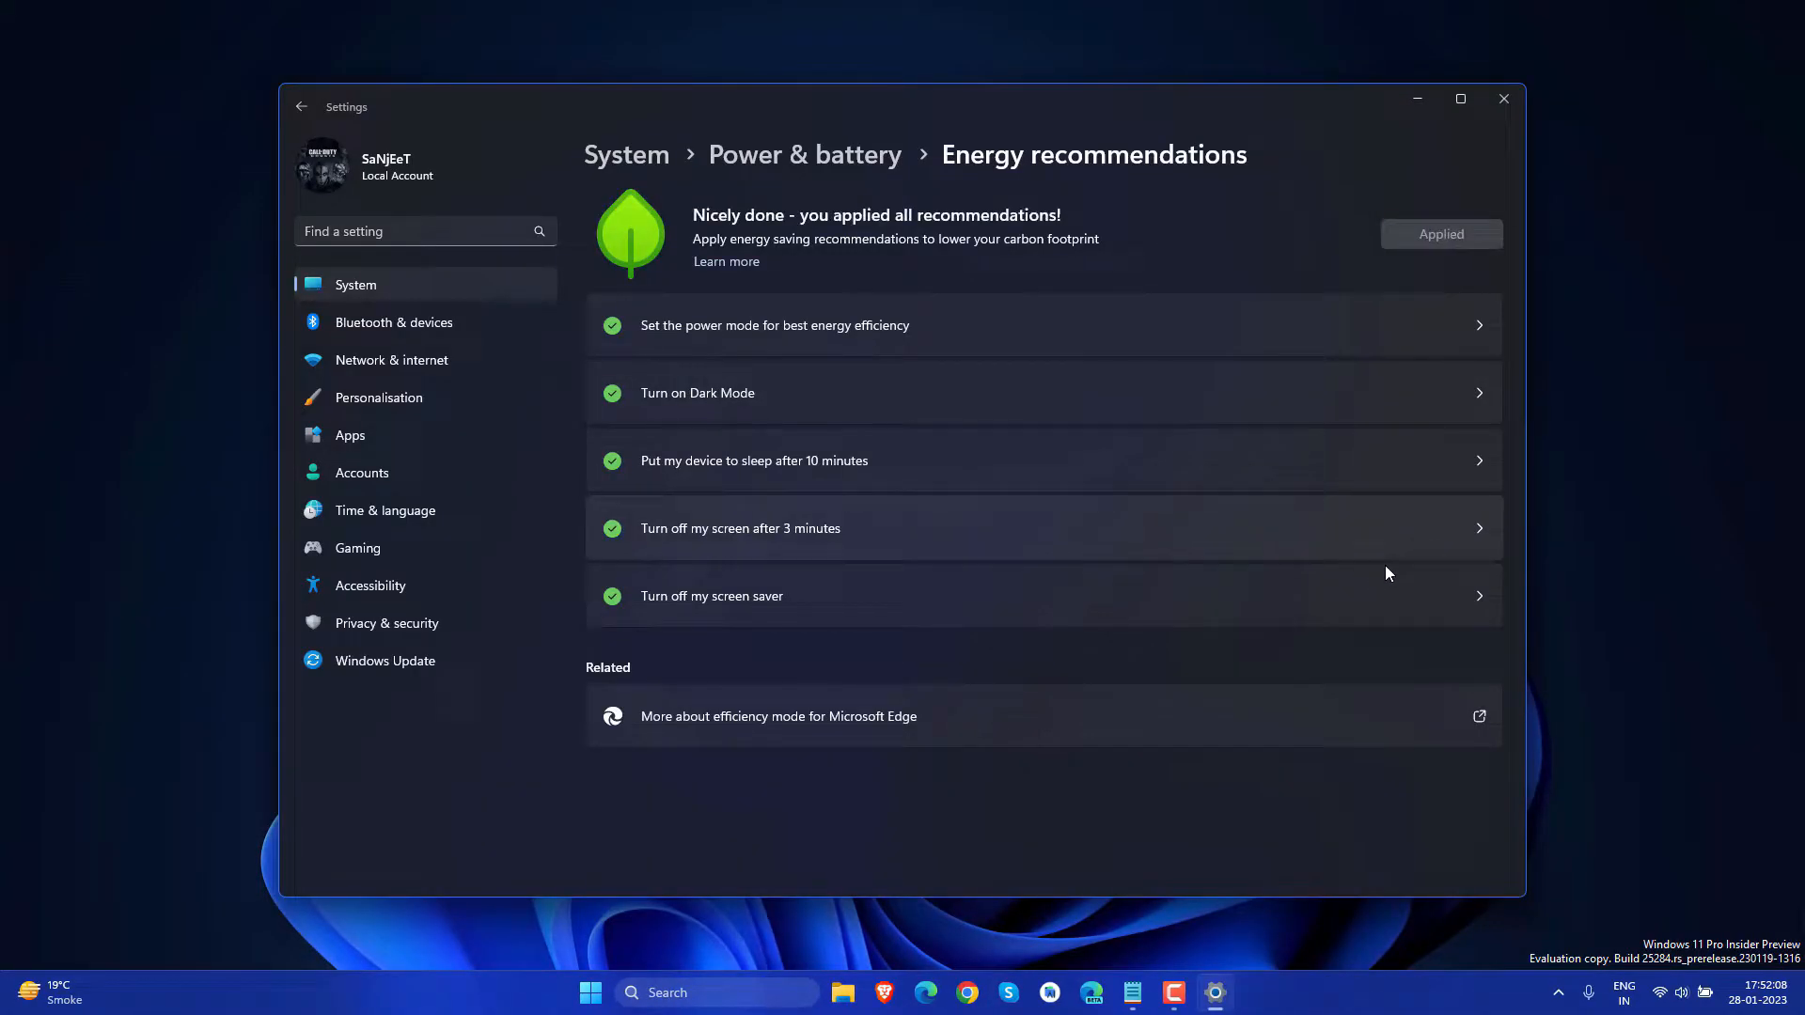
click(1502, 98)
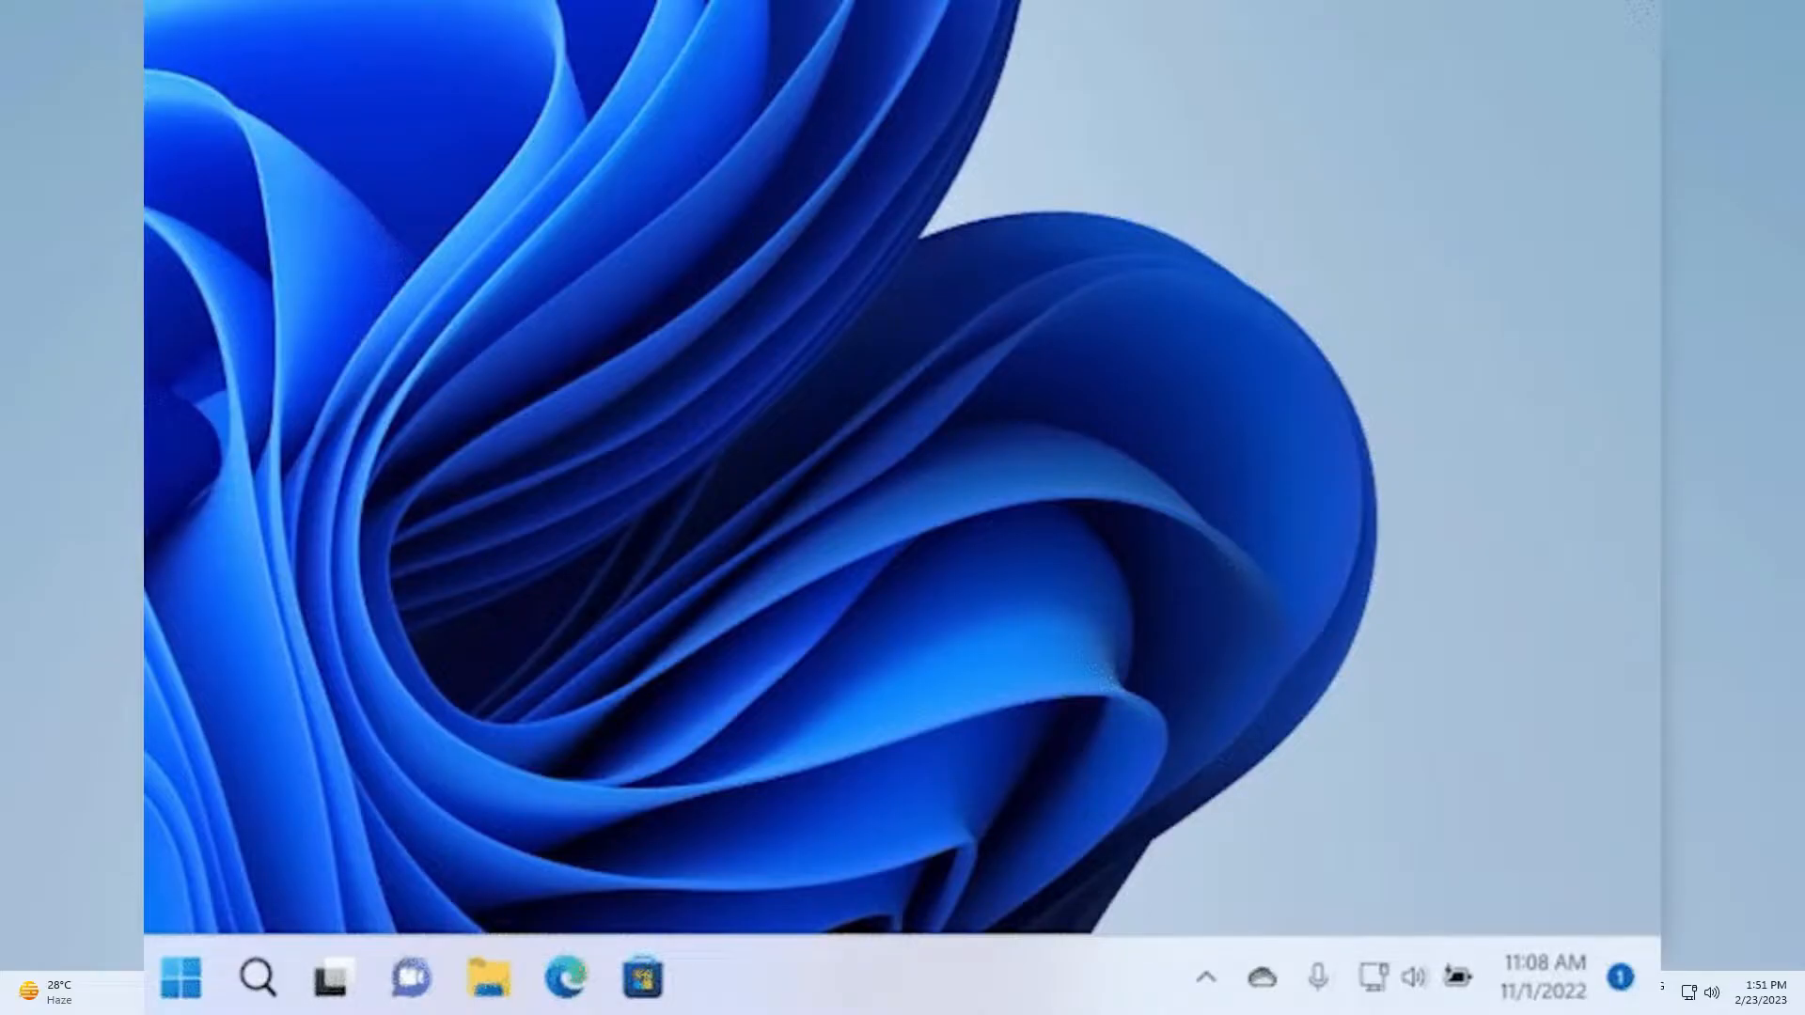
Set Studio effects to Portrait background and Standard eye contact, leaving Voice focus off.
click(1412, 978)
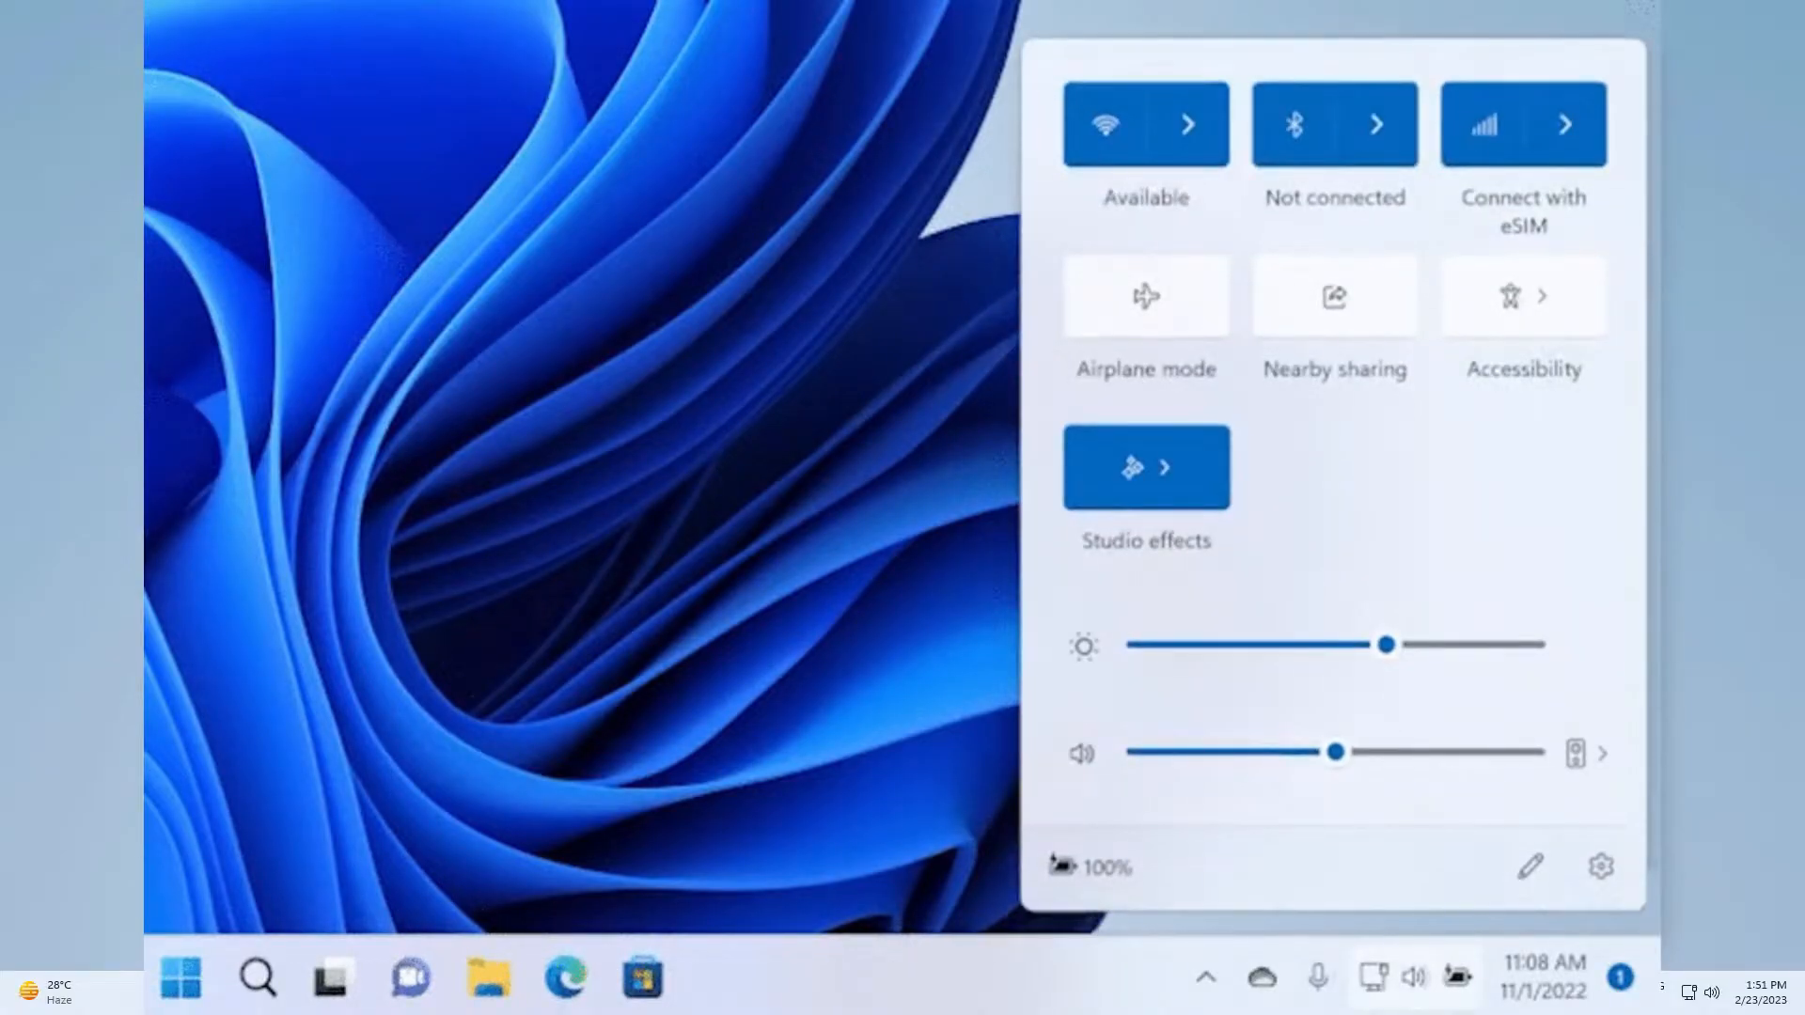
click(1145, 466)
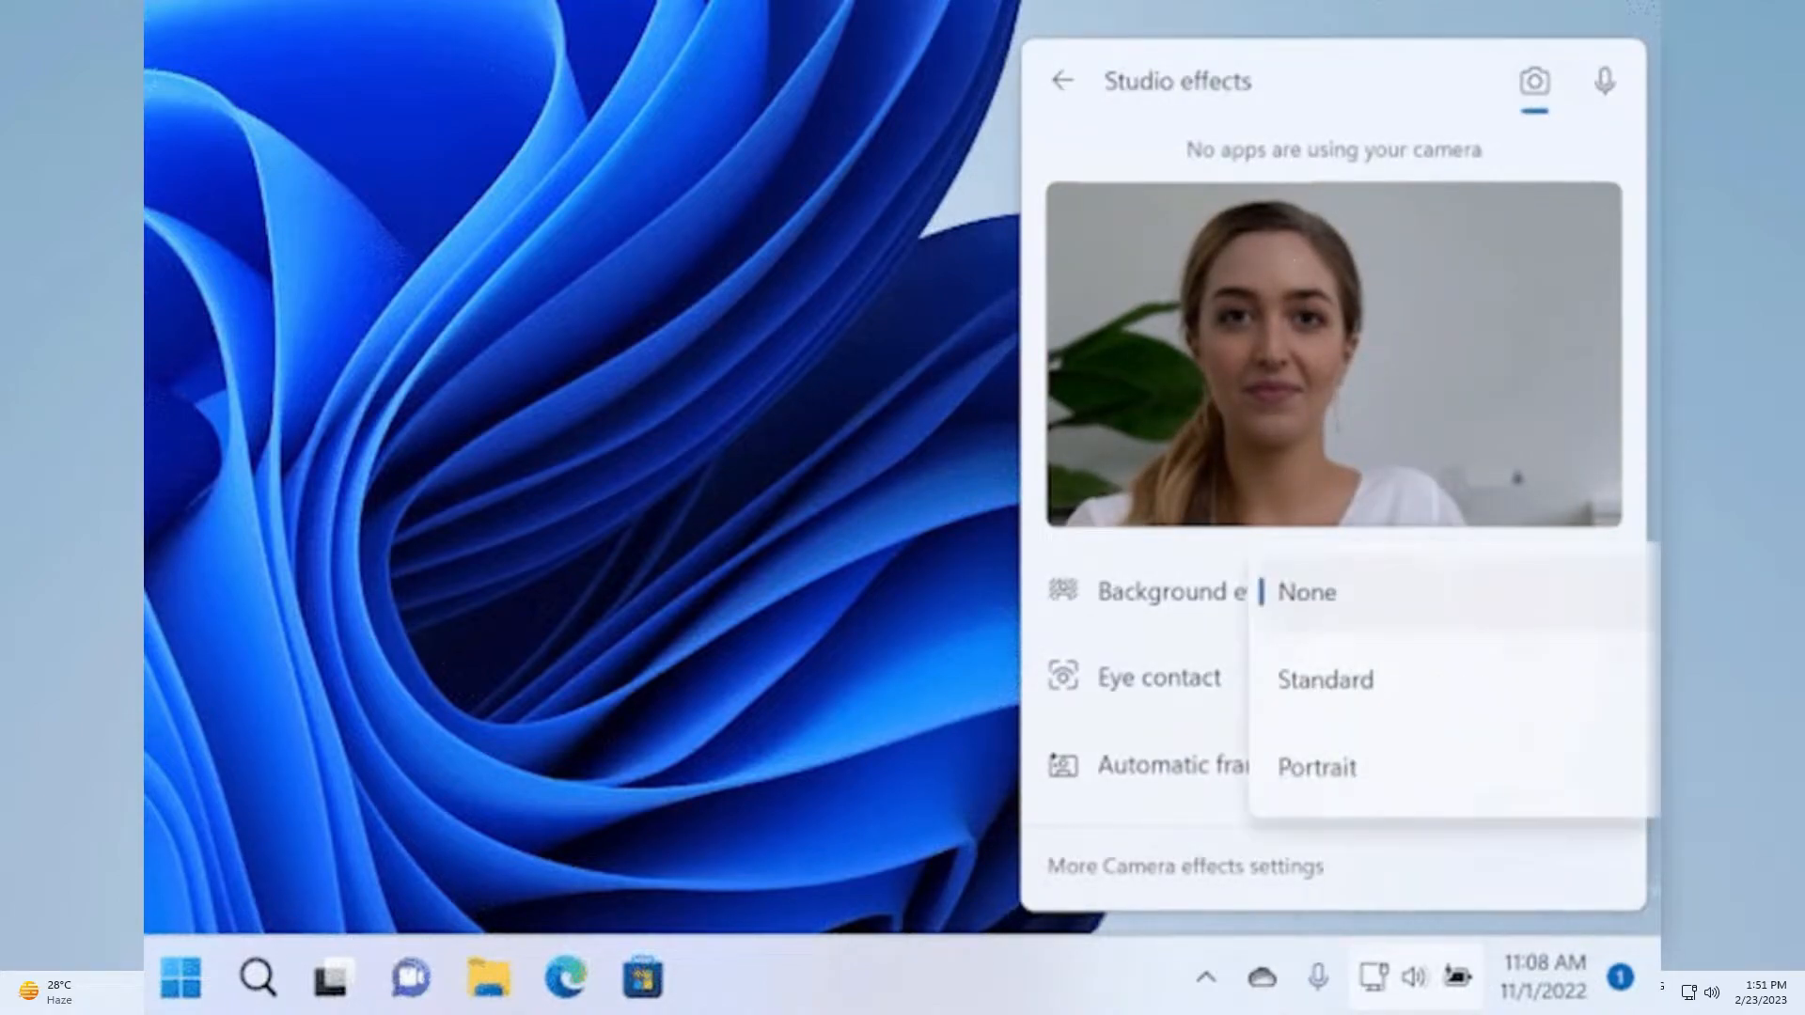
click(1317, 767)
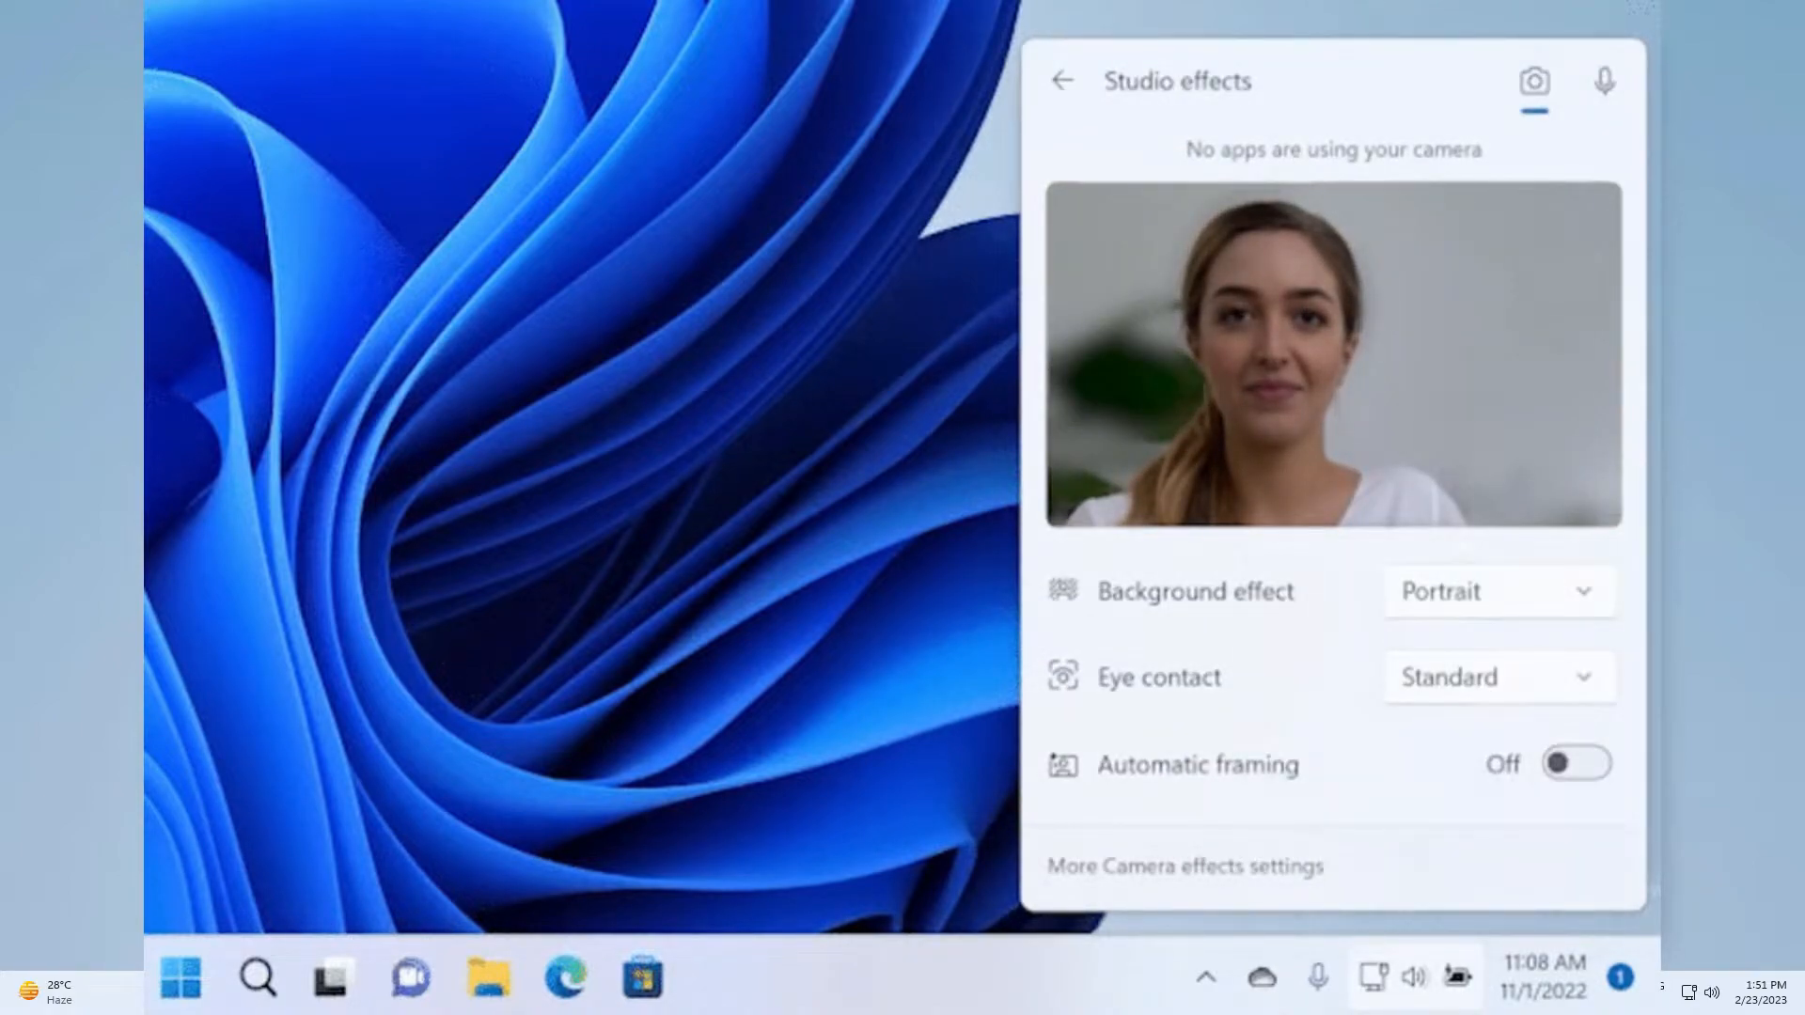
click(1604, 81)
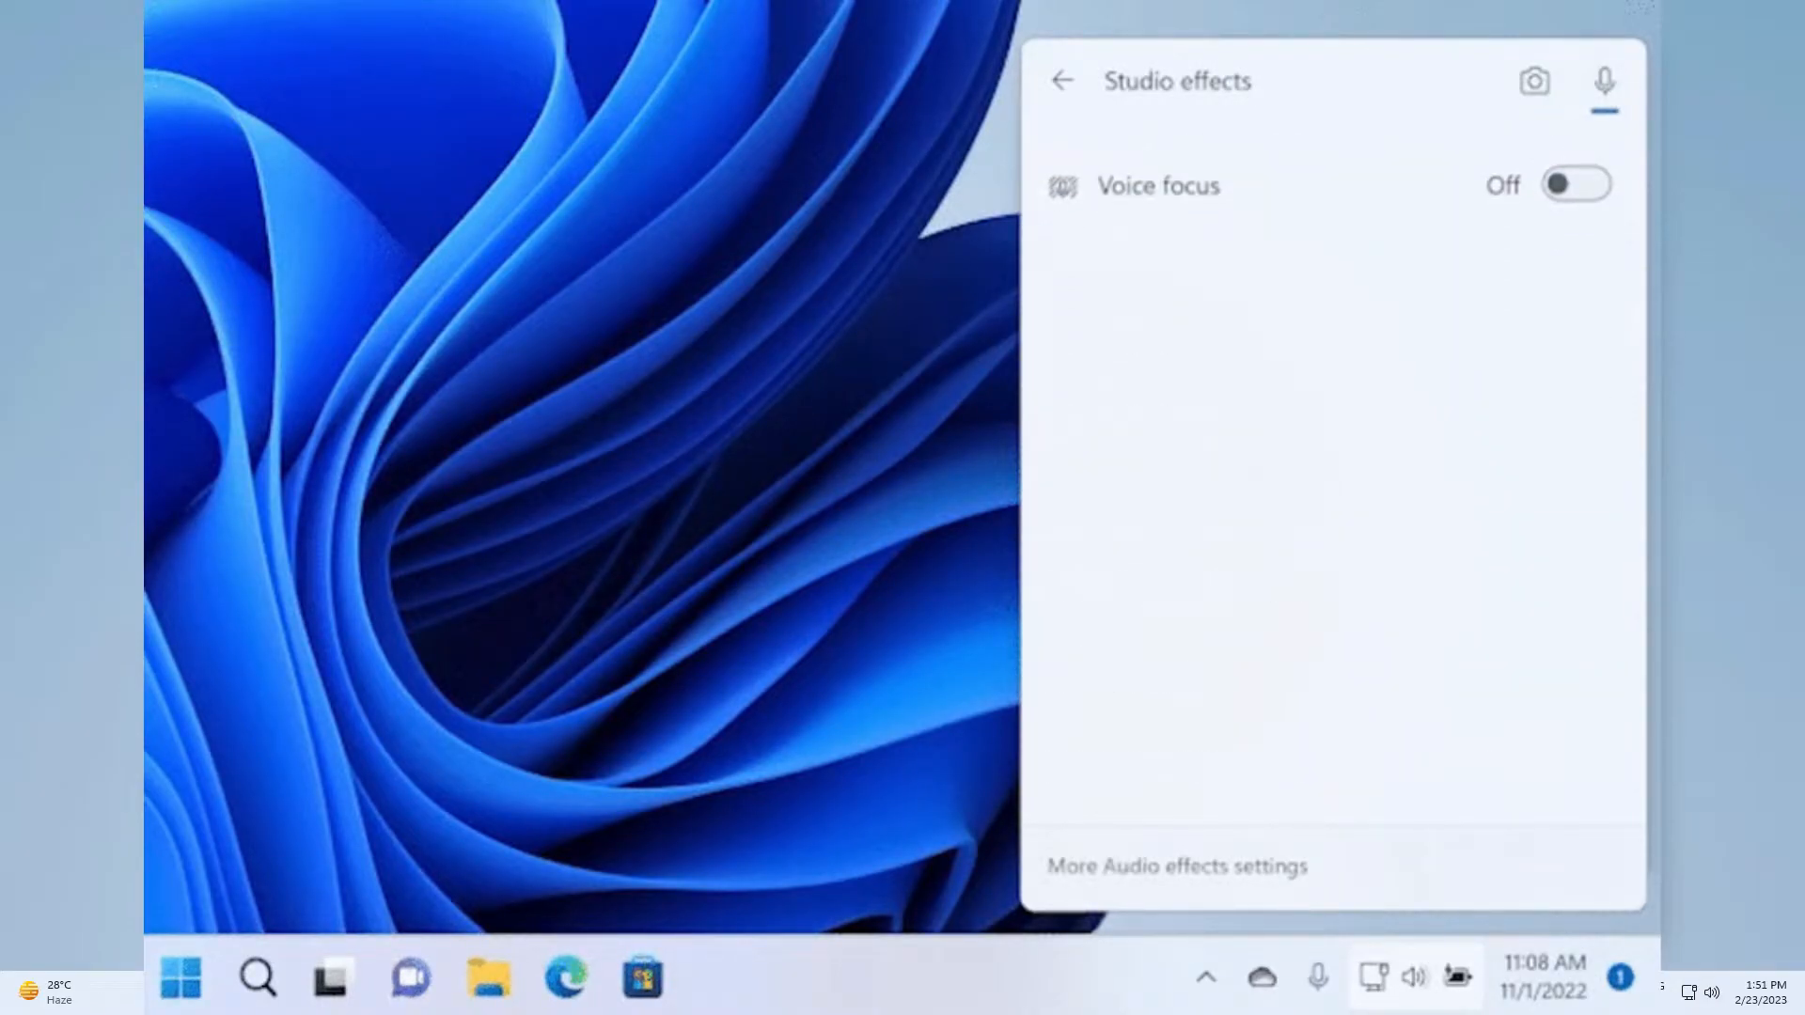
click(1534, 81)
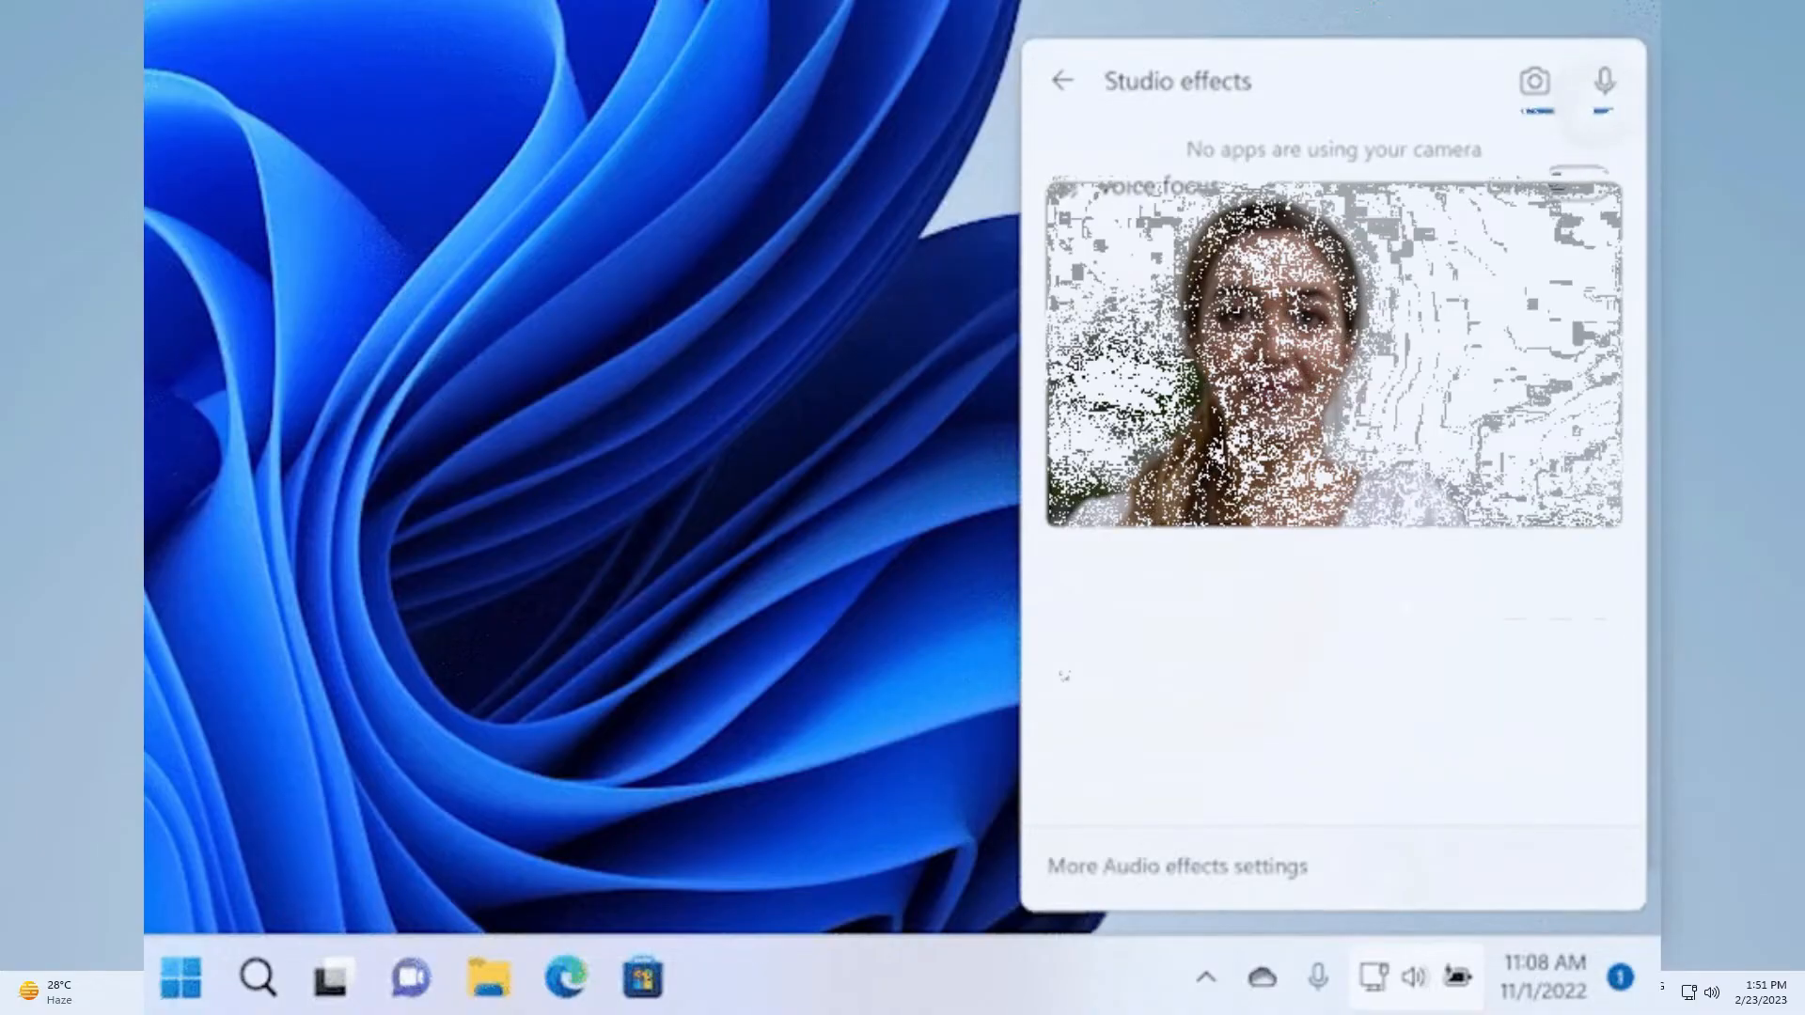
click(1604, 81)
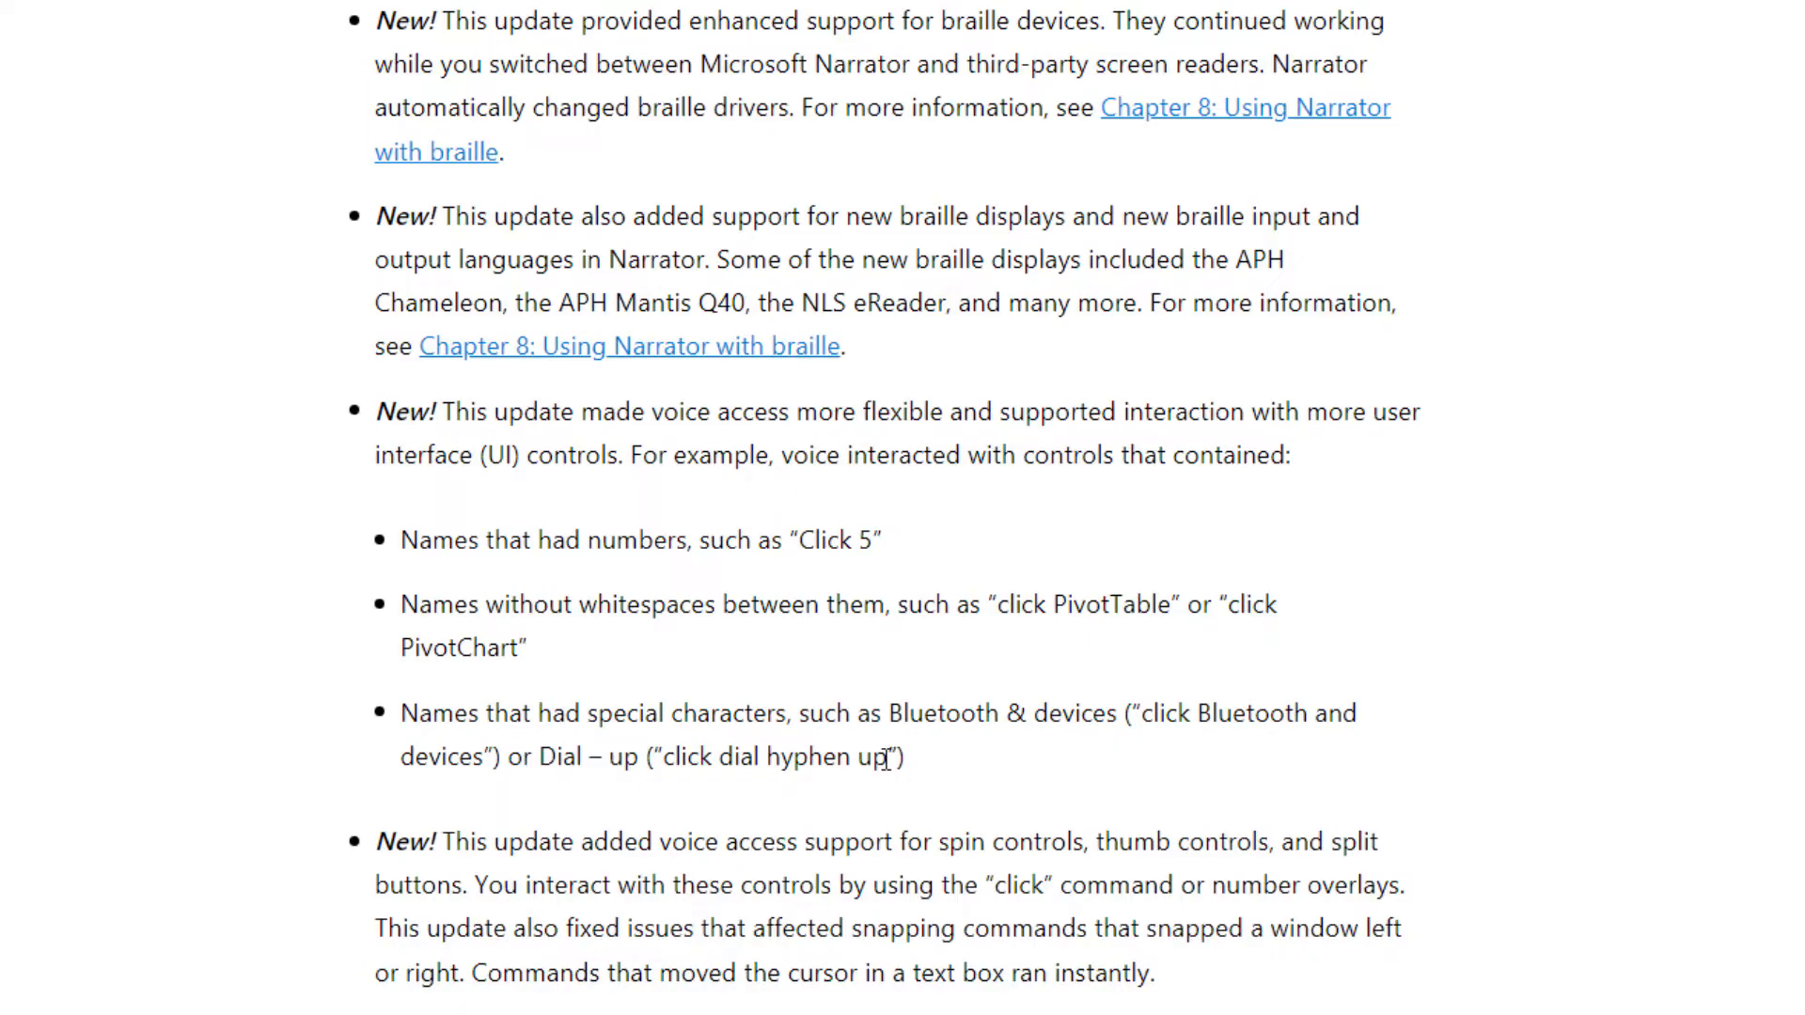
Scroll the blog post down to the braille support and voice access notes.
scroll(down, 3)
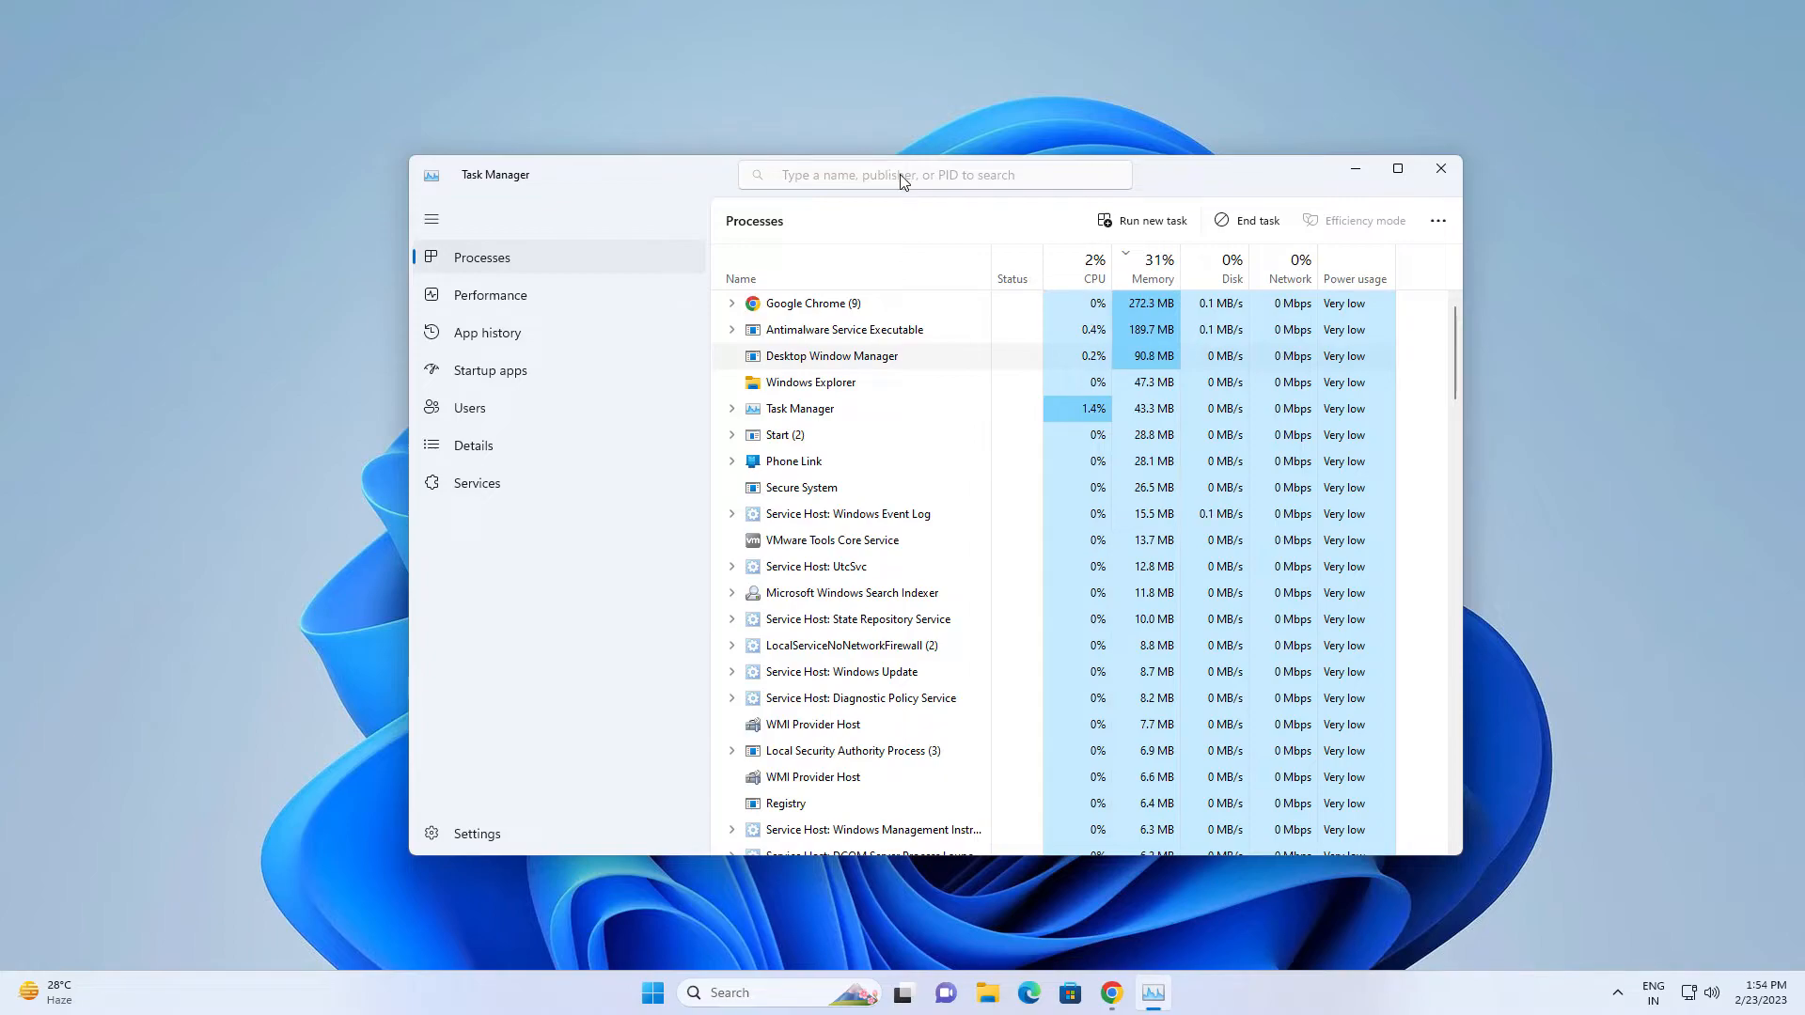
mouse_move(514, 461)
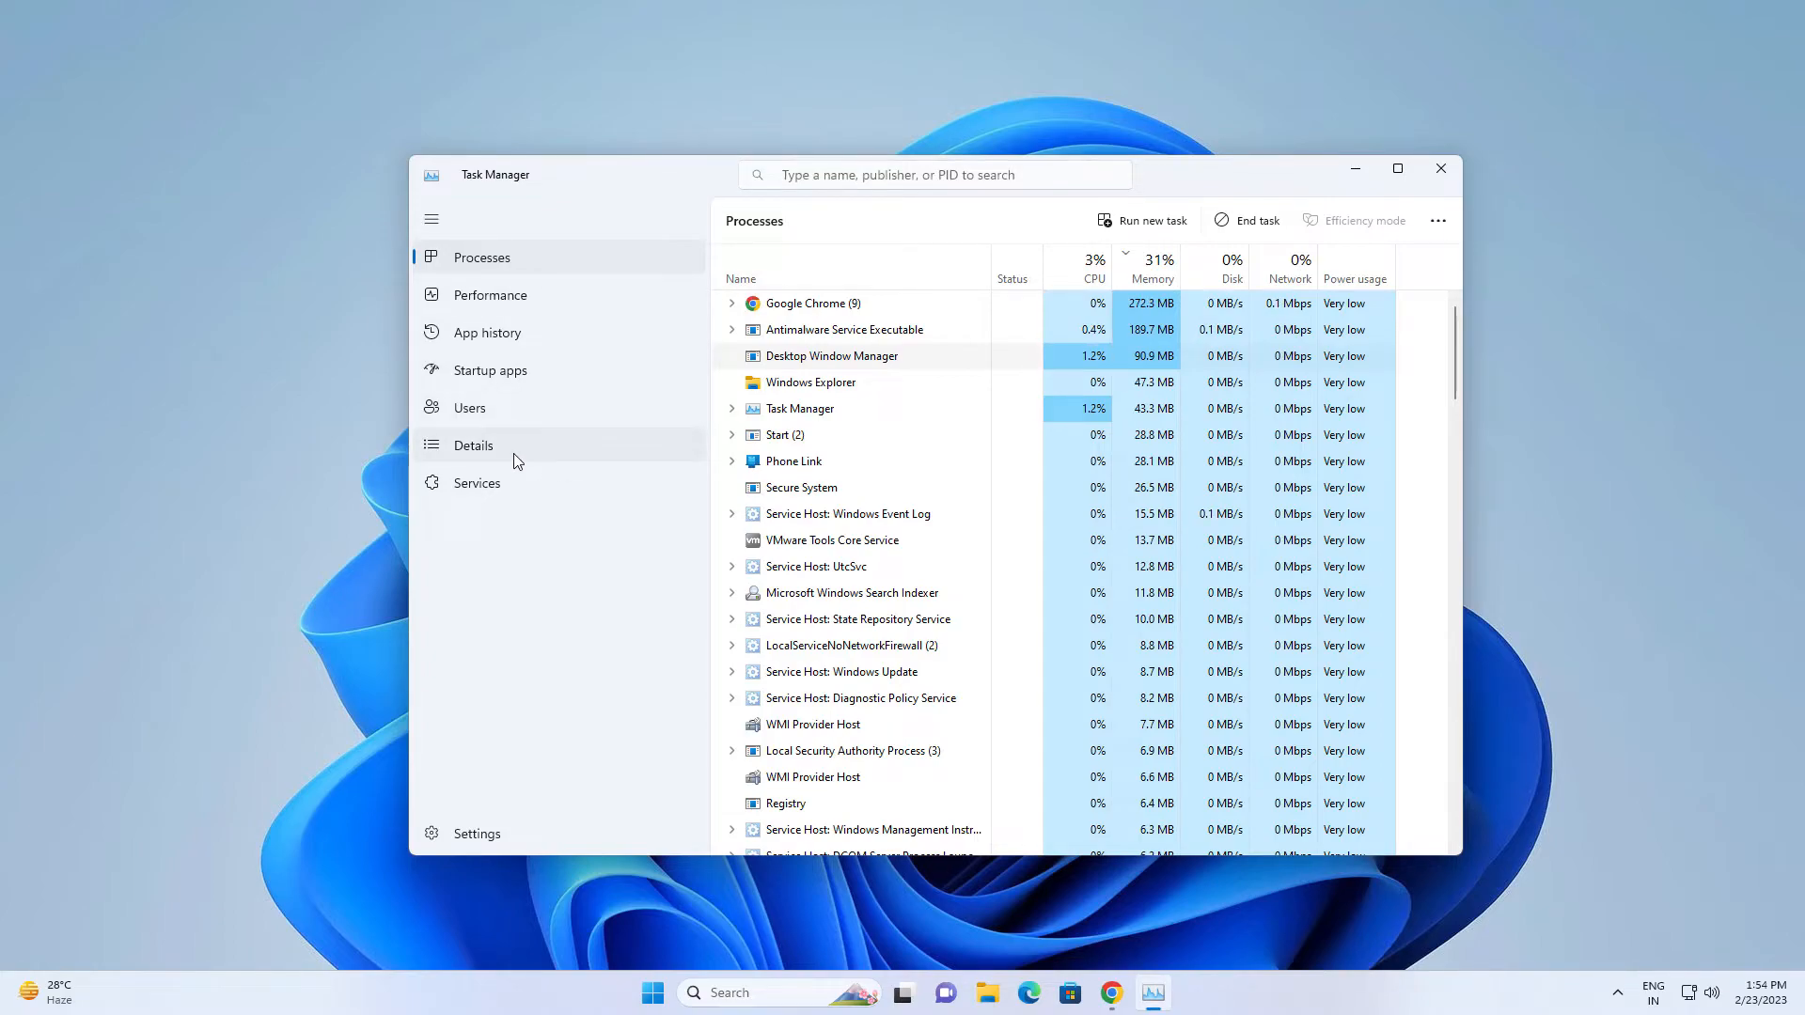
Show Task Manager's Settings page with theme, start page and update speed options.
click(476, 834)
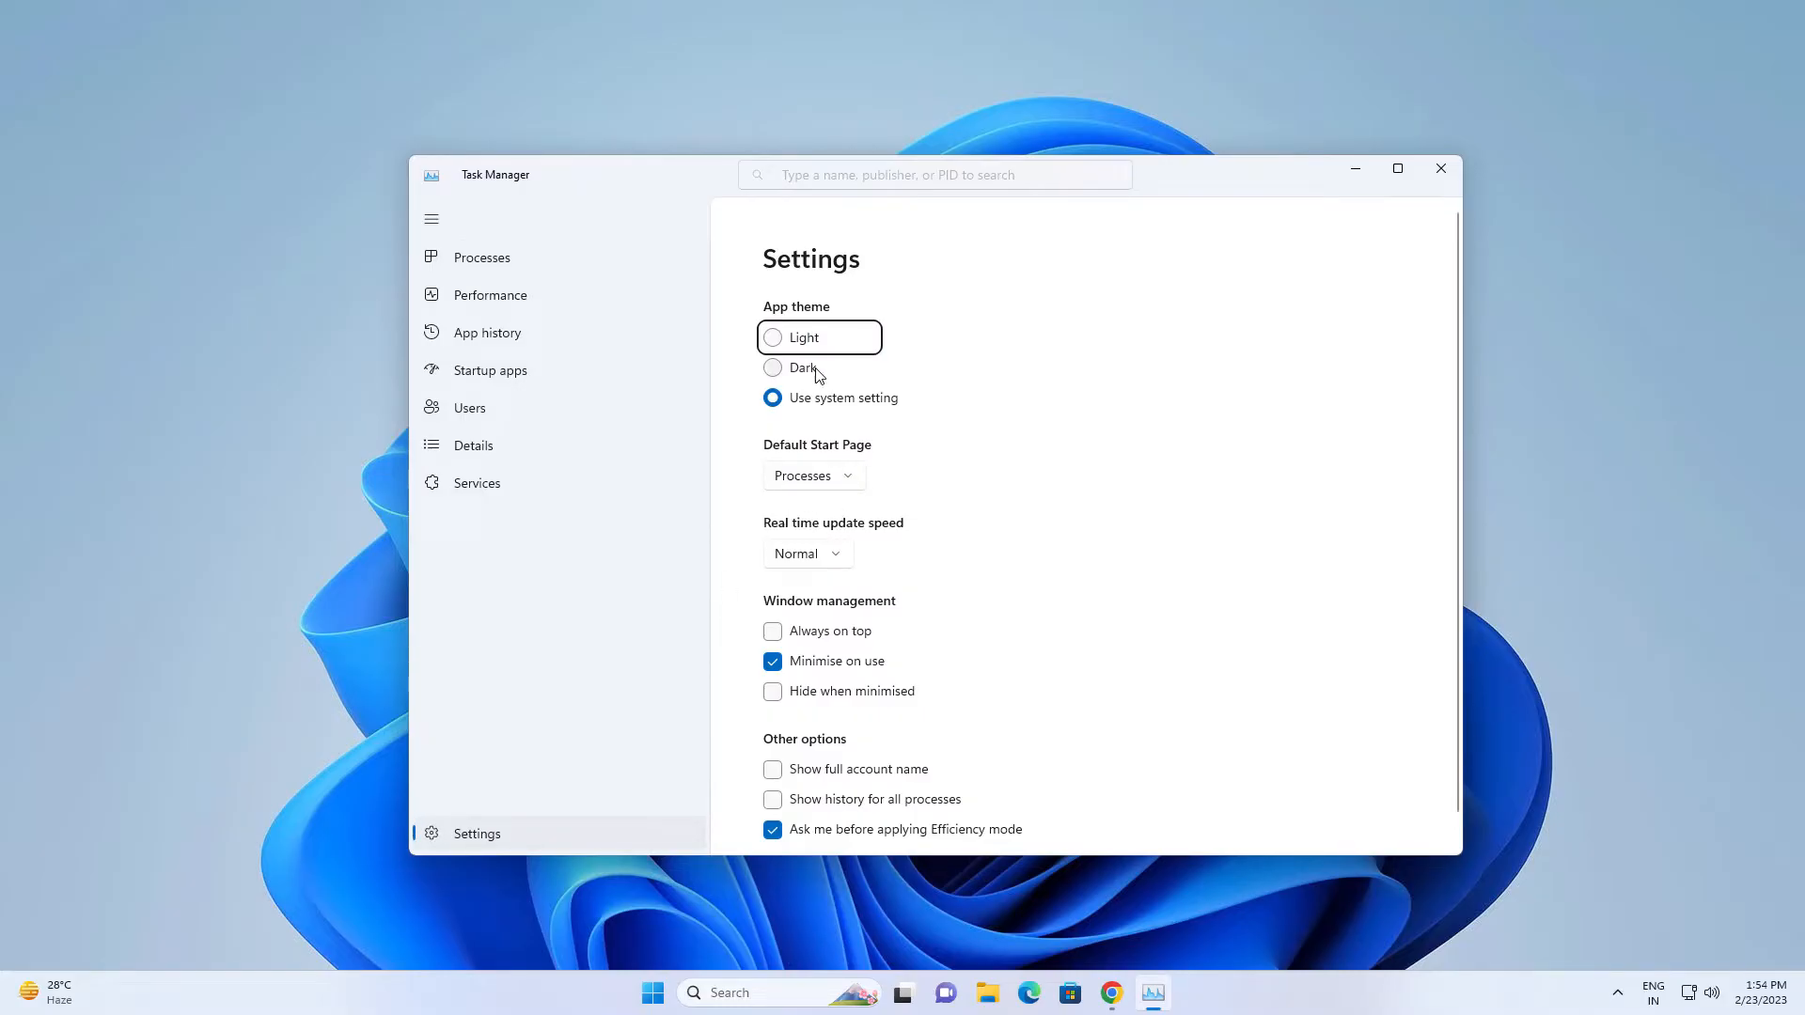
mouse_move(847, 548)
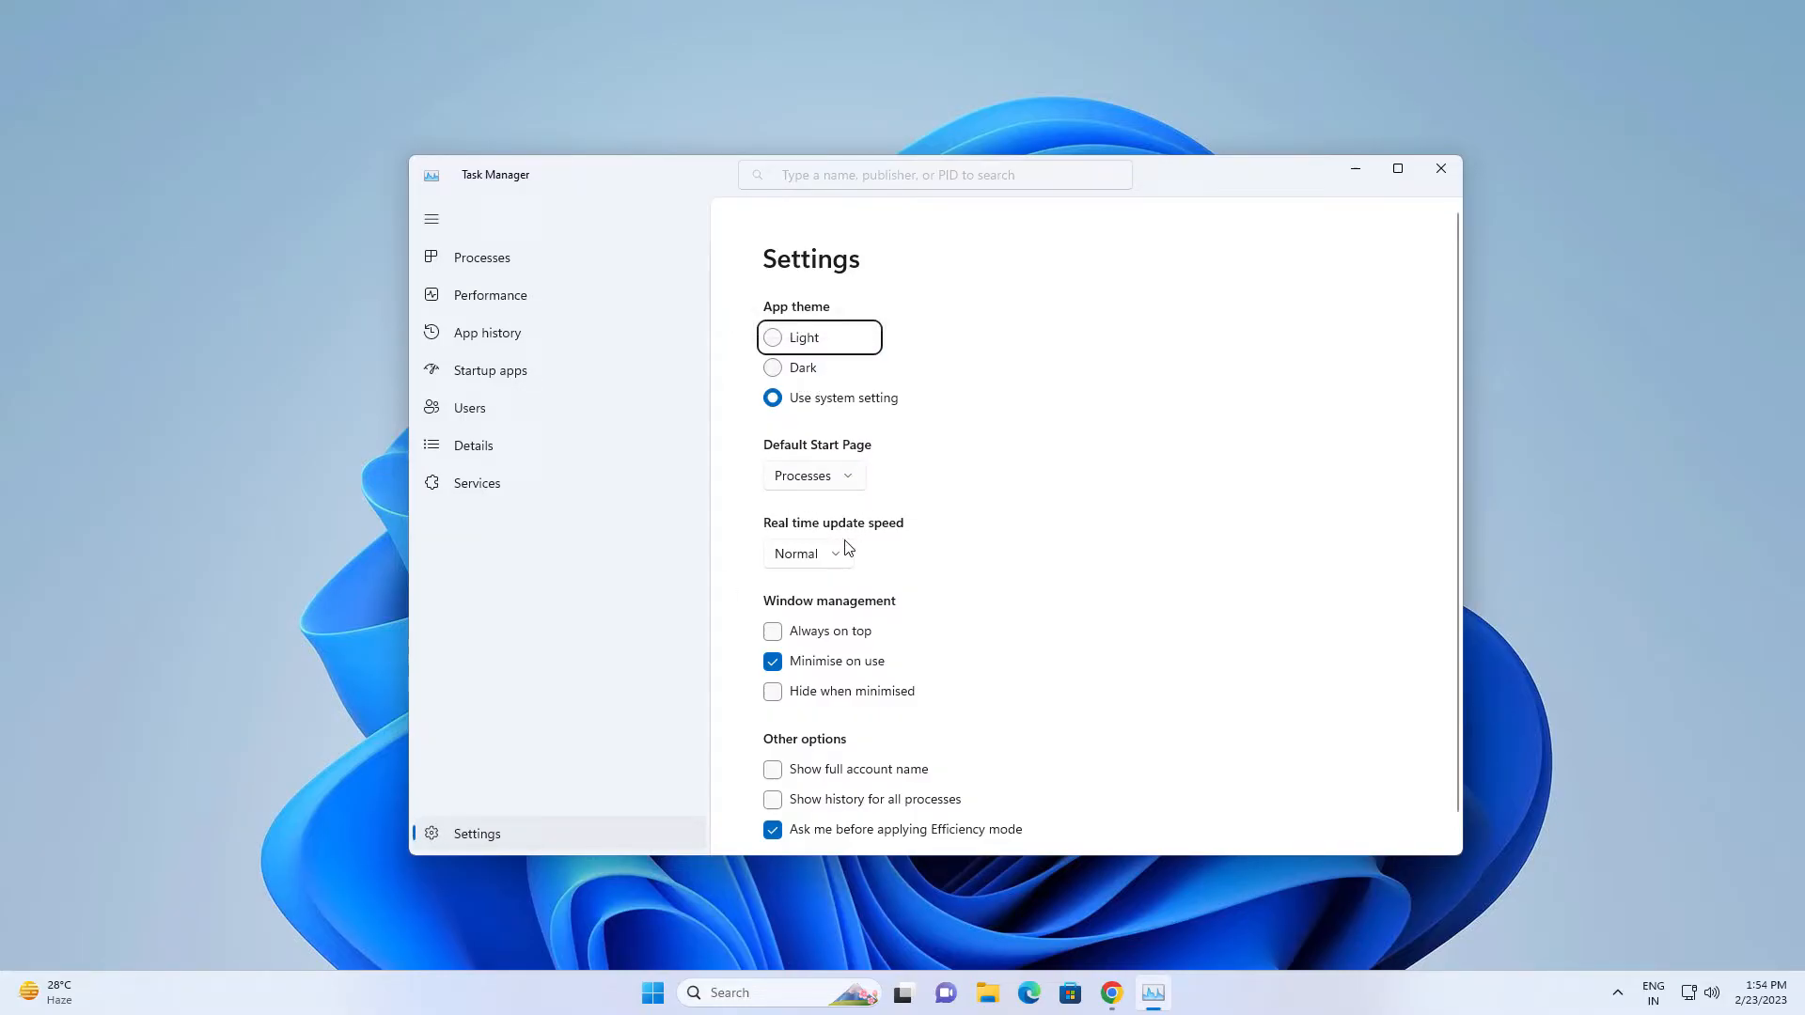
click(482, 256)
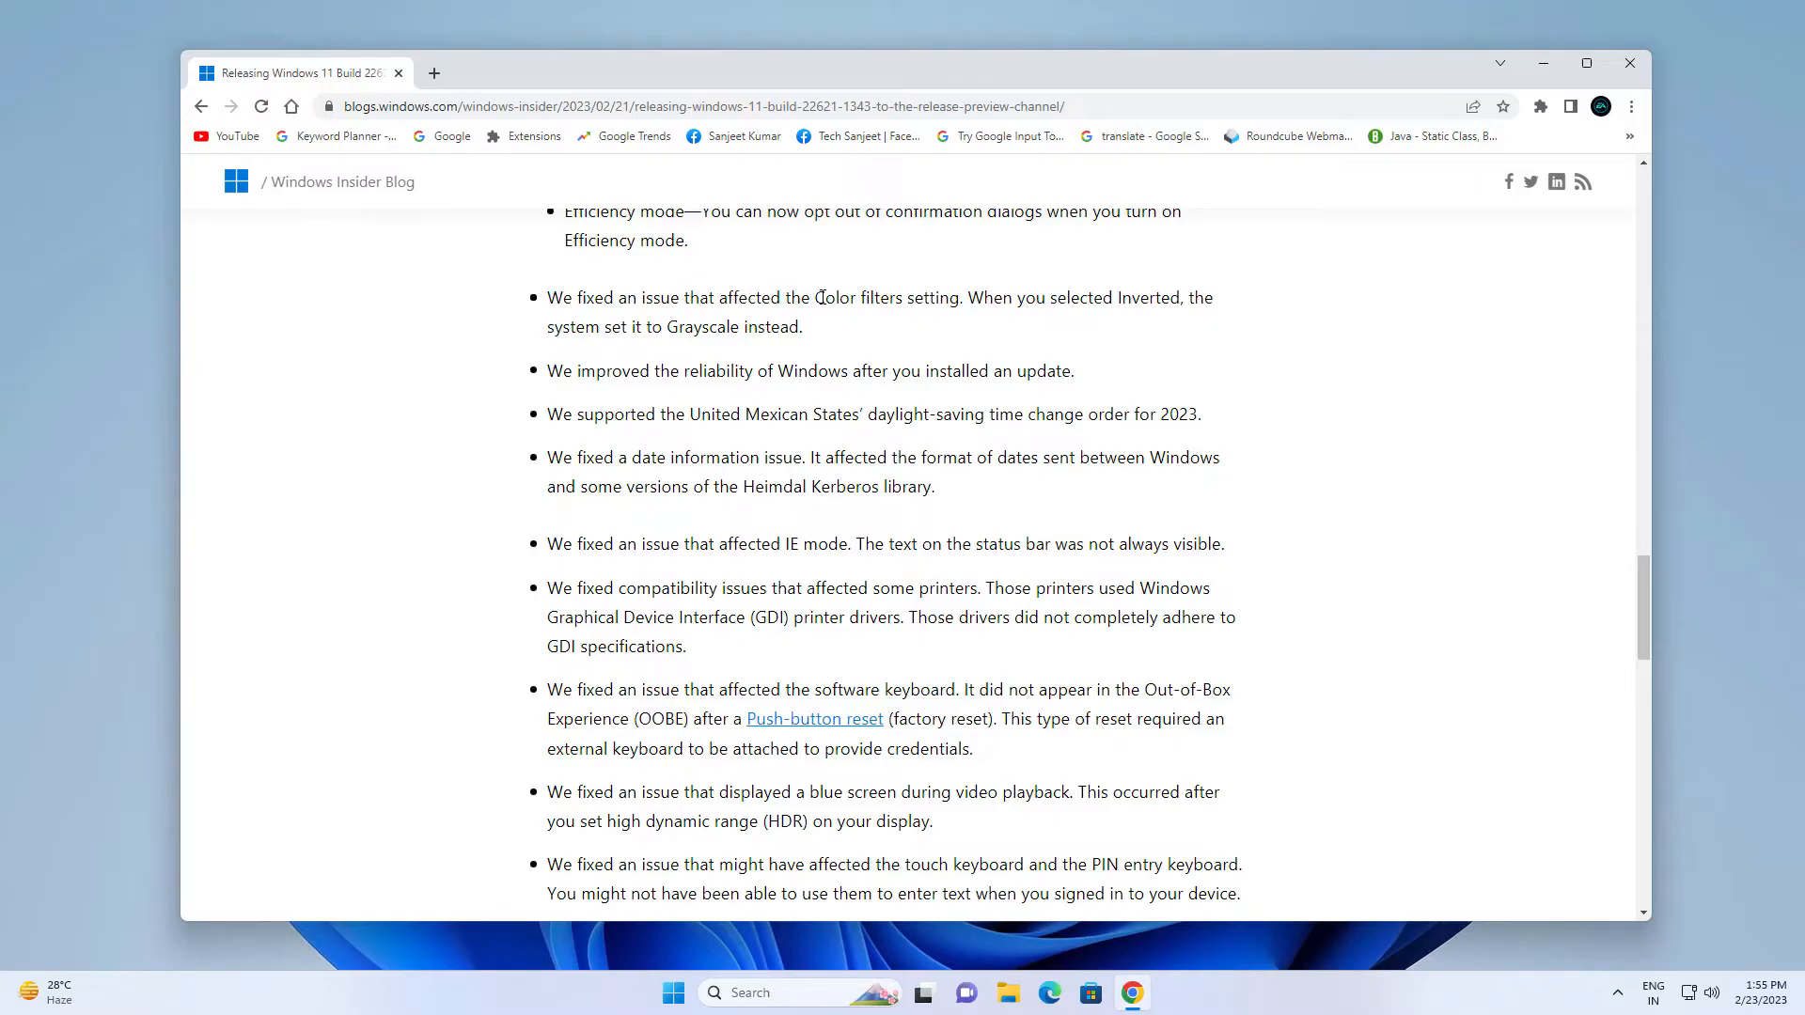
mouse_move(810, 450)
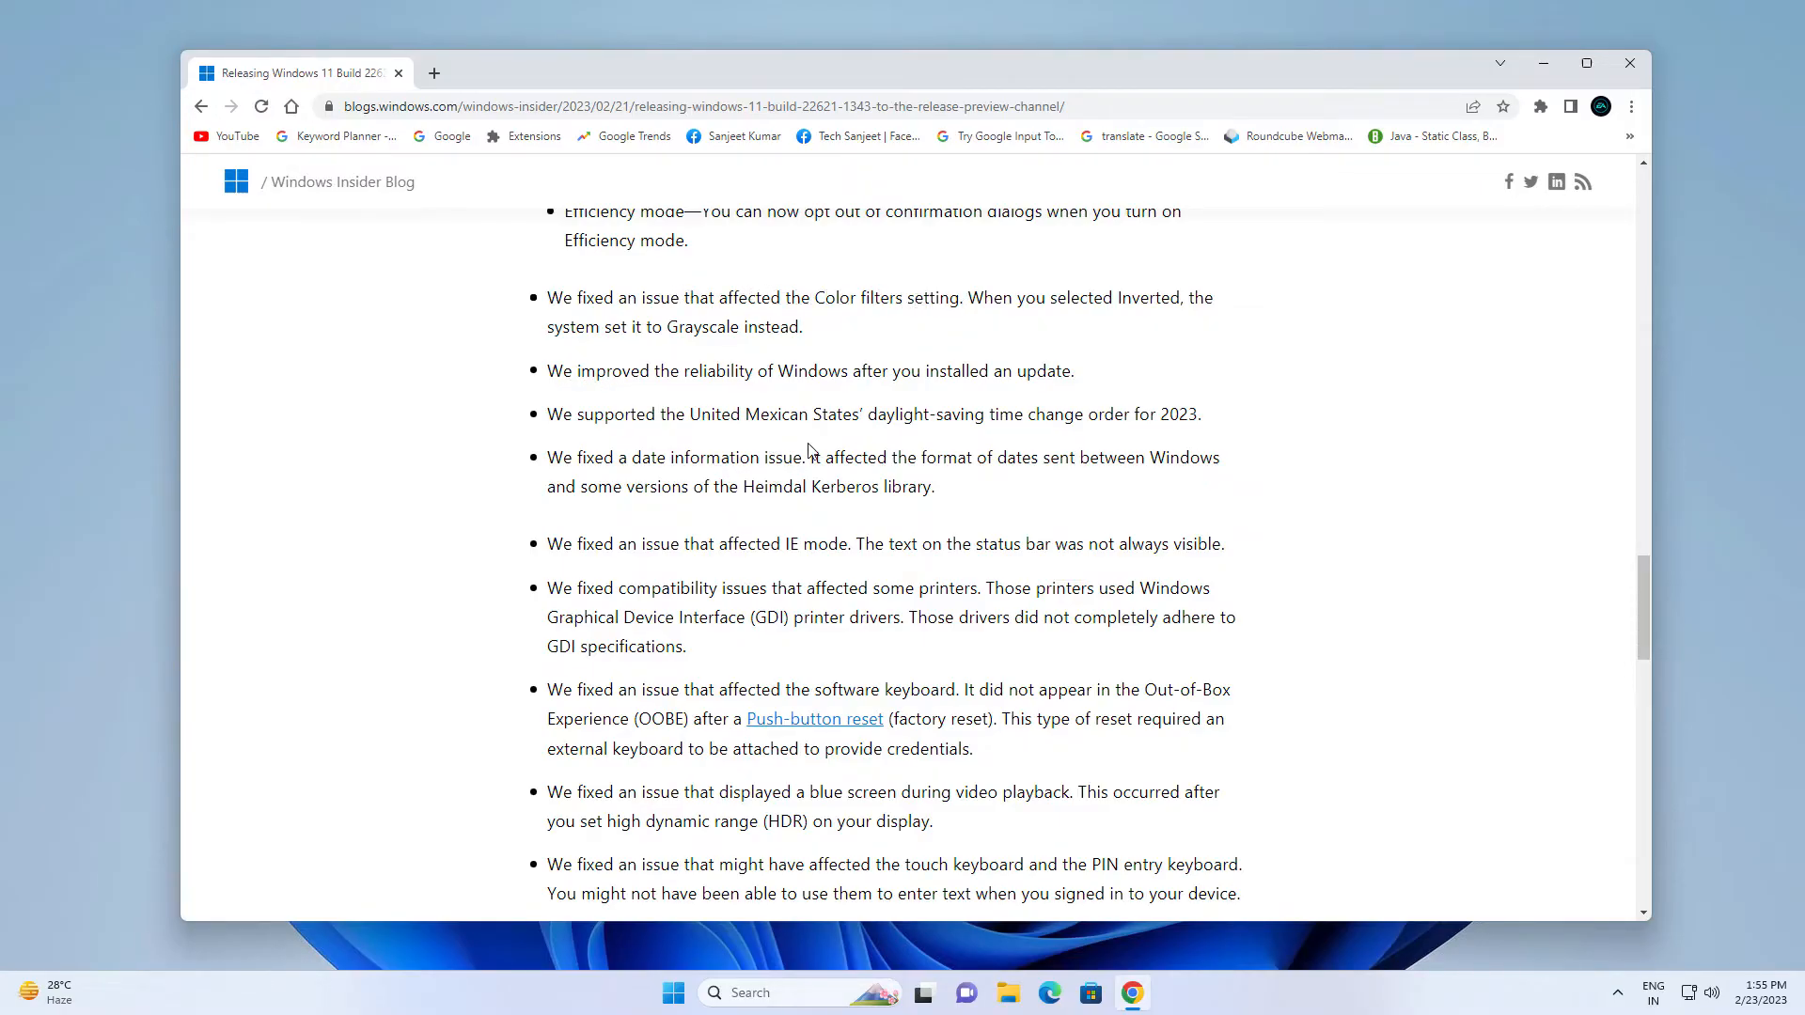
Scroll through the remaining bug fixes to the Windows Insider Program Team sign-off.
scroll(down, 3)
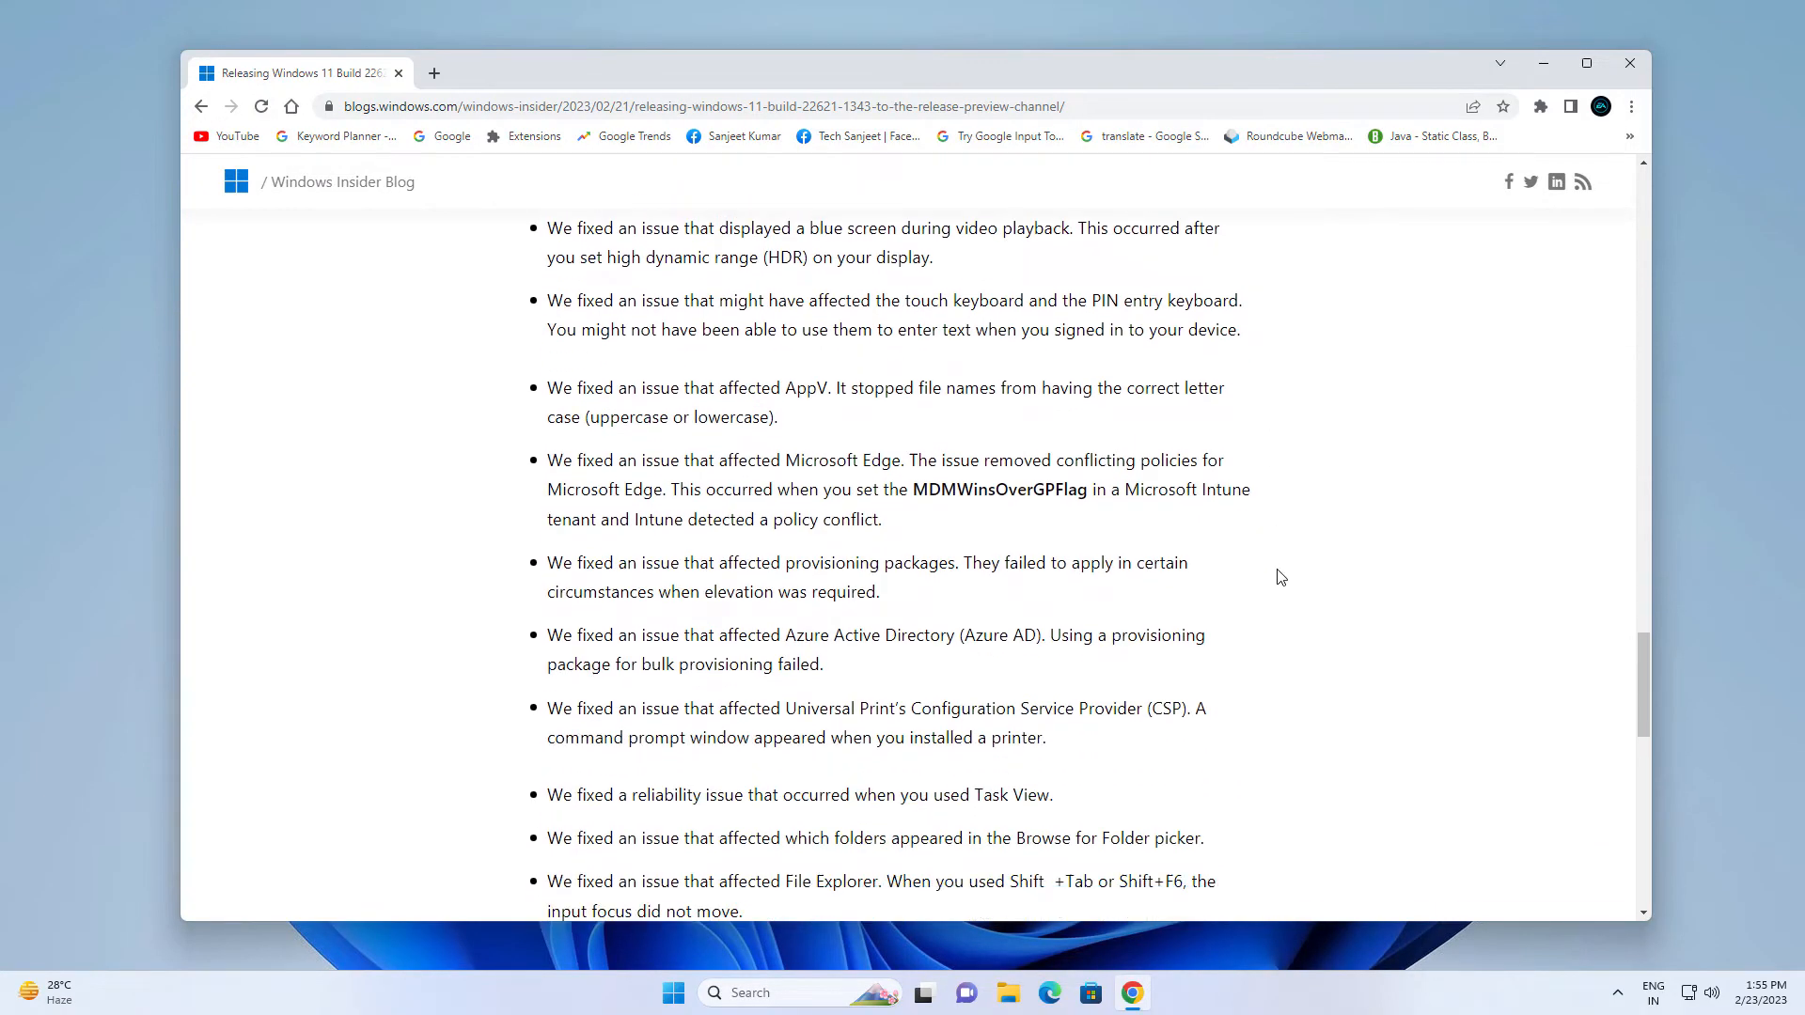
scroll(down, 3)
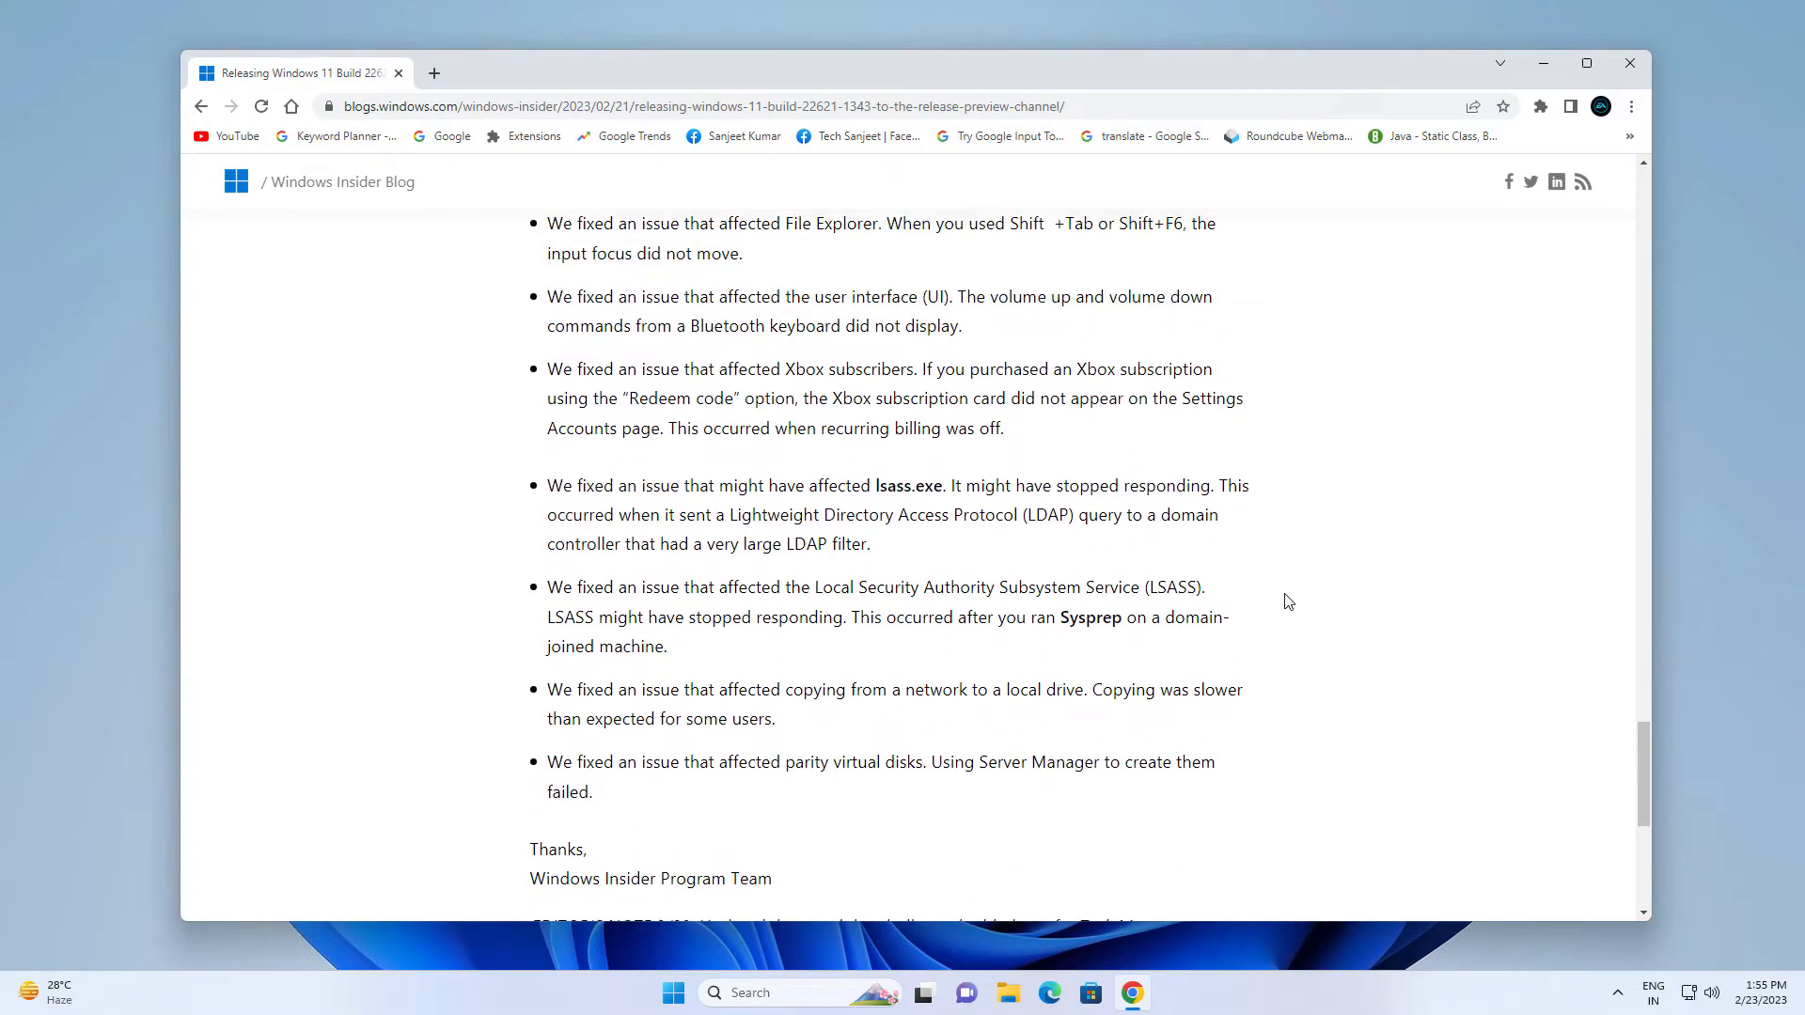
scroll(up, 3)
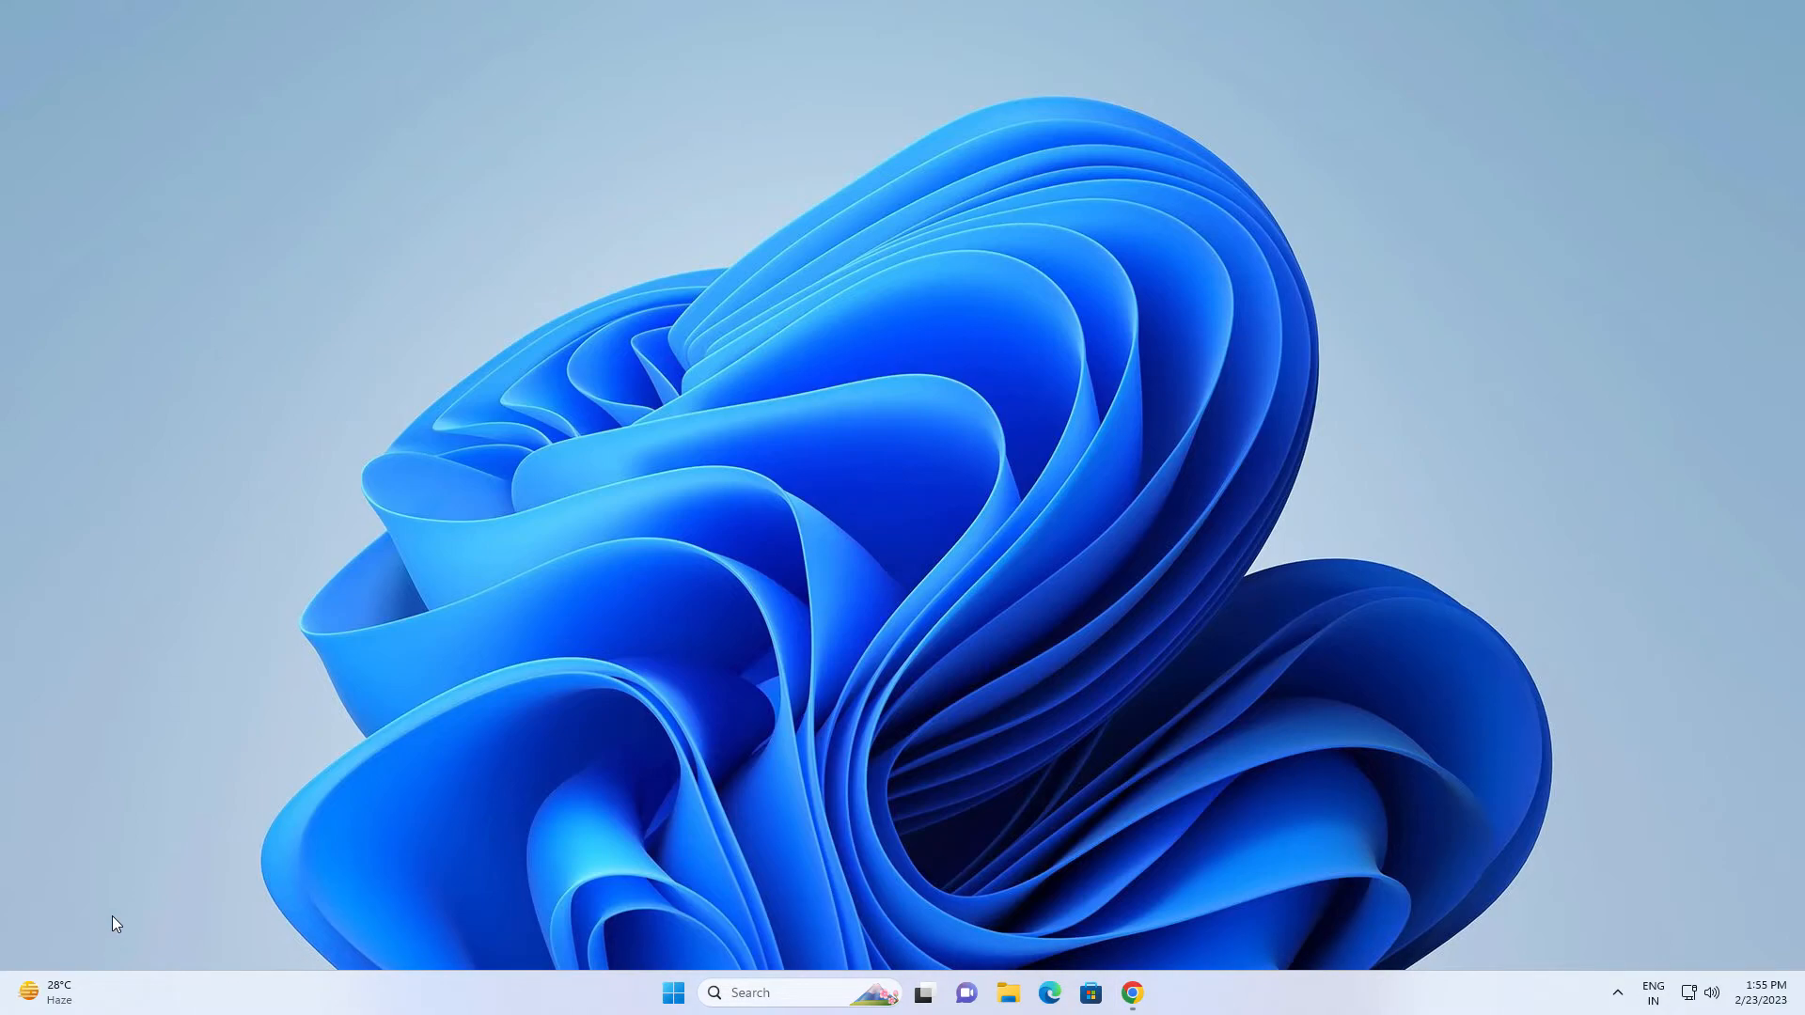
mouse_move(107, 947)
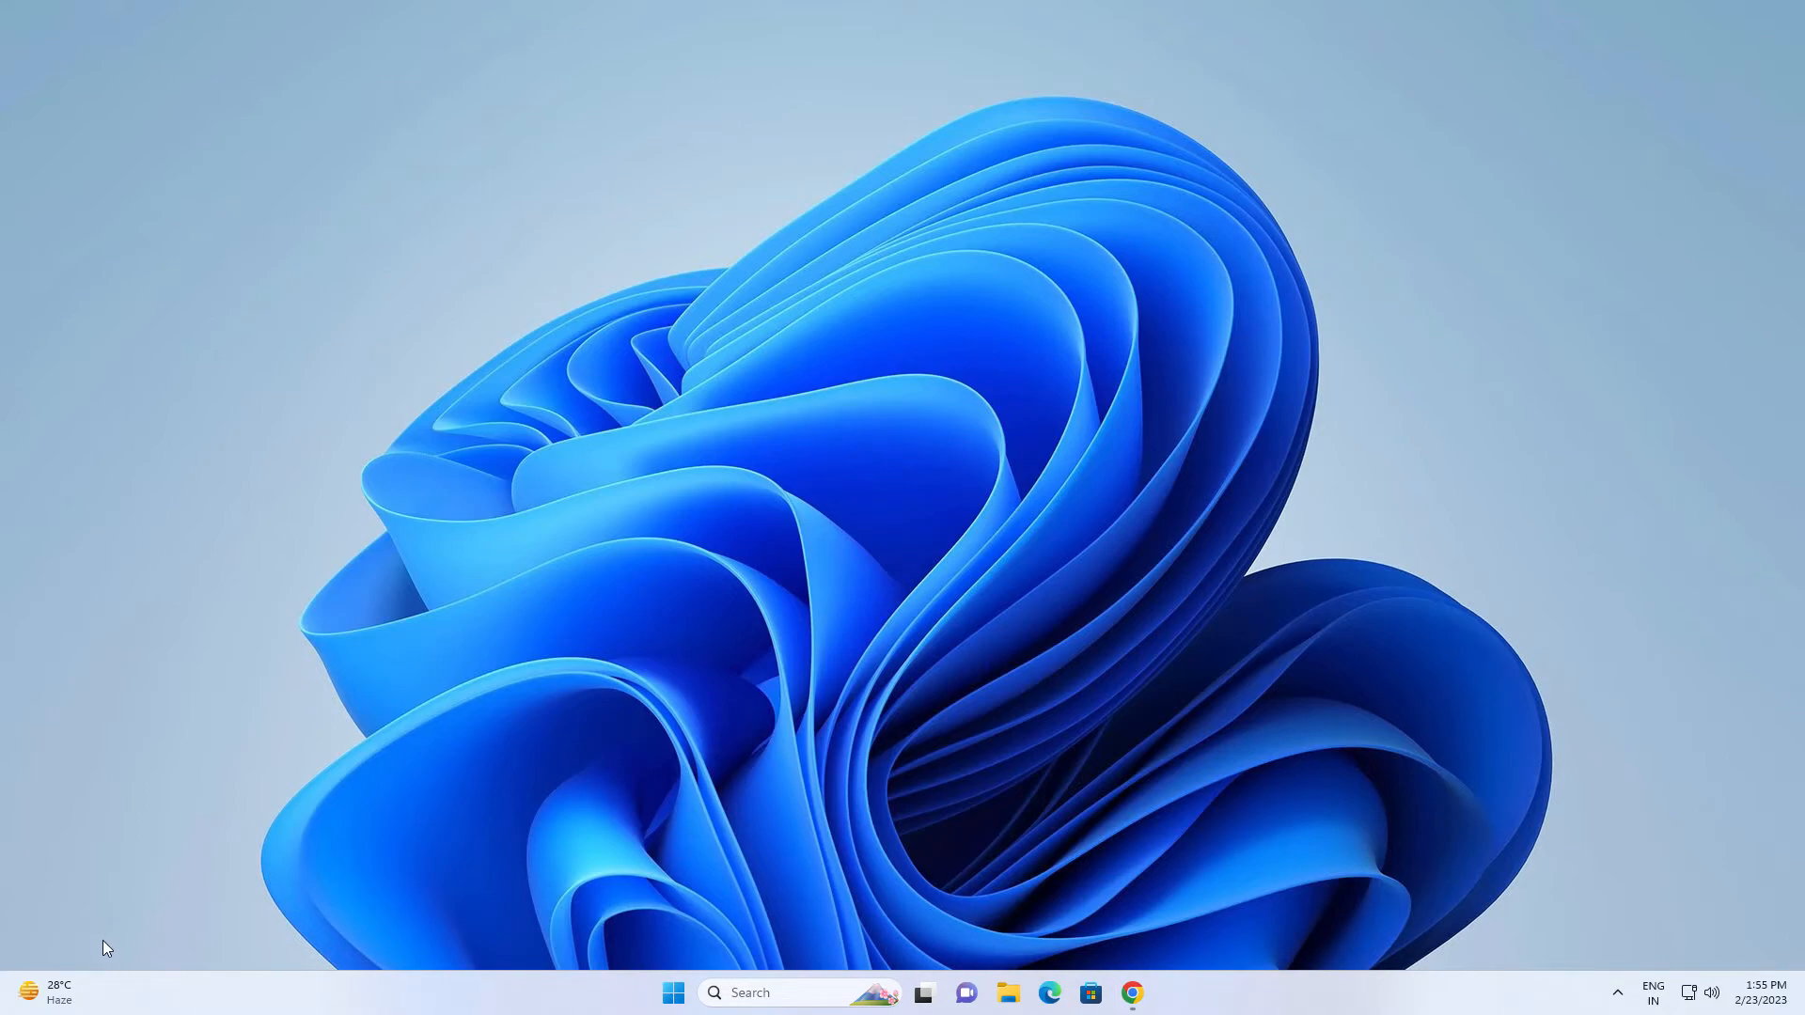
click(46, 991)
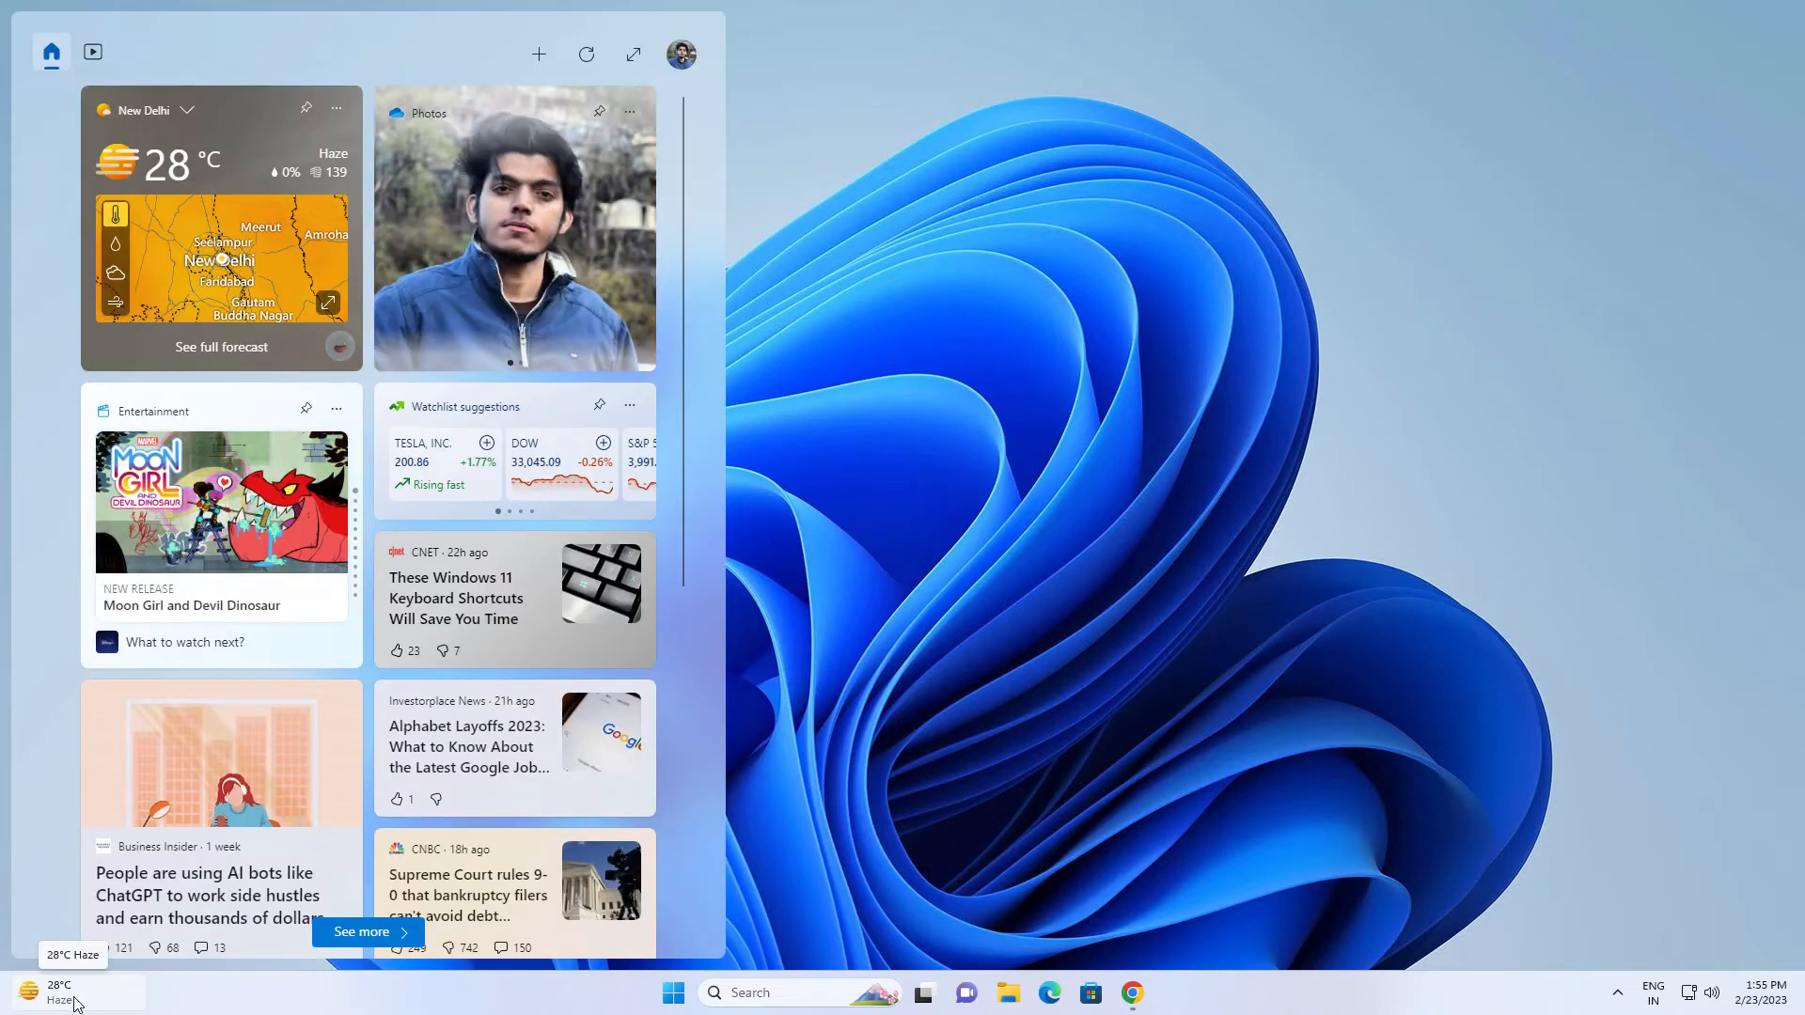
click(538, 55)
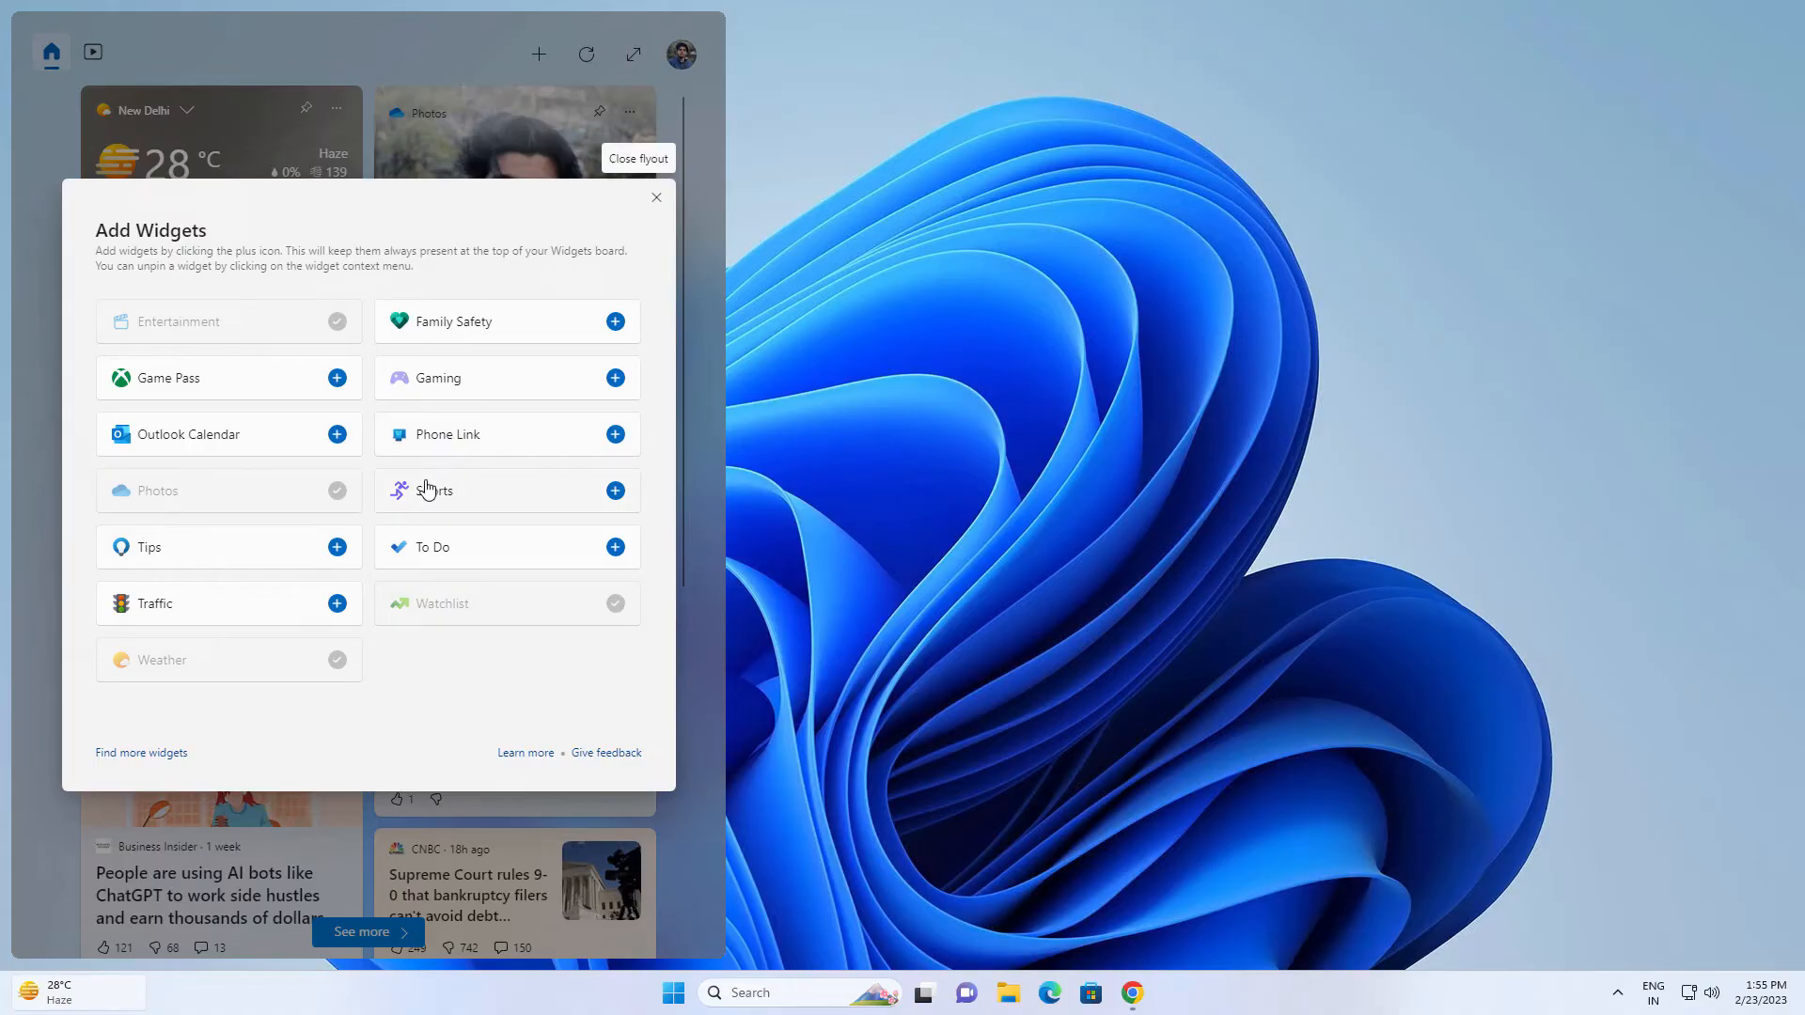
mouse_move(501, 481)
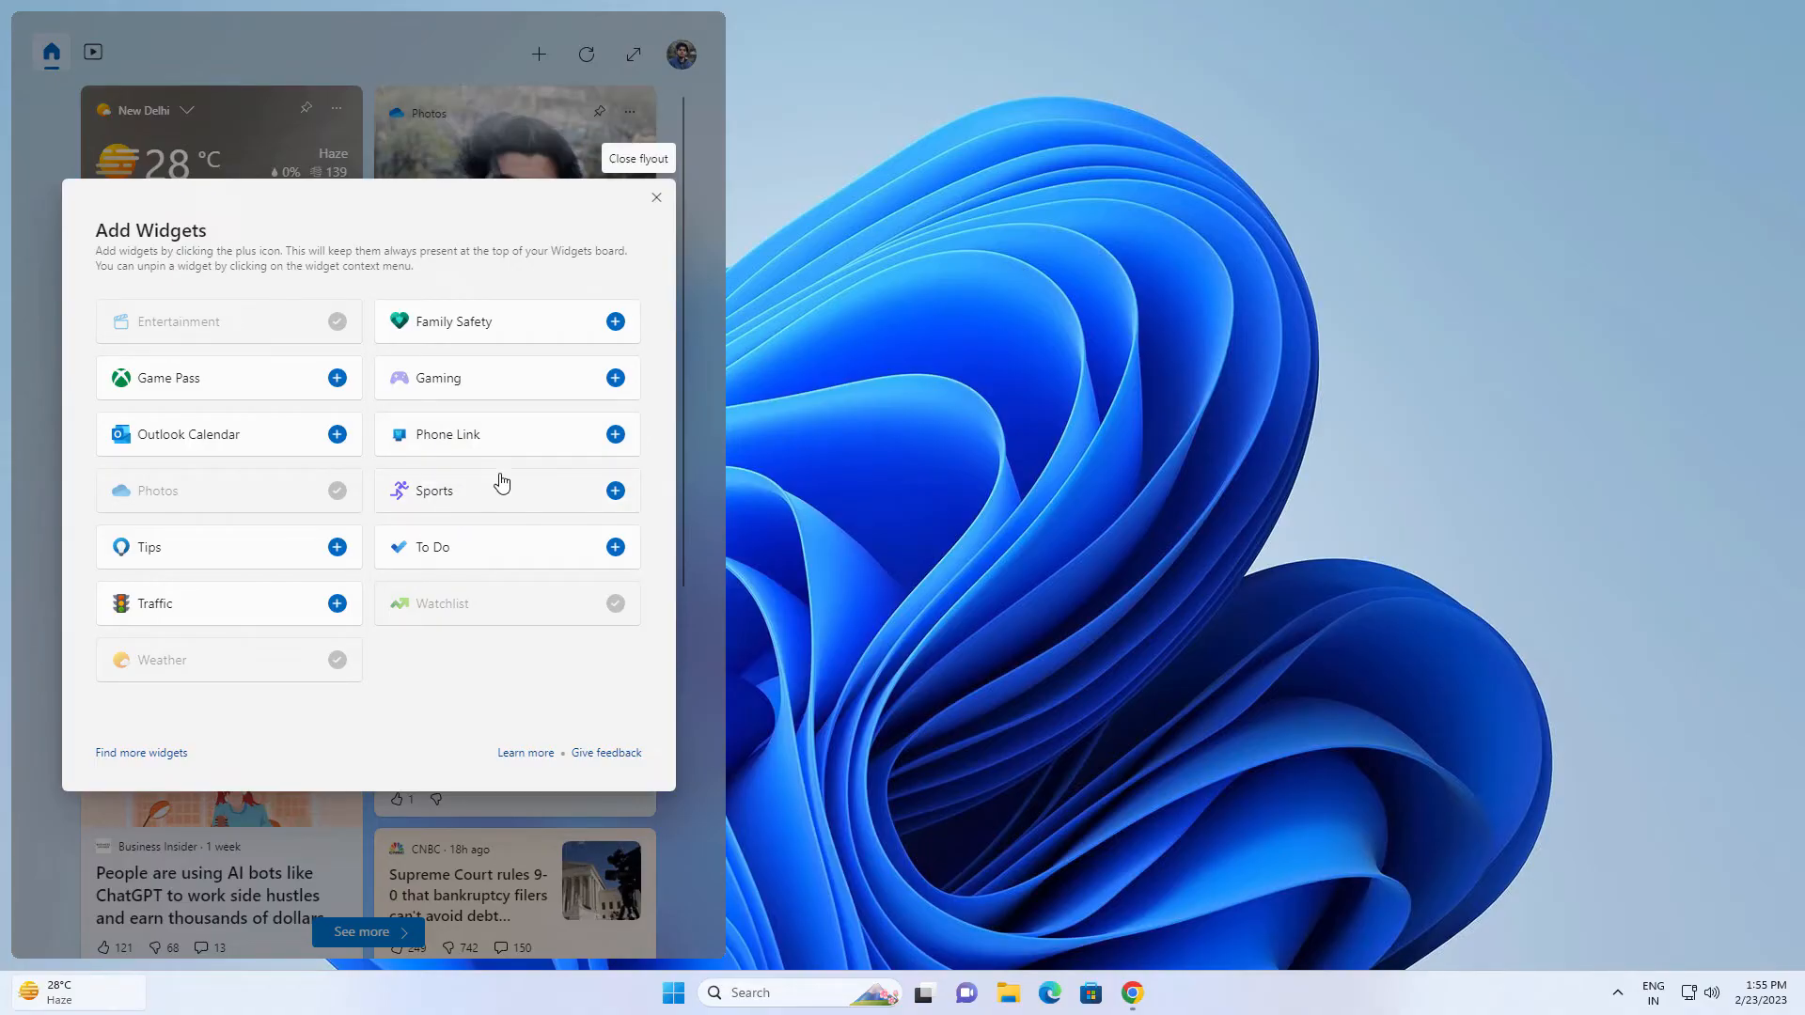
click(657, 197)
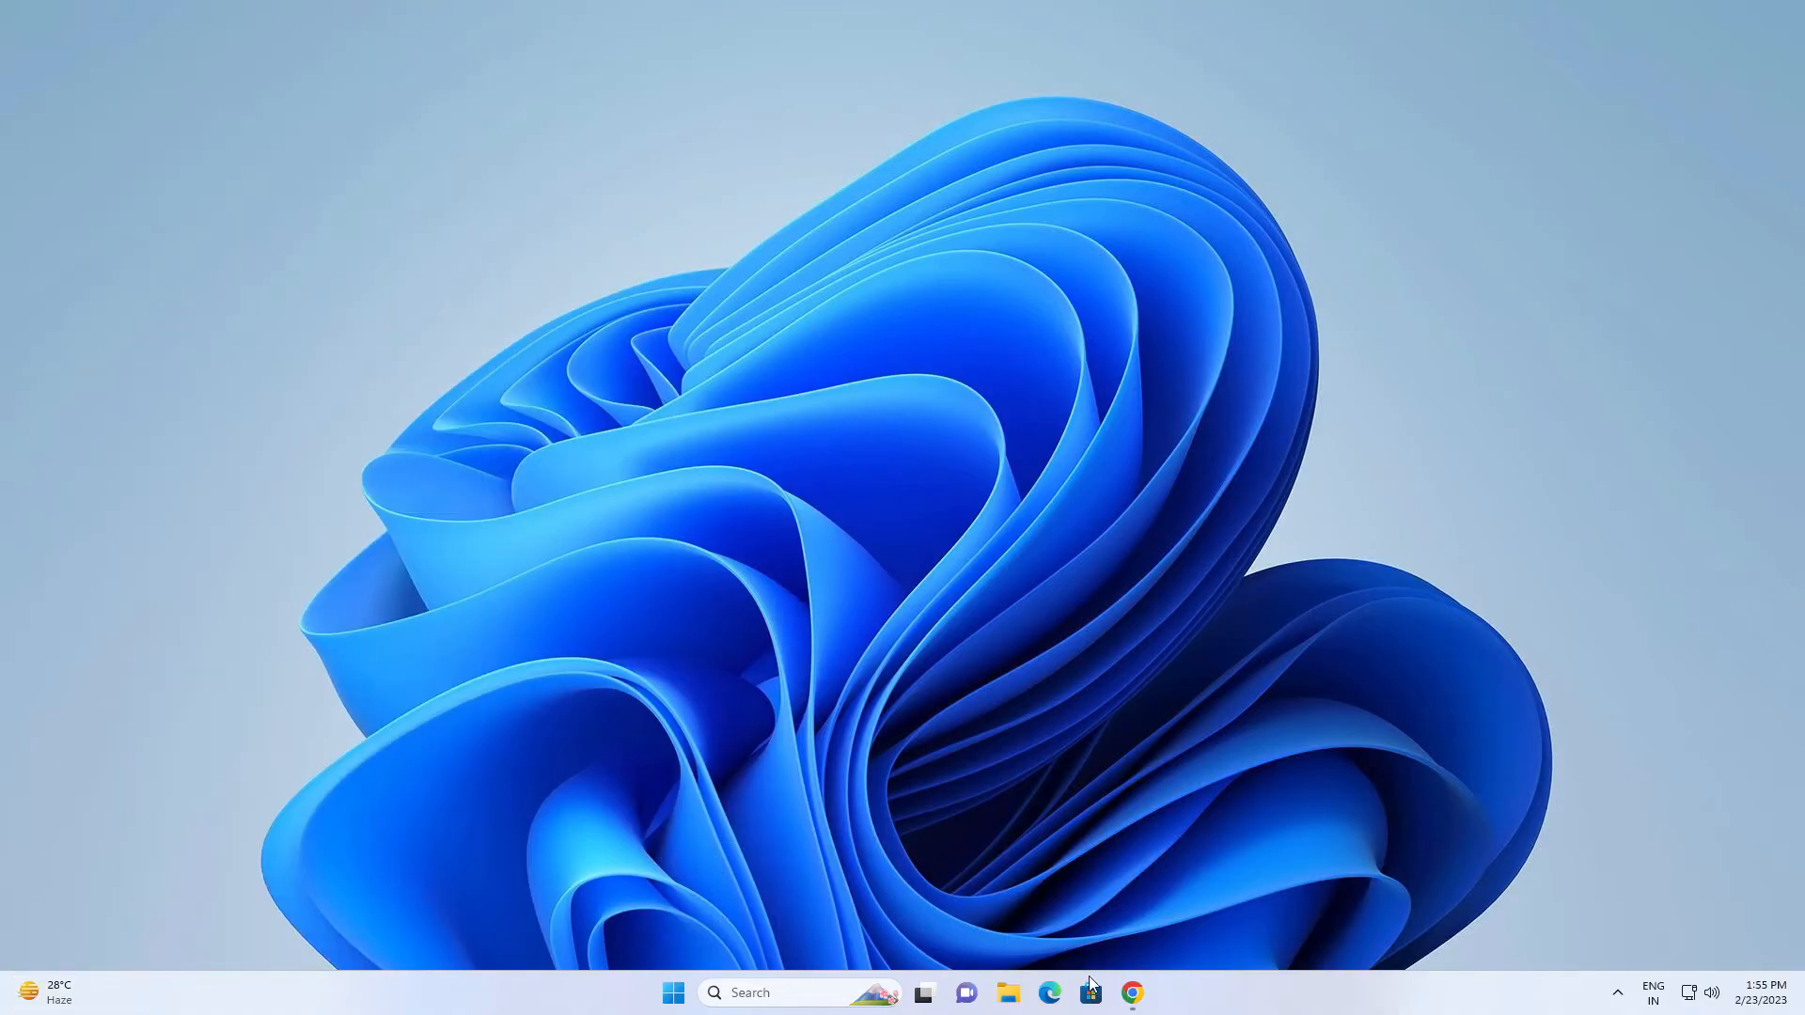
click(1089, 993)
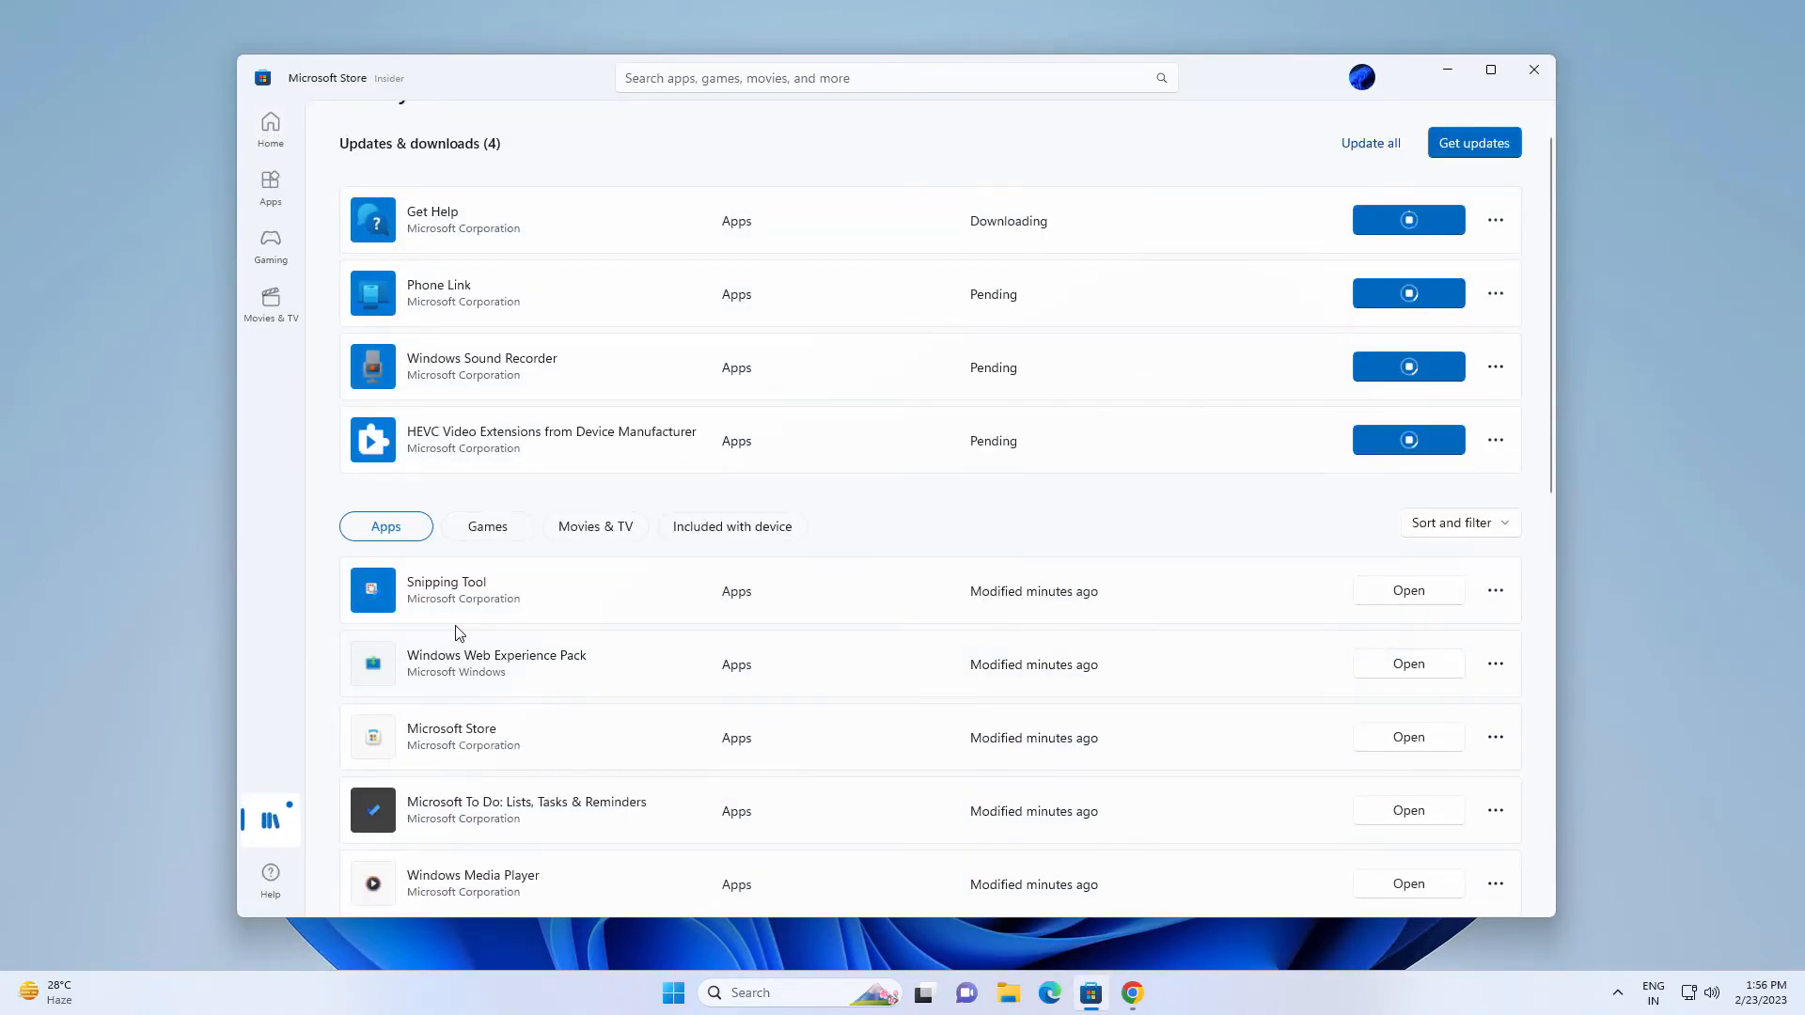
Scroll the Microsoft Store library listing the four pending app updates.
scroll(up, 3)
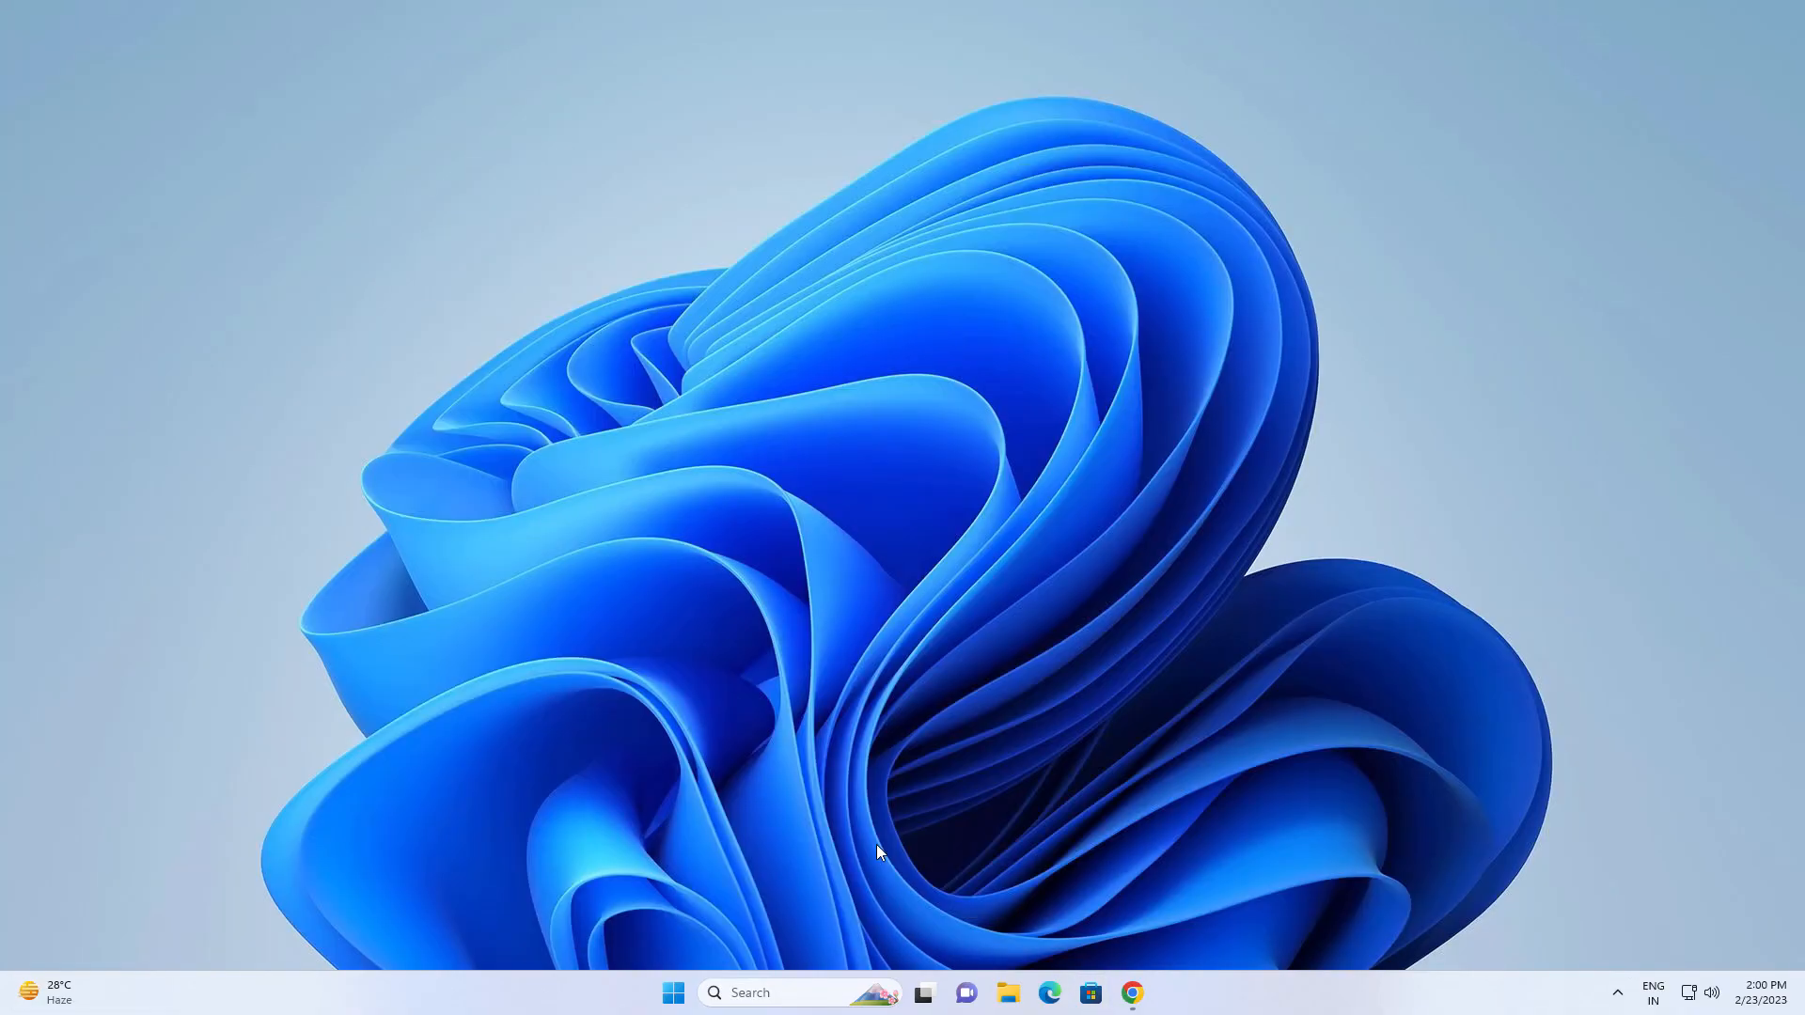
mouse_move(1414, 728)
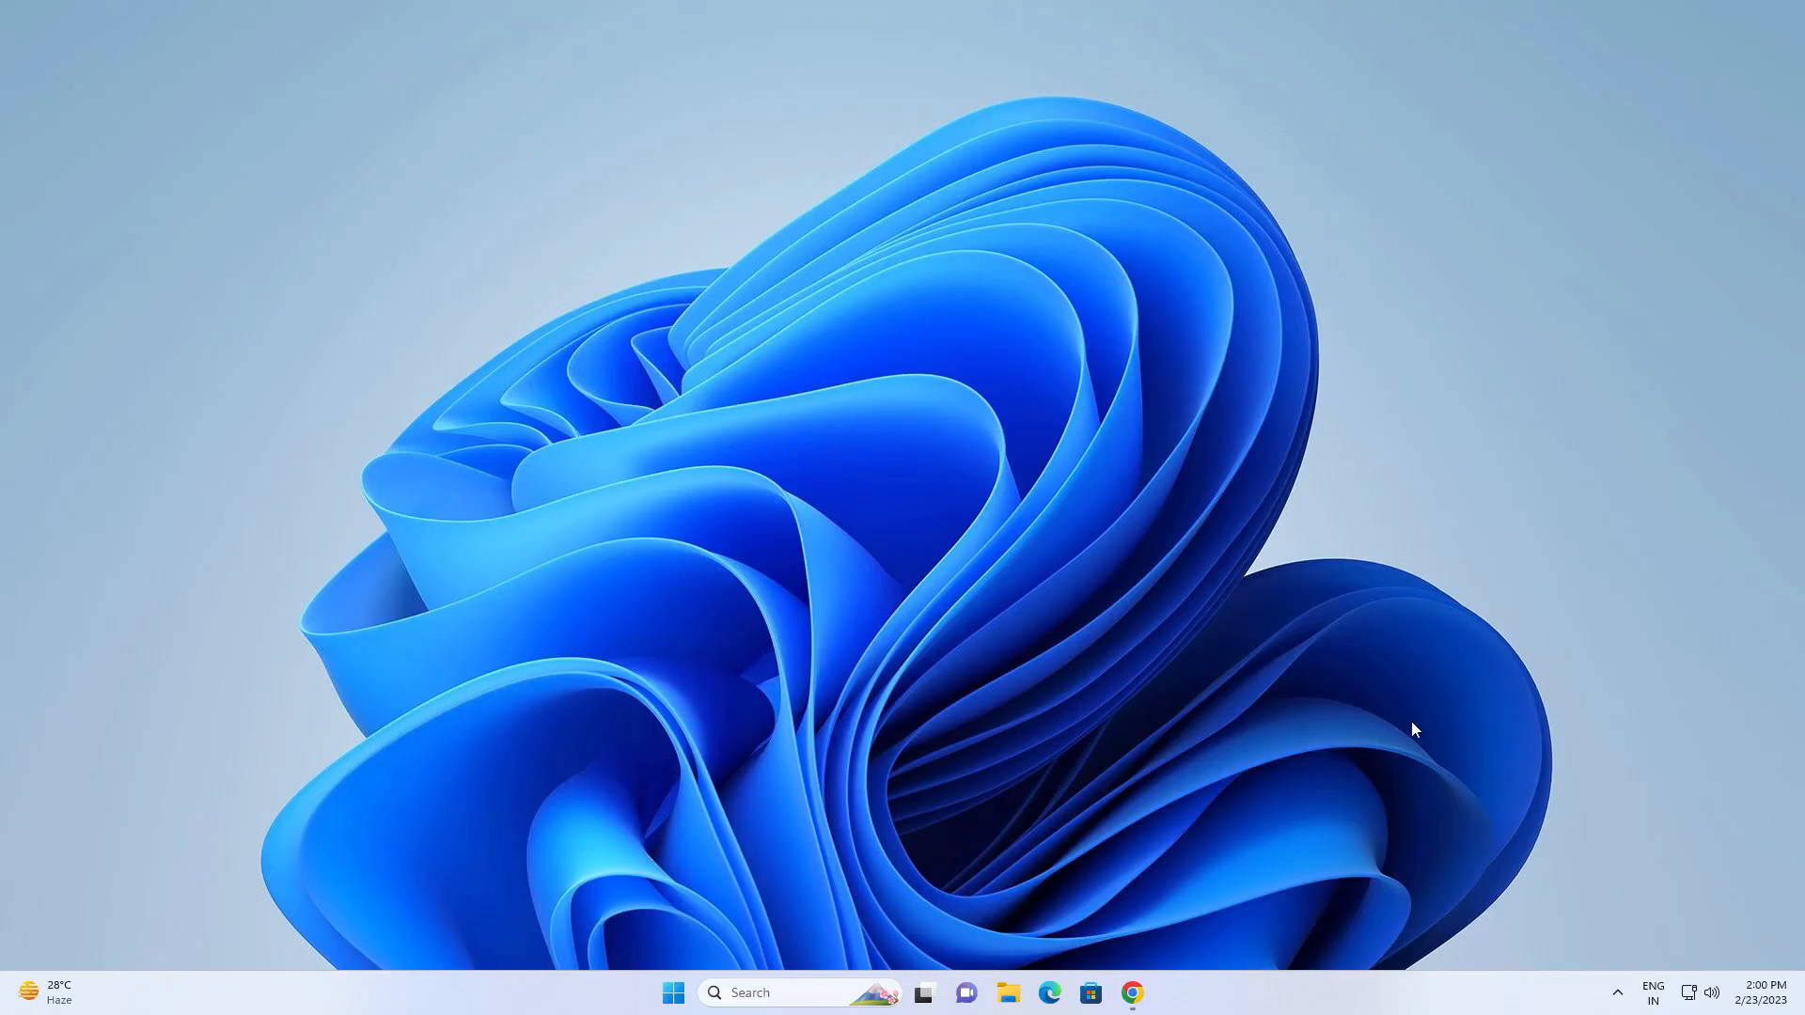